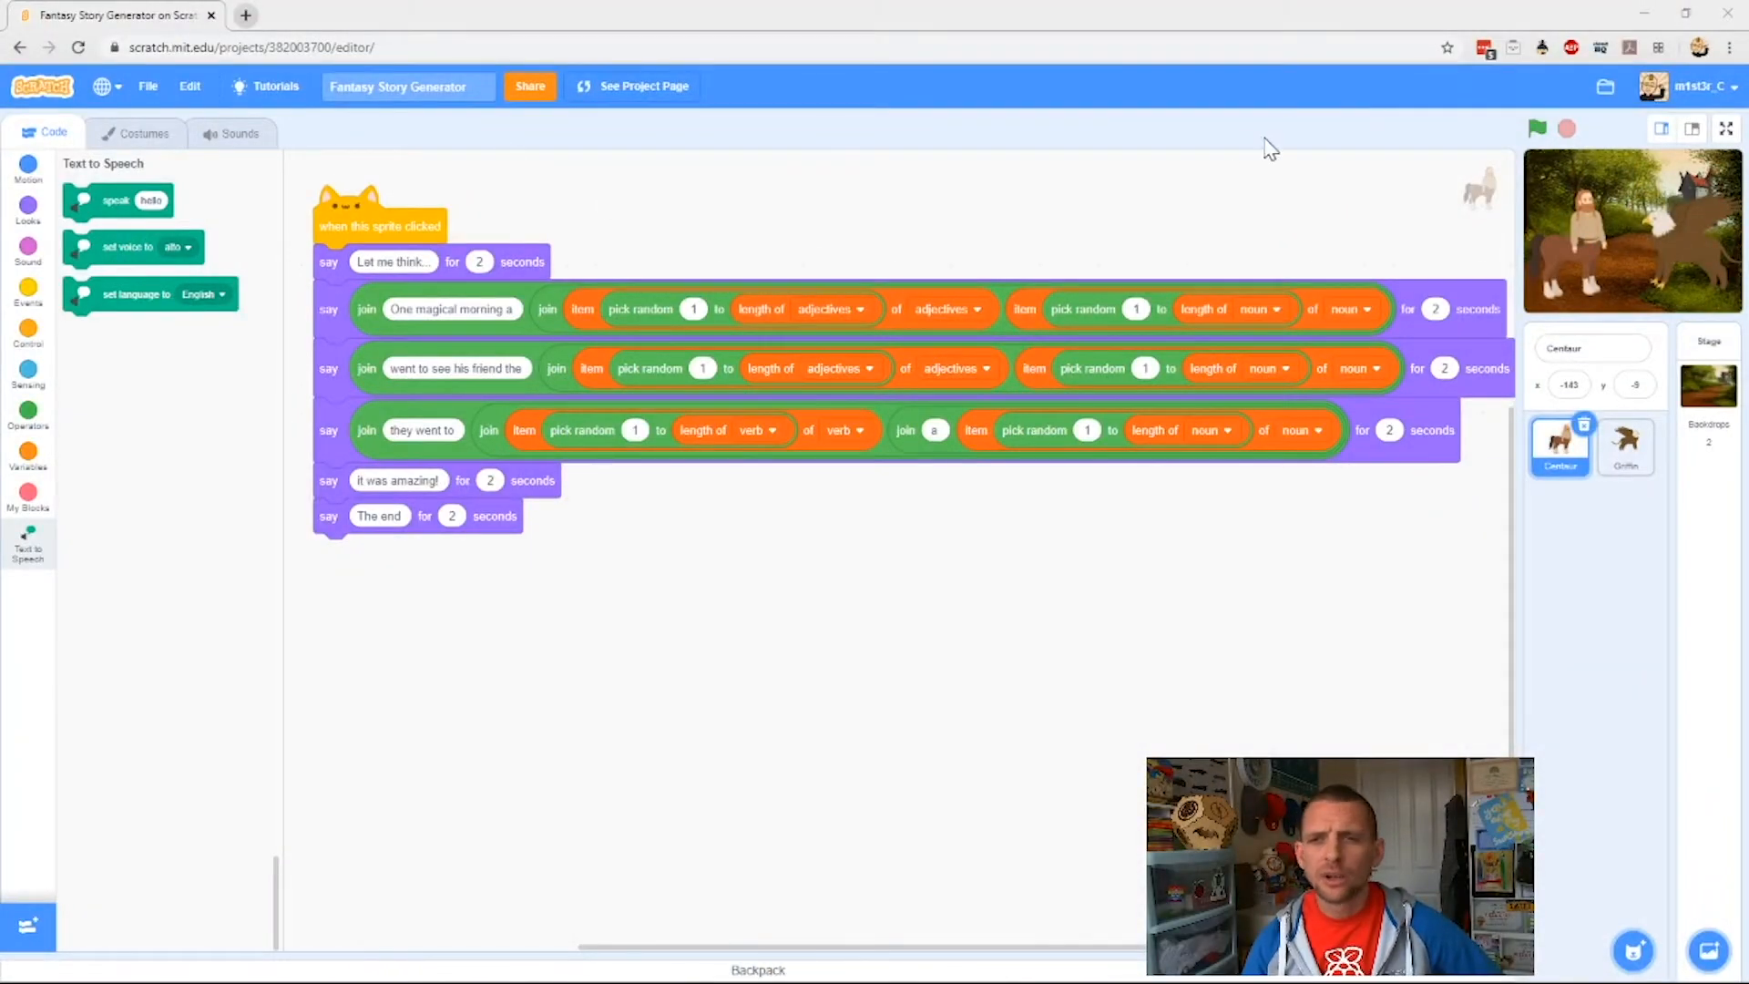
Step: Run the story project full screen, typing 'Mr C' as the answer, then exit
click(1723, 127)
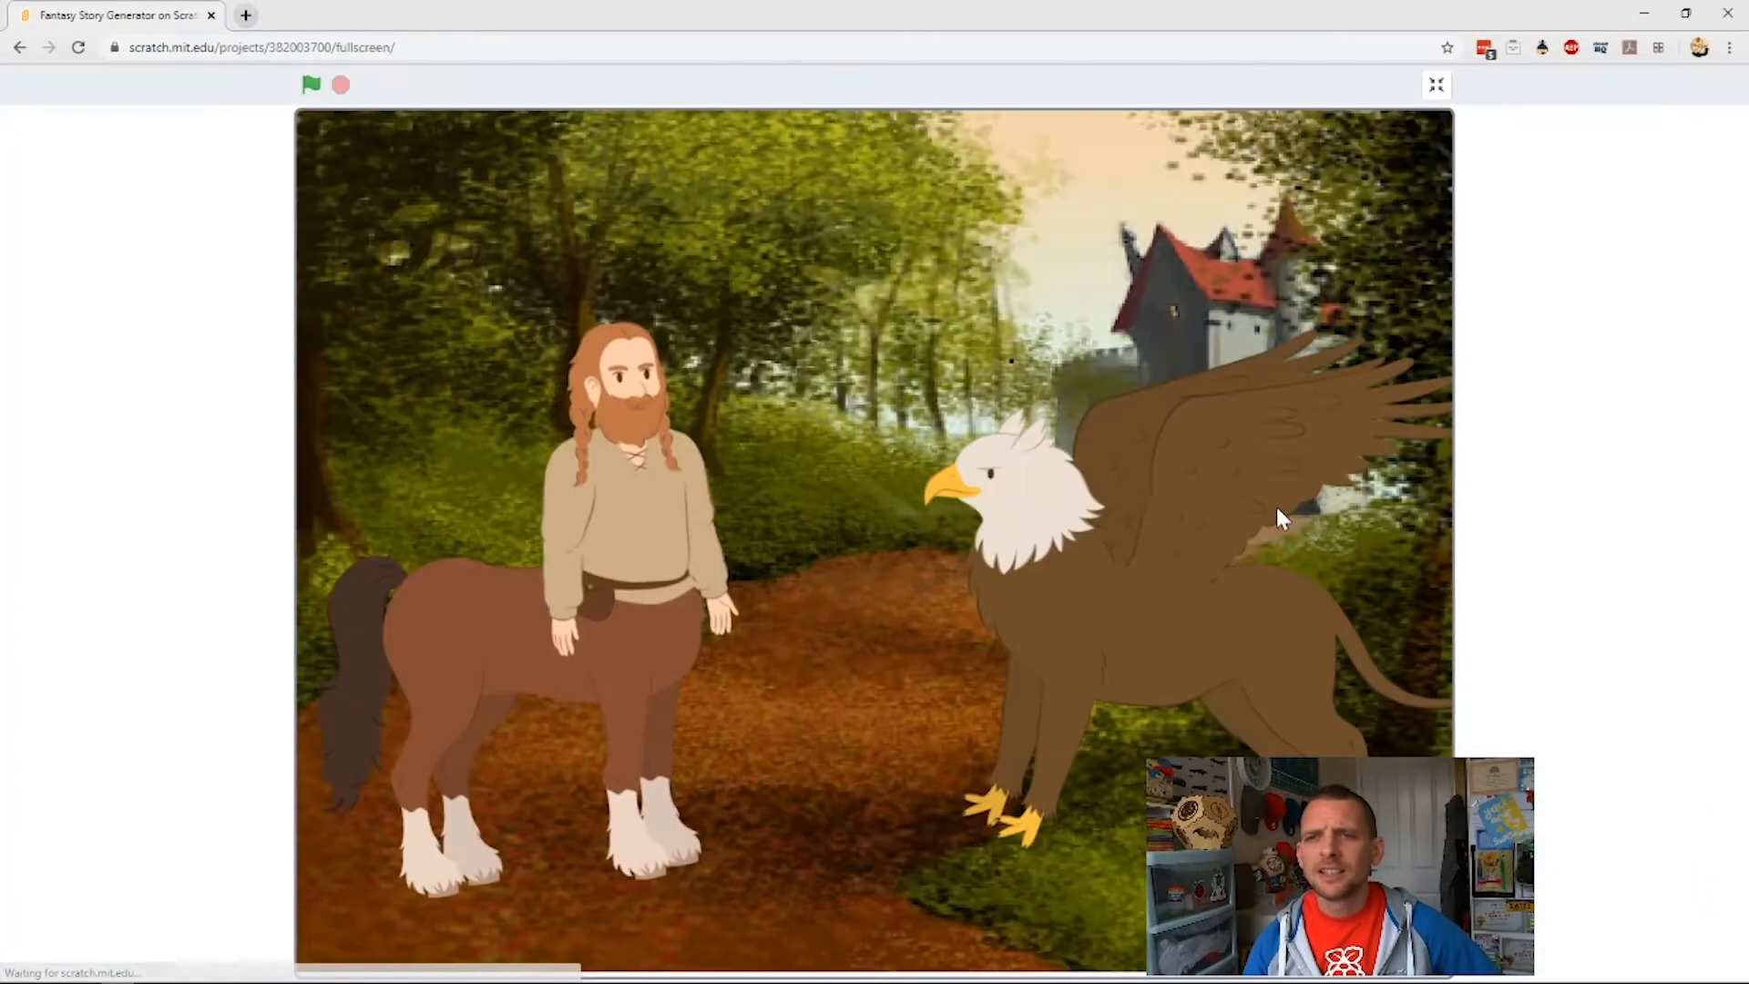
click(311, 85)
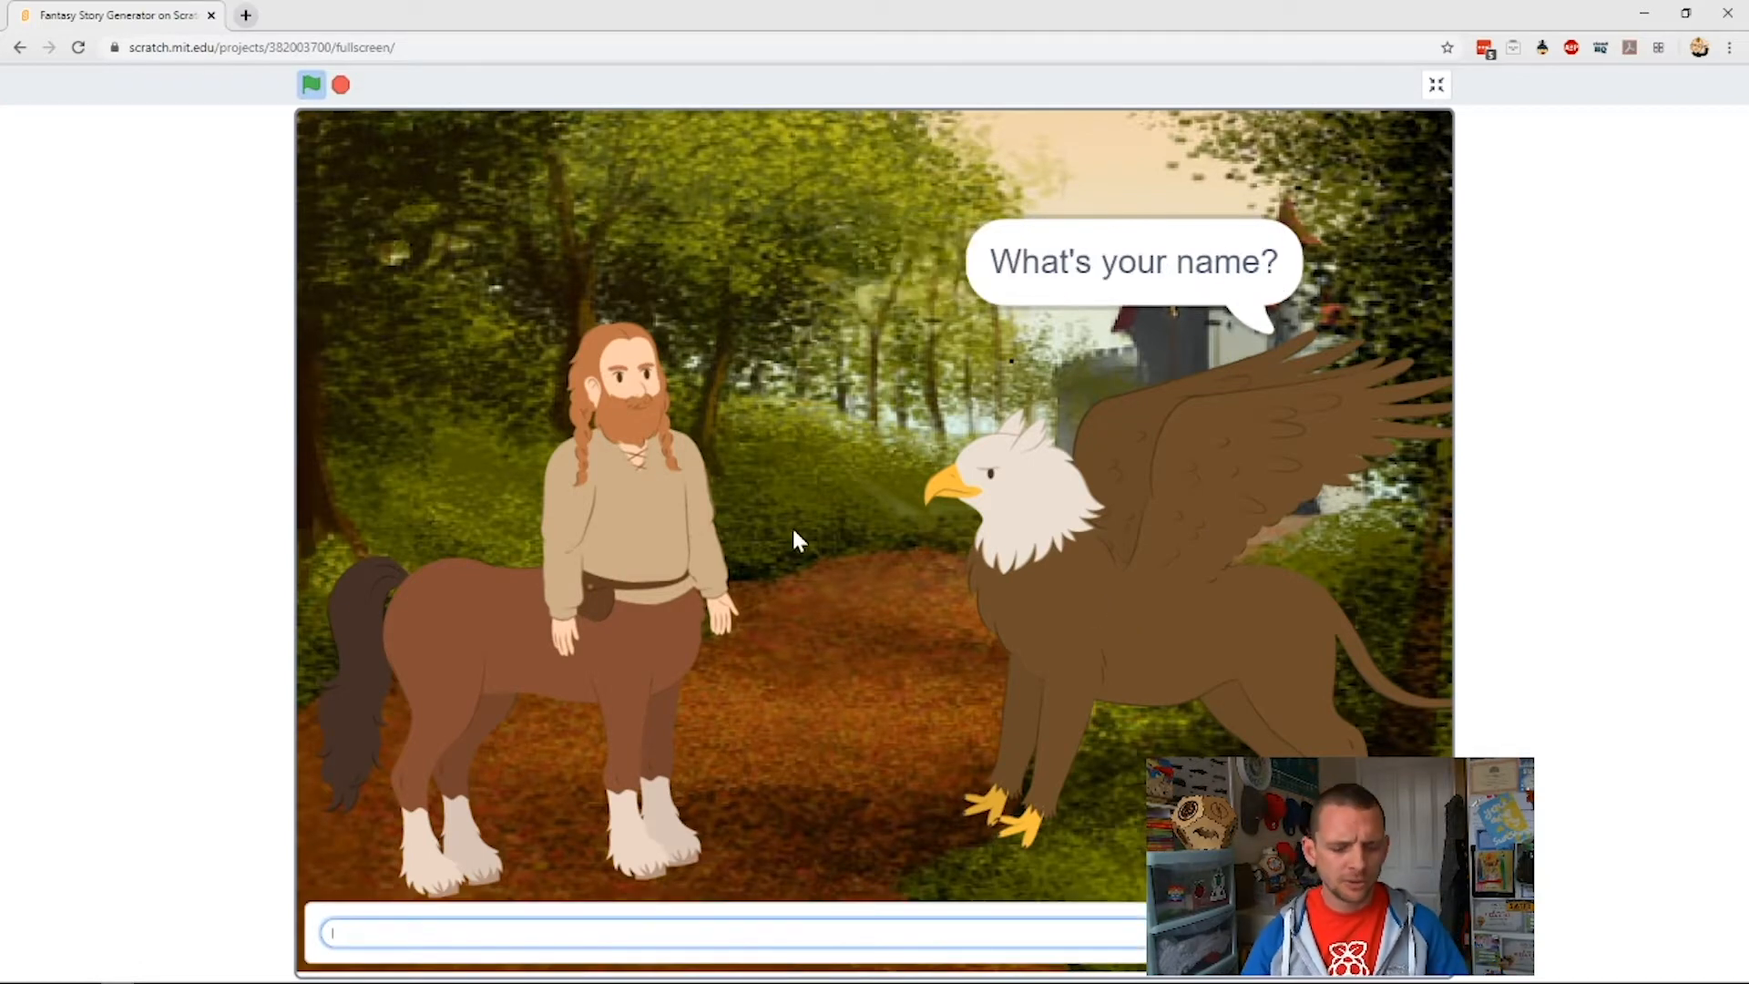
text(Mr C)
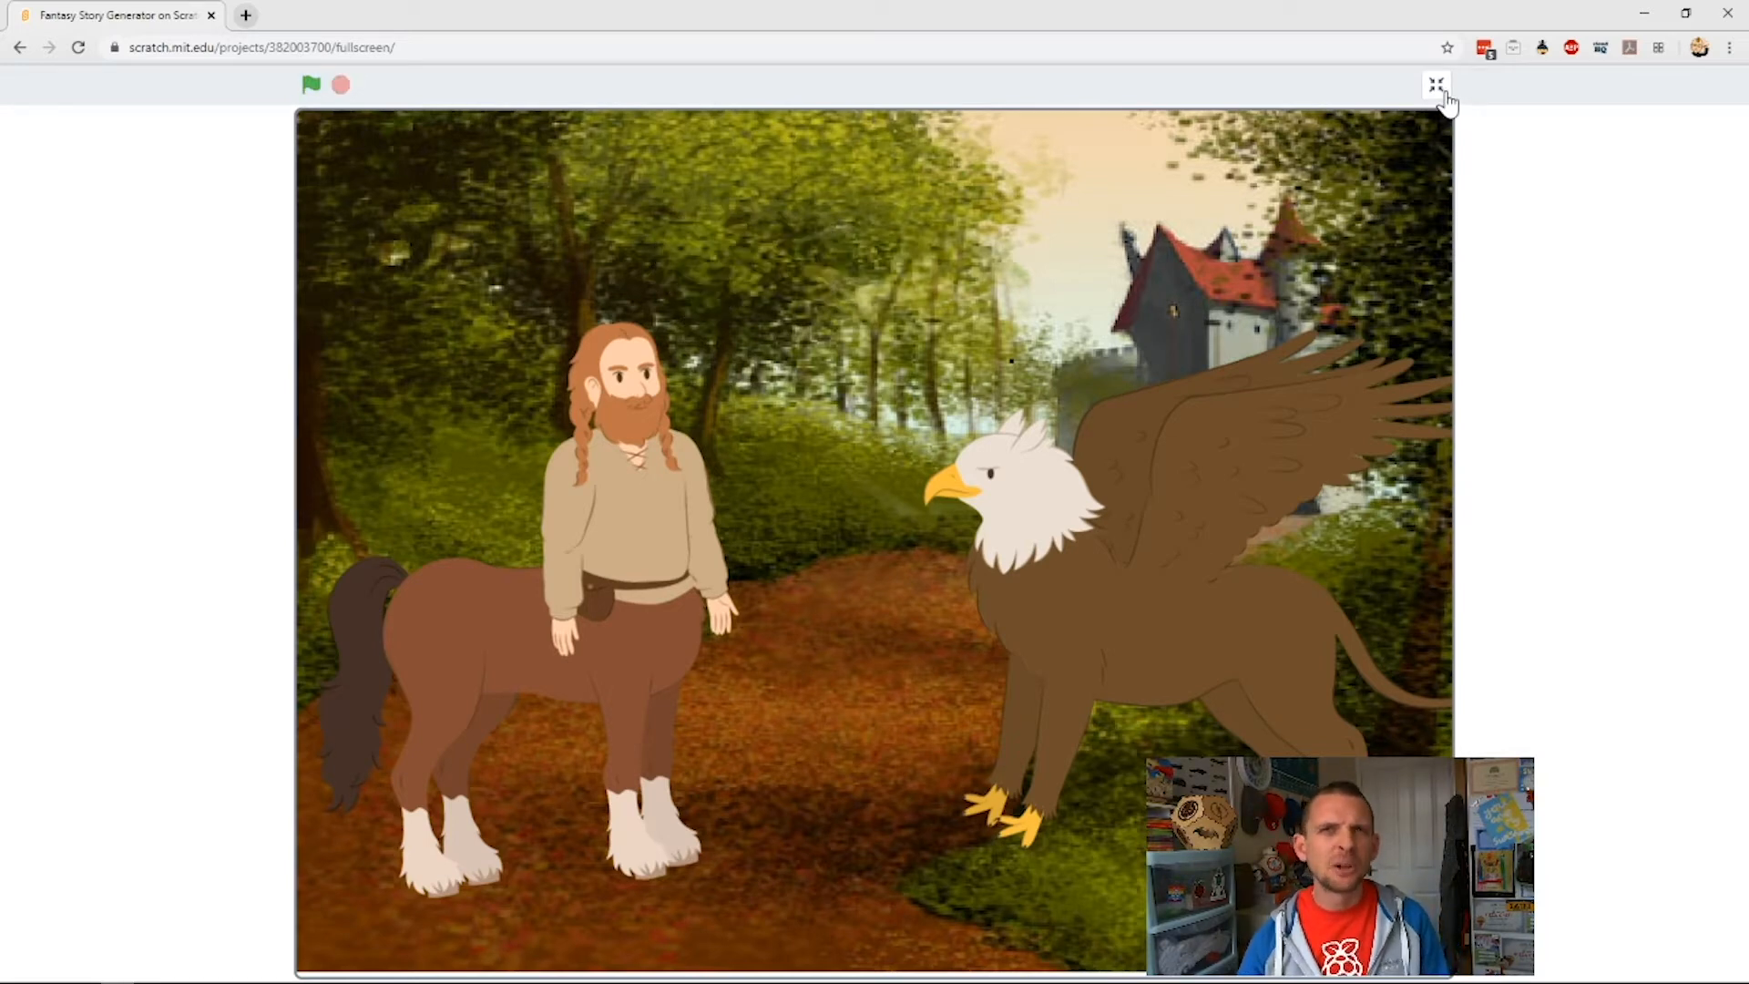
click(1436, 84)
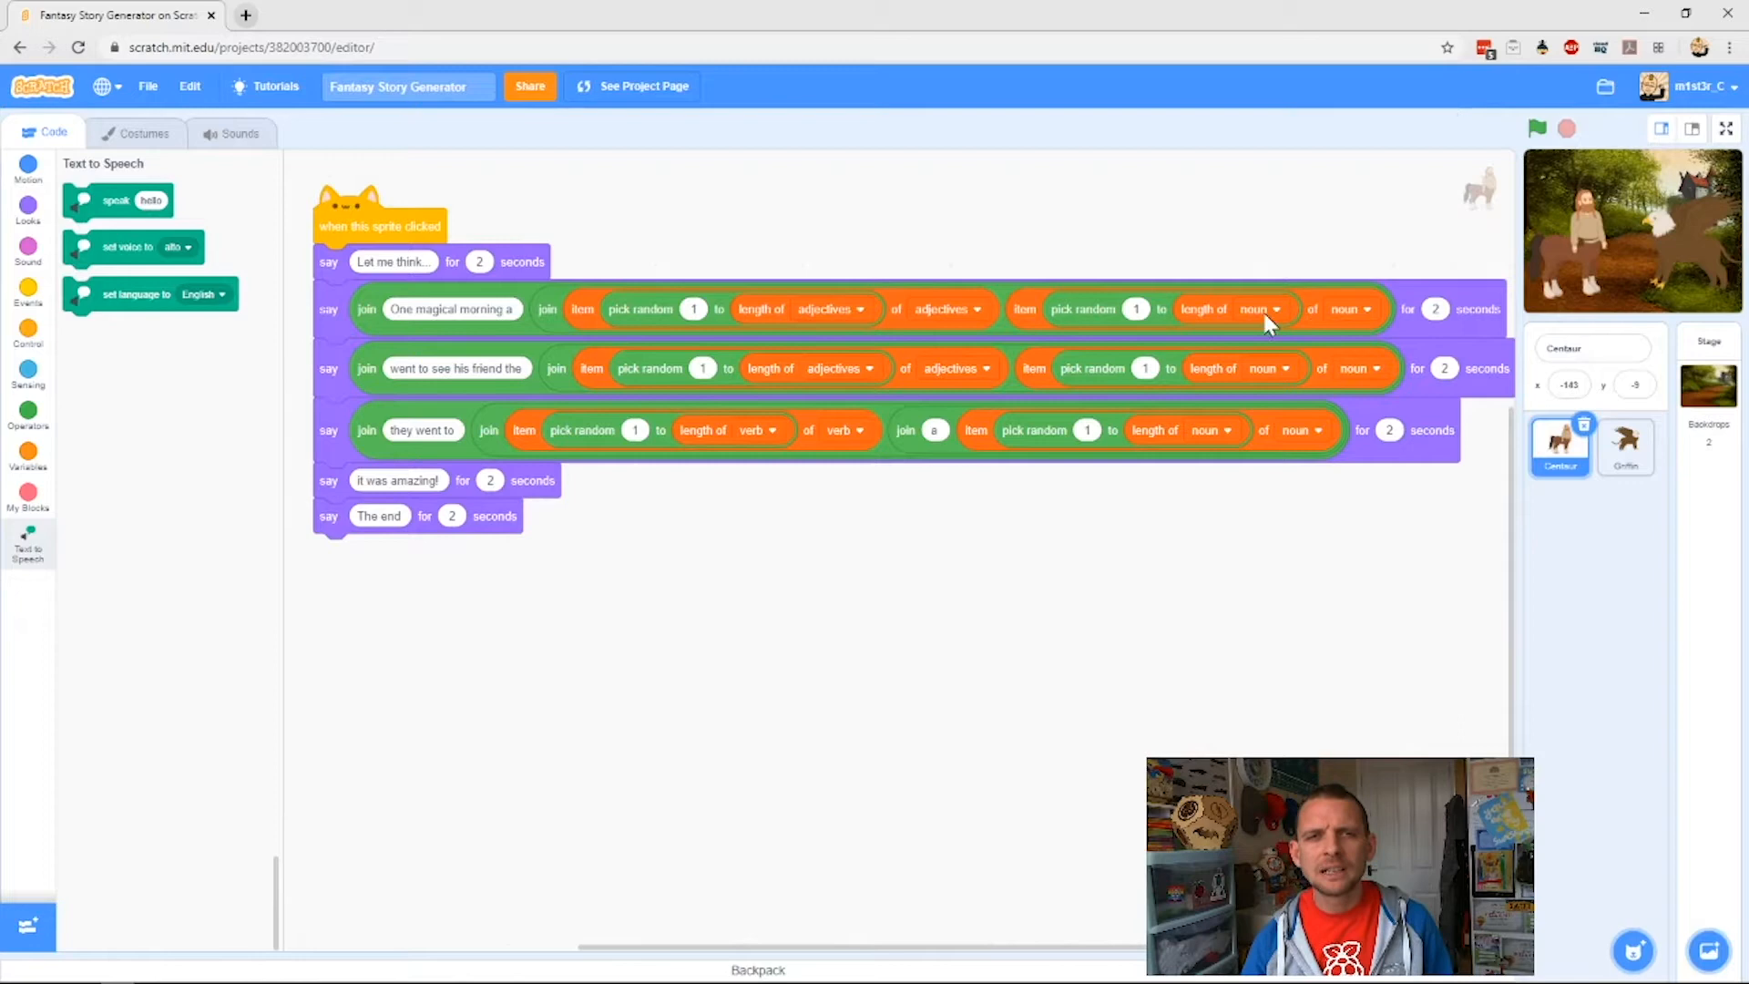
Step: Drag six Text to Speech speak blocks into the workspace below the say script
click(26, 926)
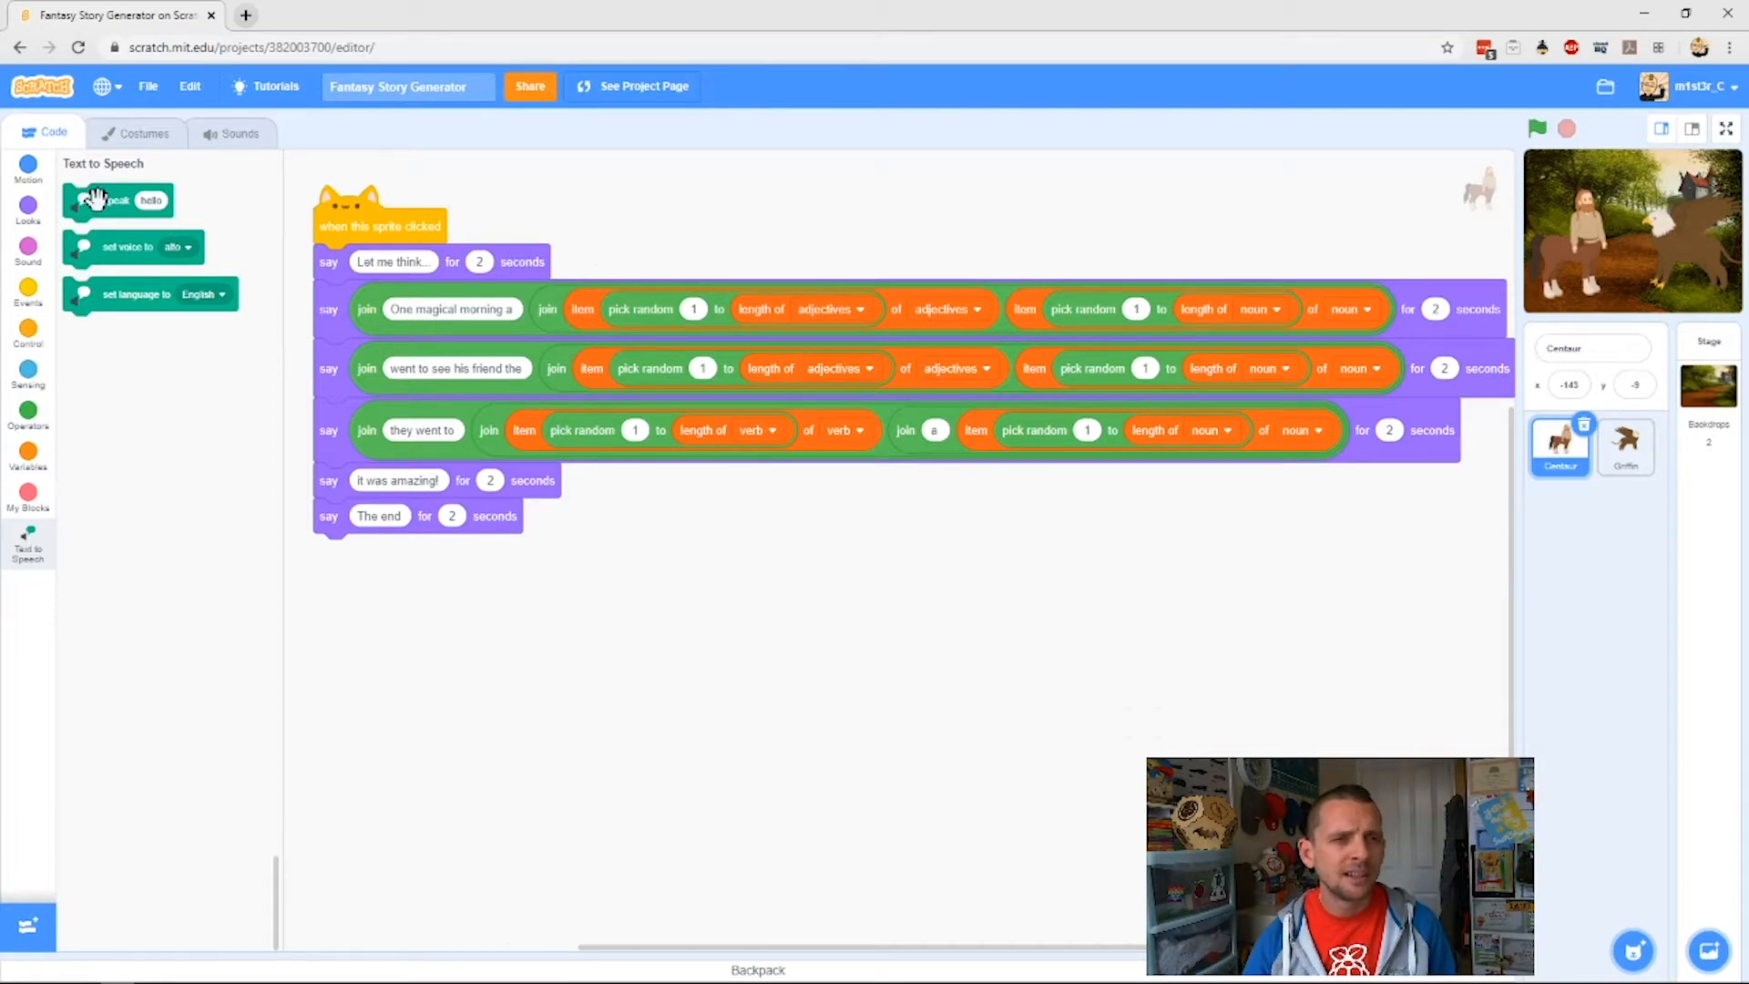
click(27, 491)
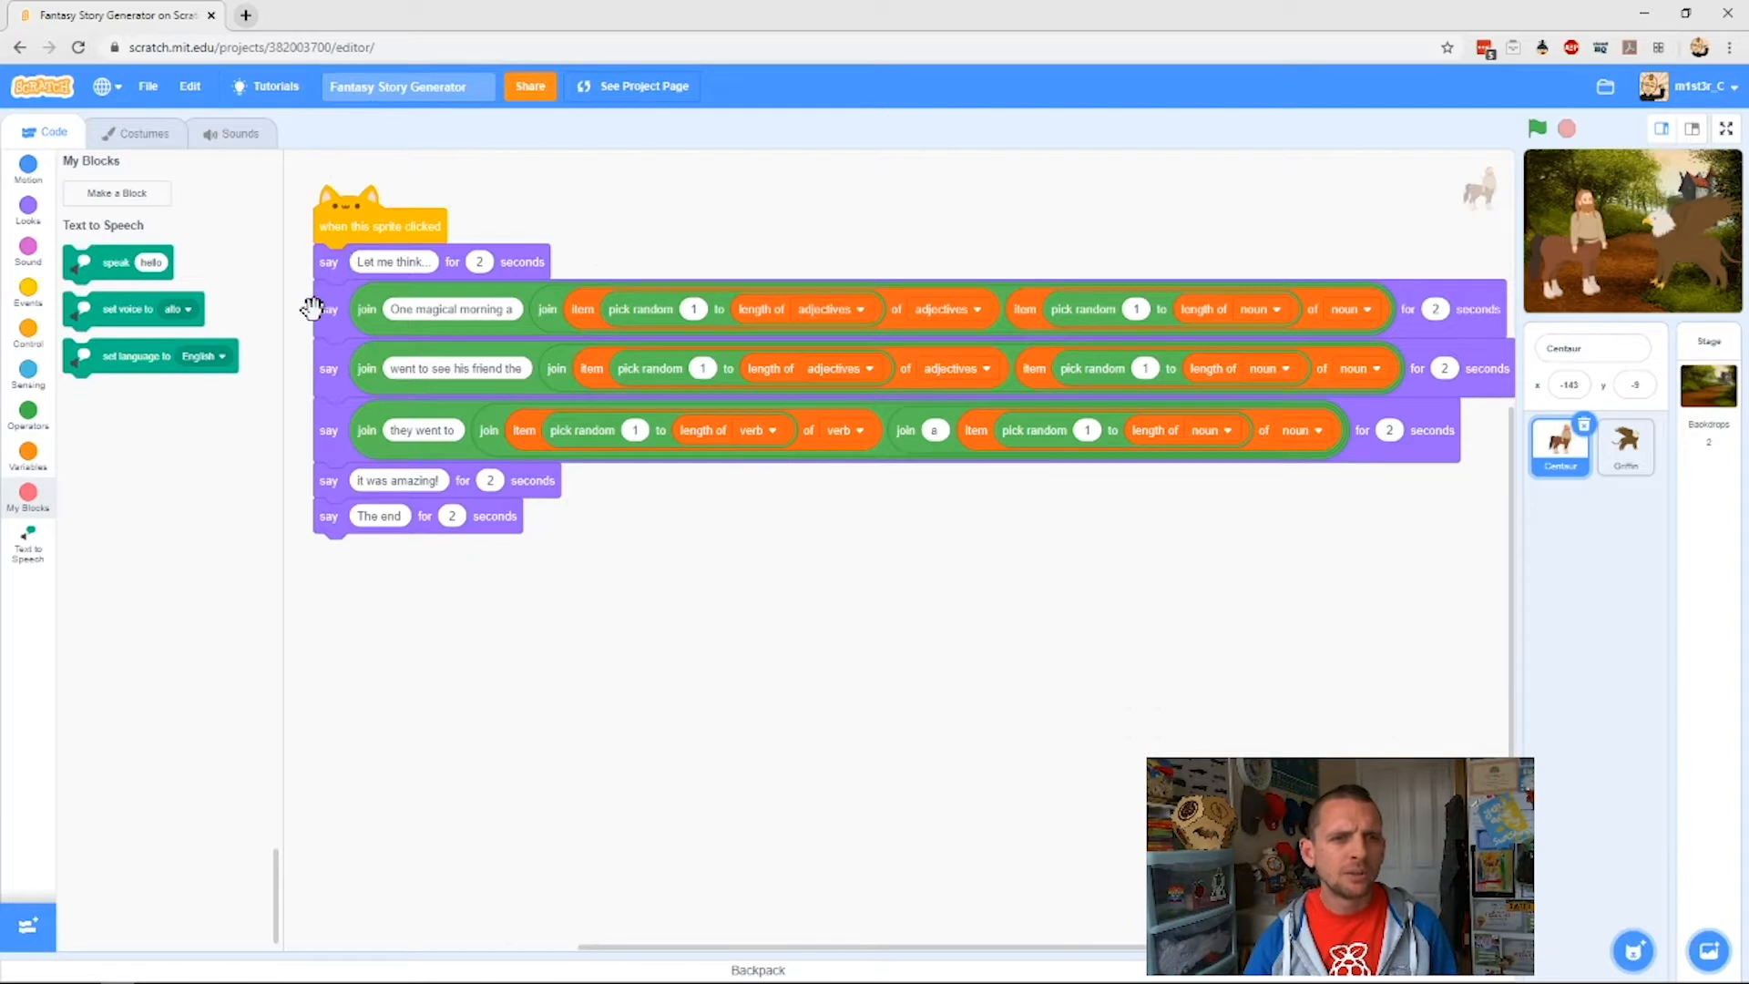
mouse_move(304, 538)
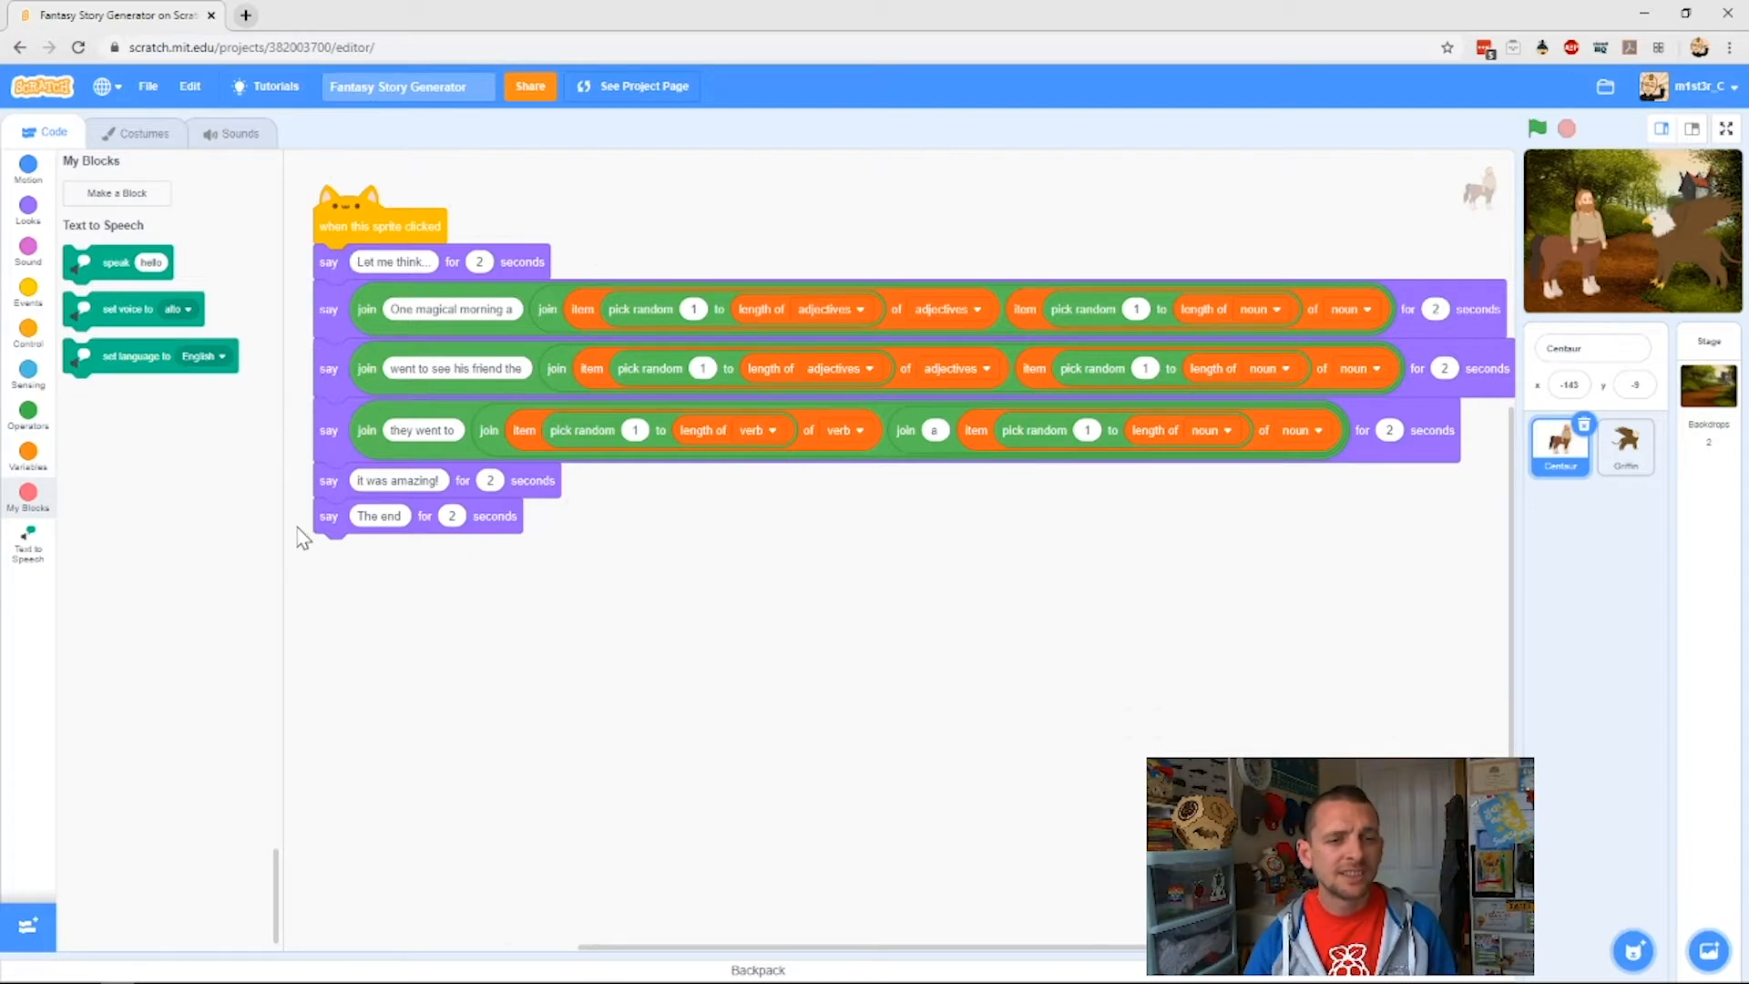
drag(116, 263, 670, 720)
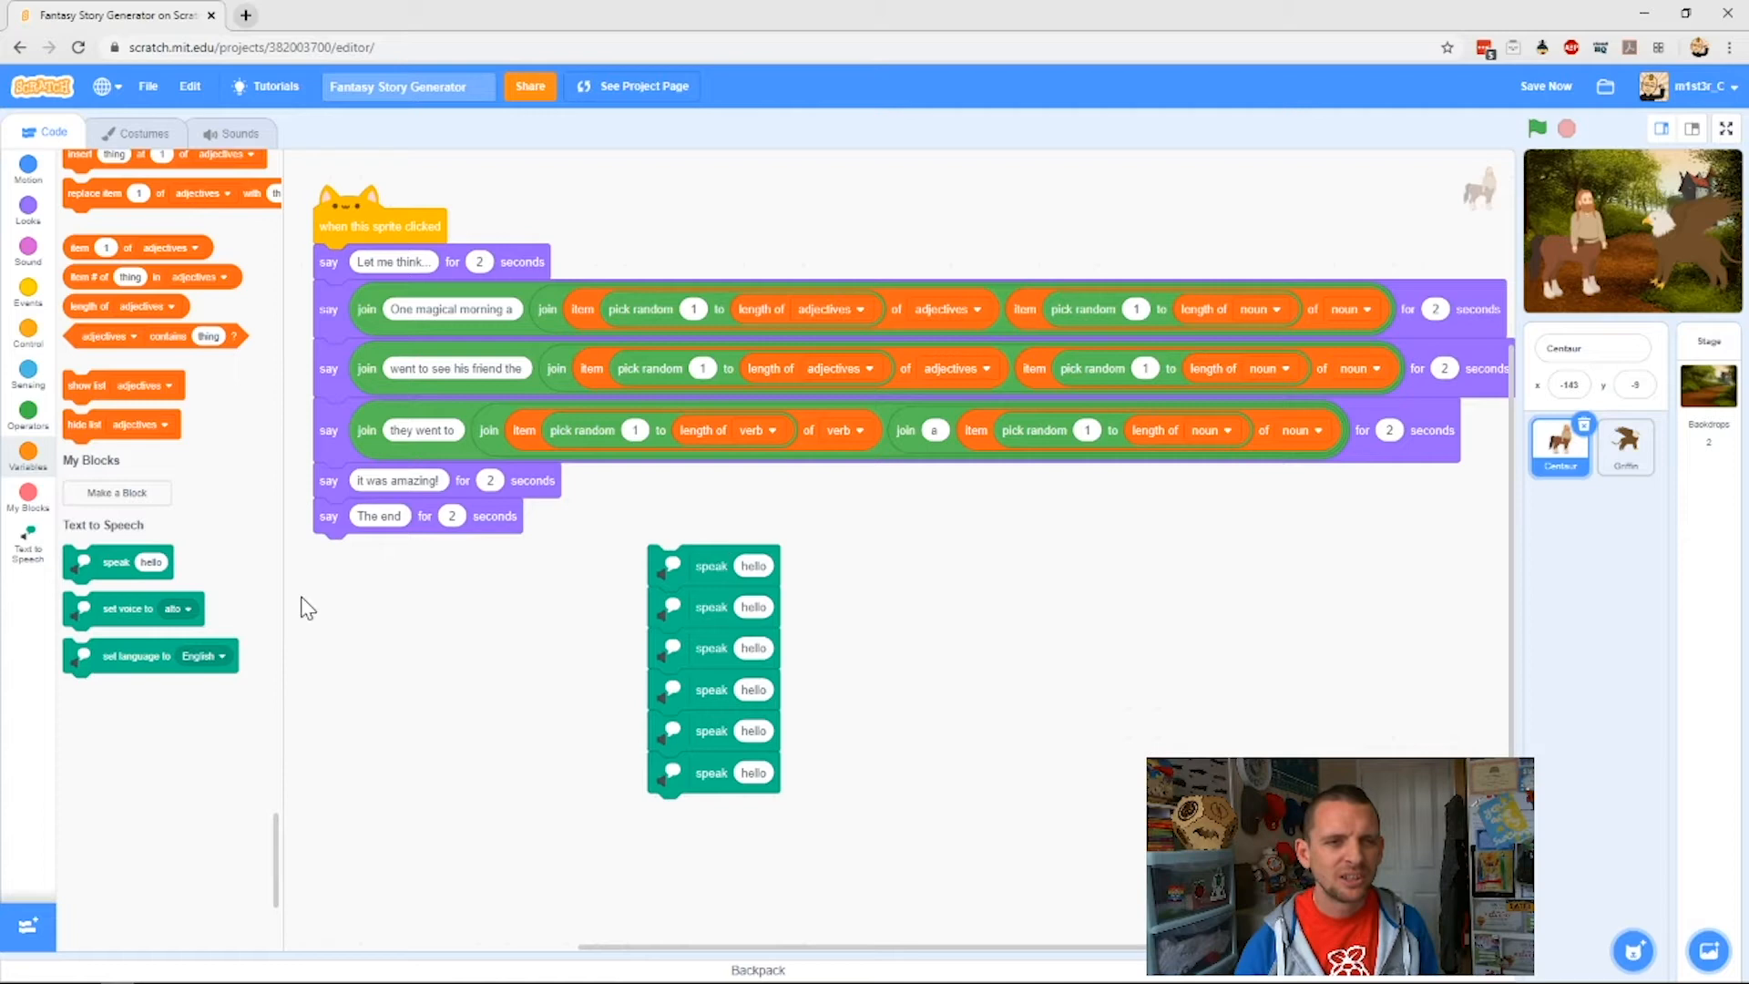
mouse_move(106, 608)
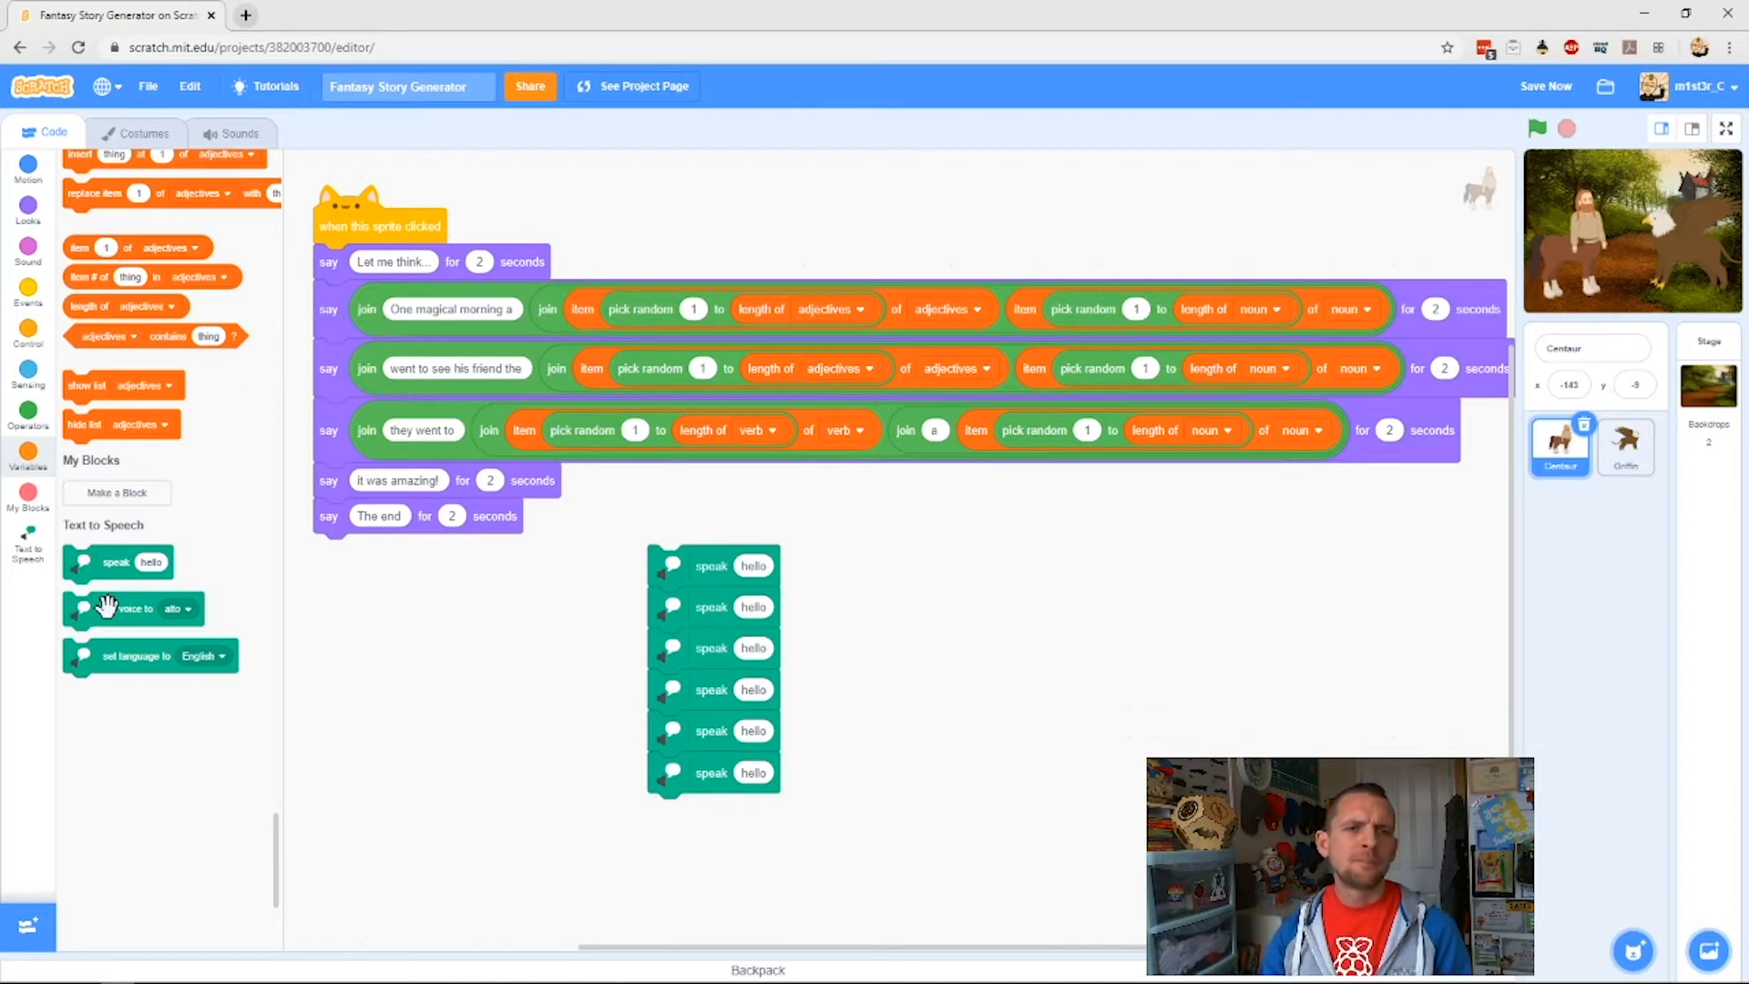
mouse_move(664, 568)
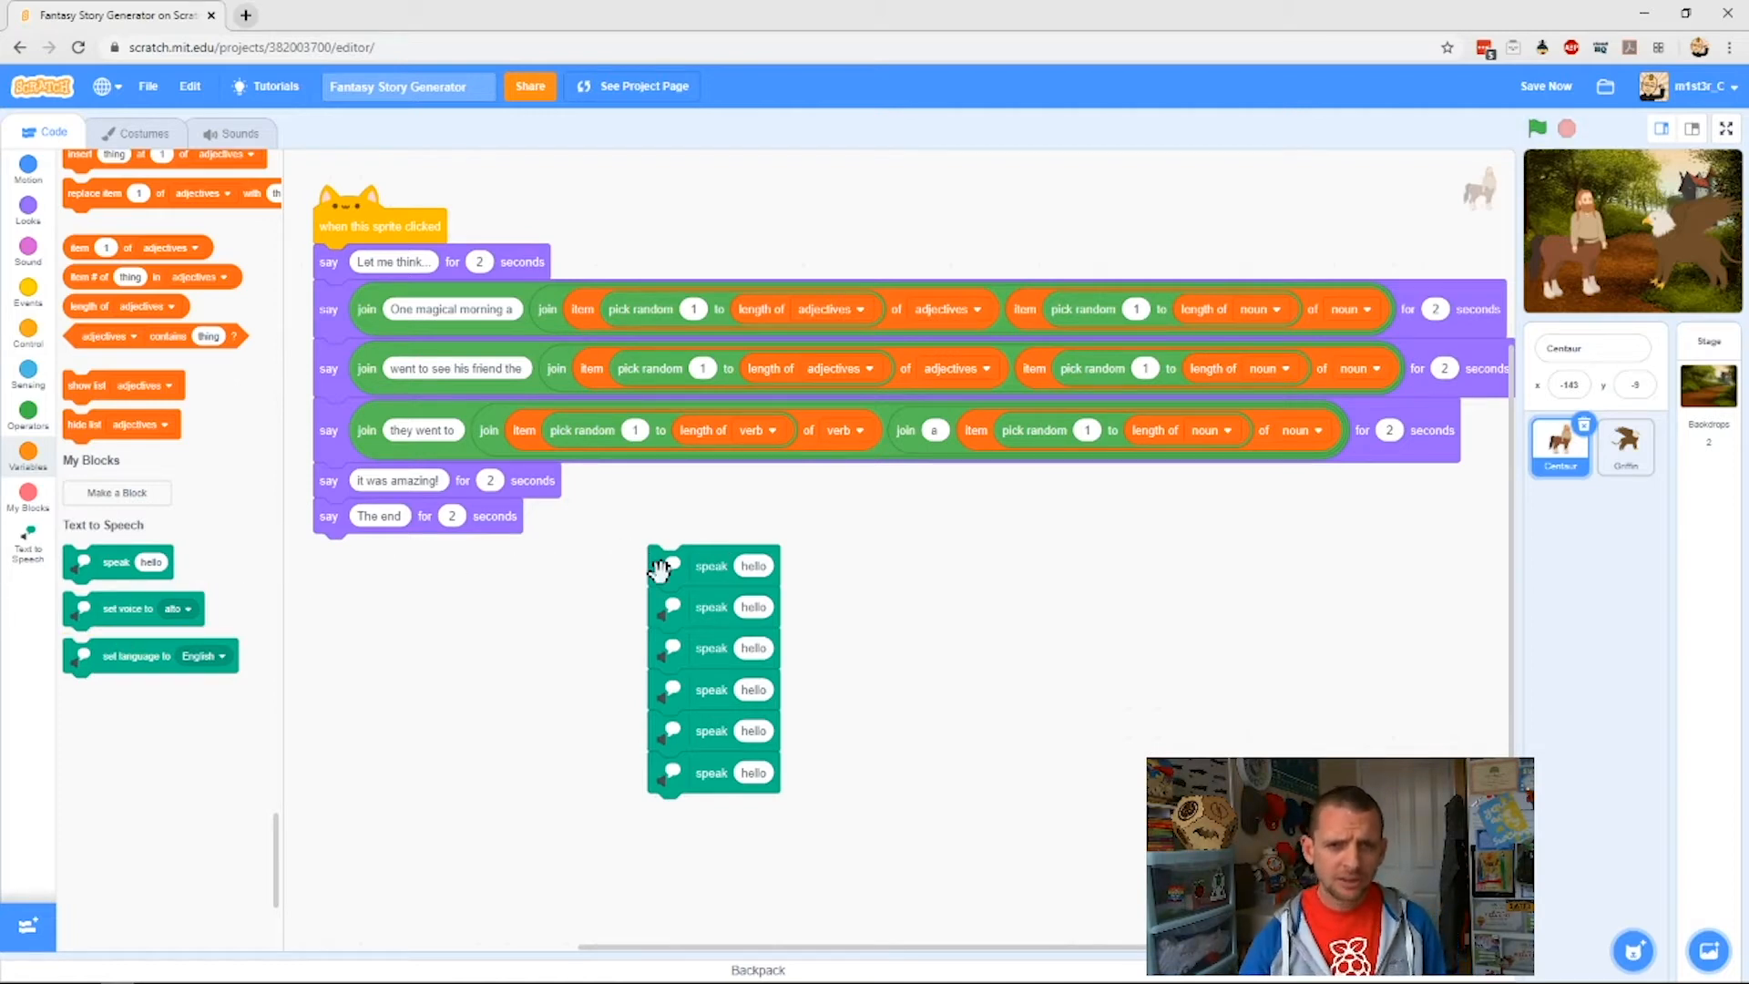
drag(664, 566, 410, 635)
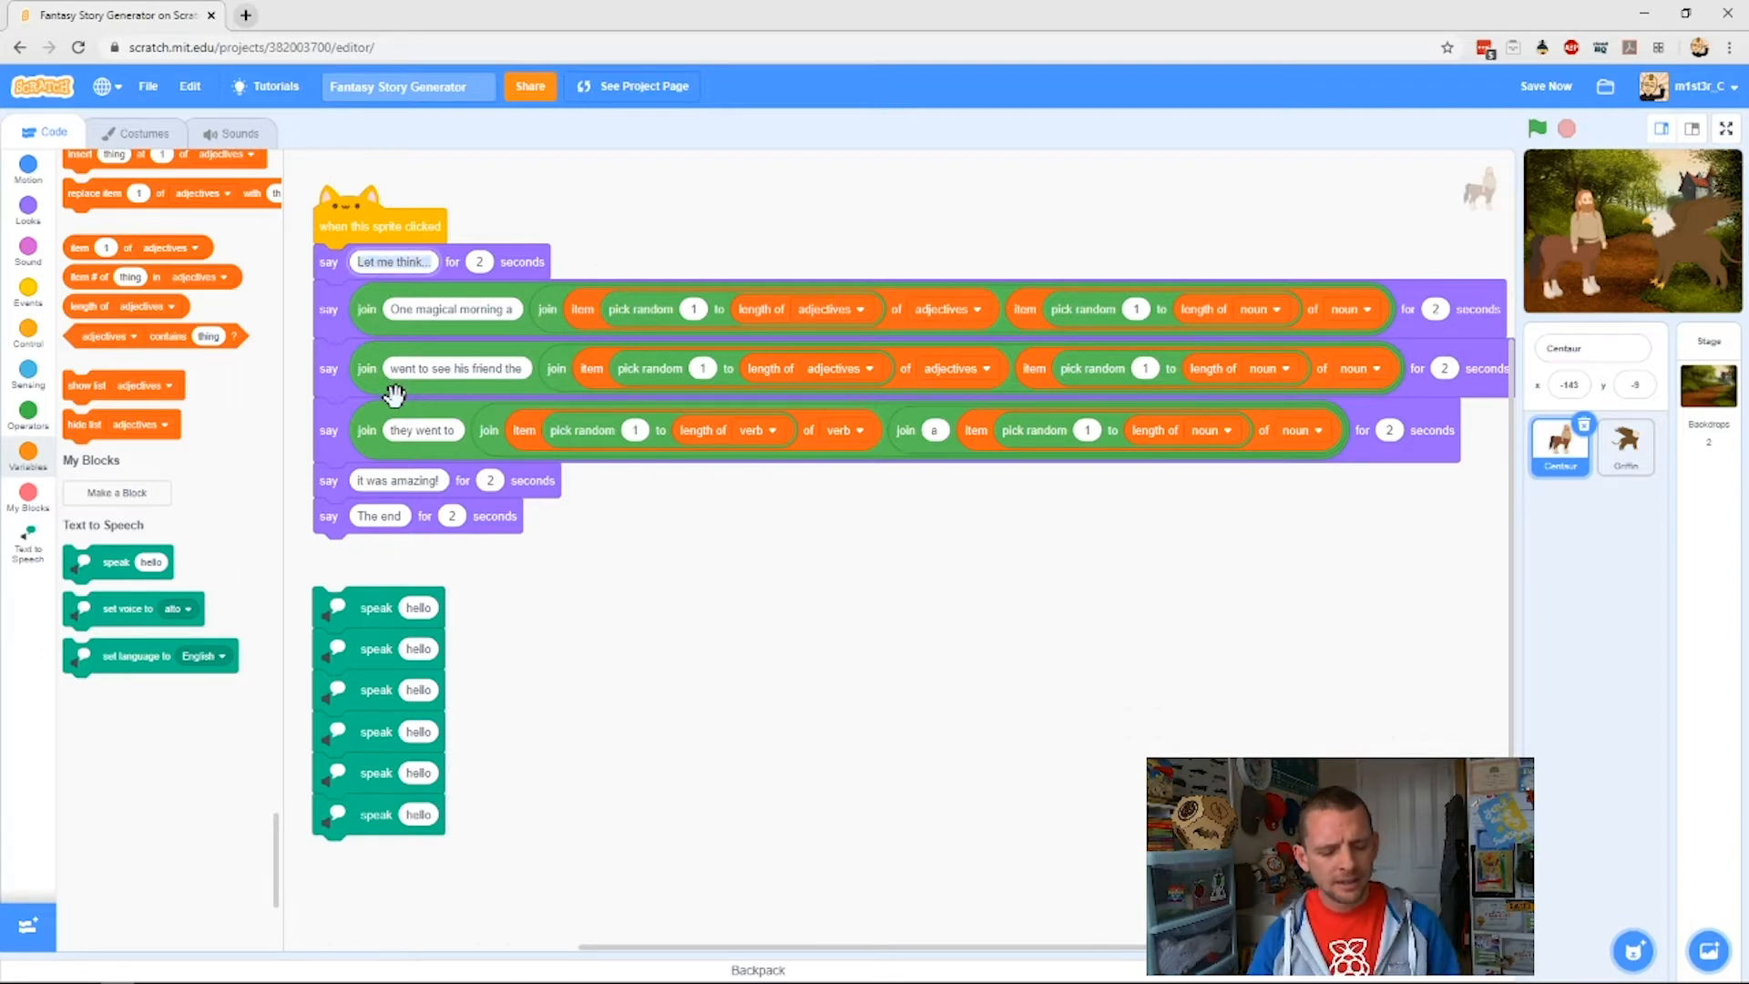
Step: Copy 'Let me think...' from the first say block into the first speak block
key(ctrl+c)
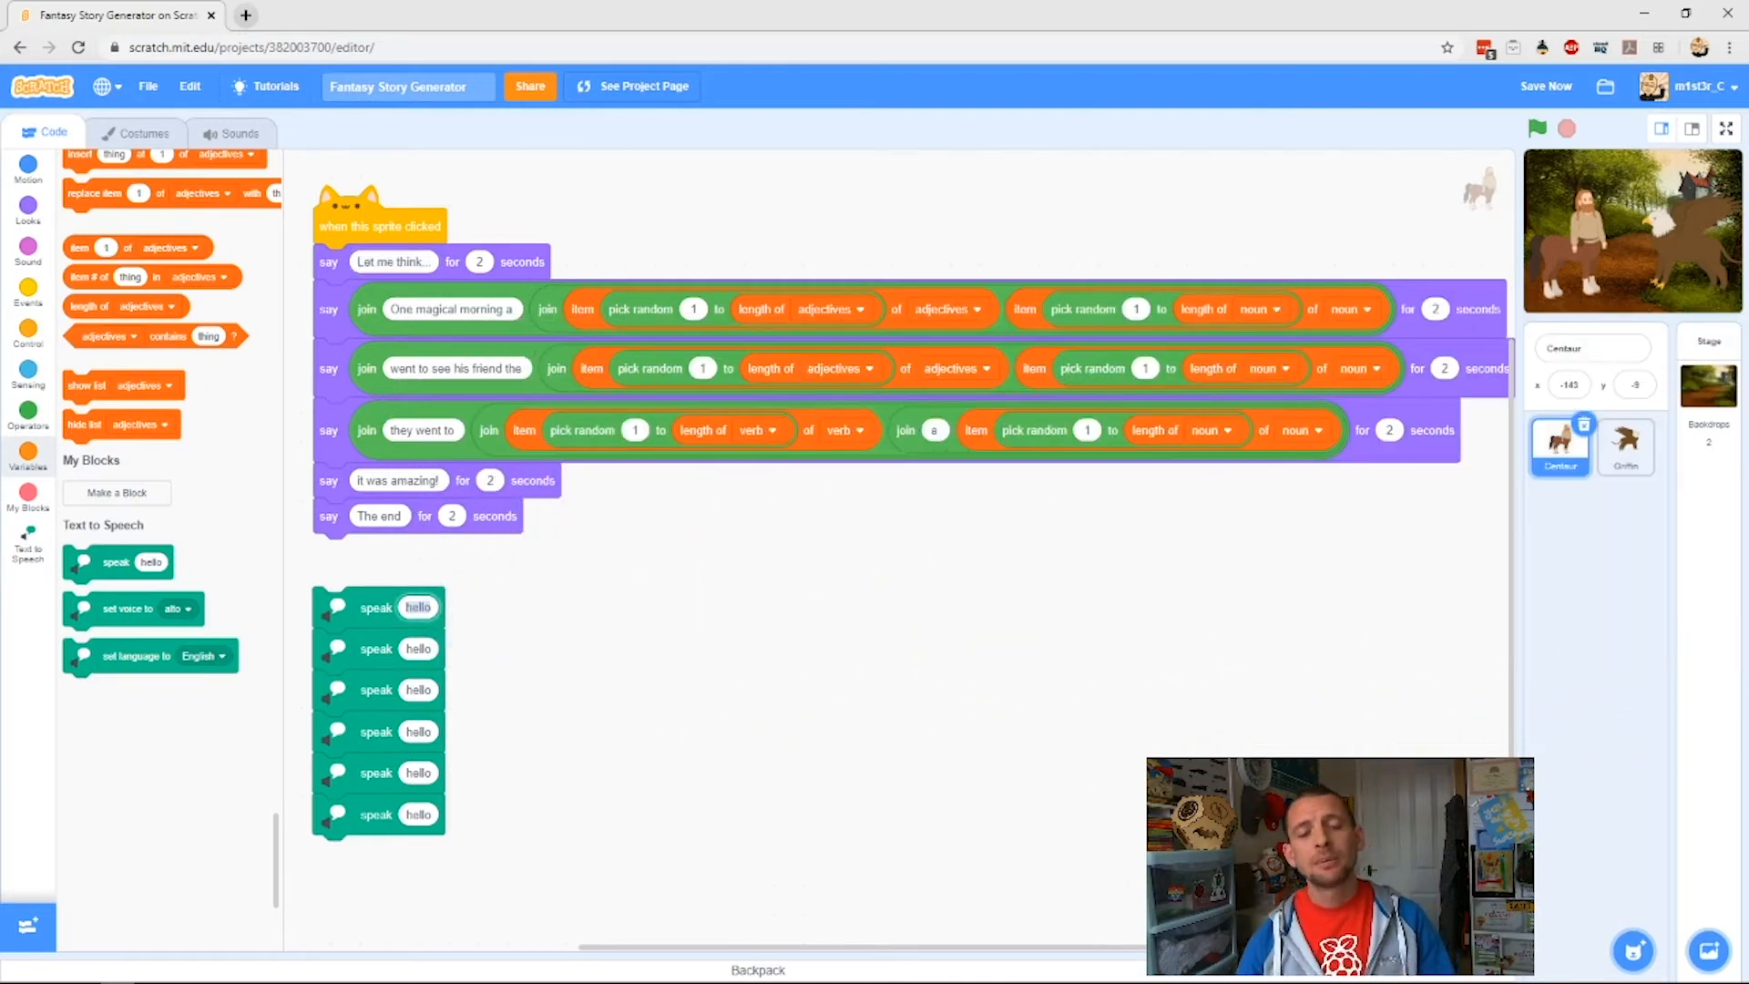
key(ctrl+v)
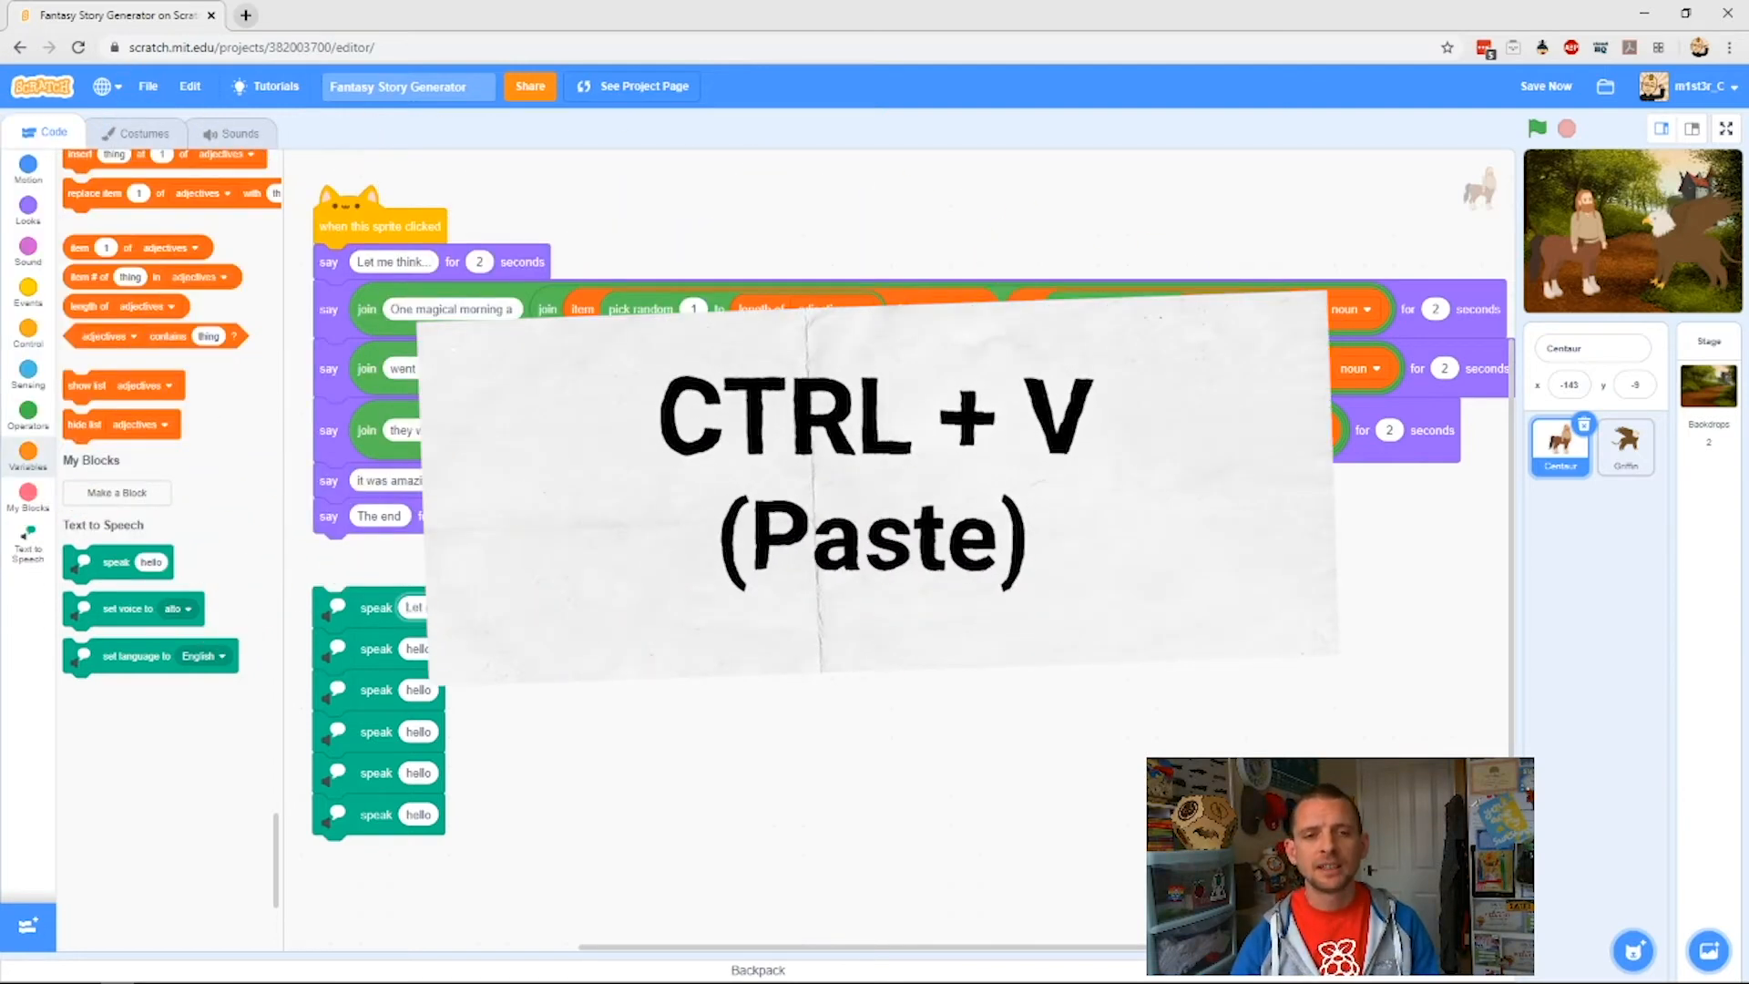
key(ctrl+v)
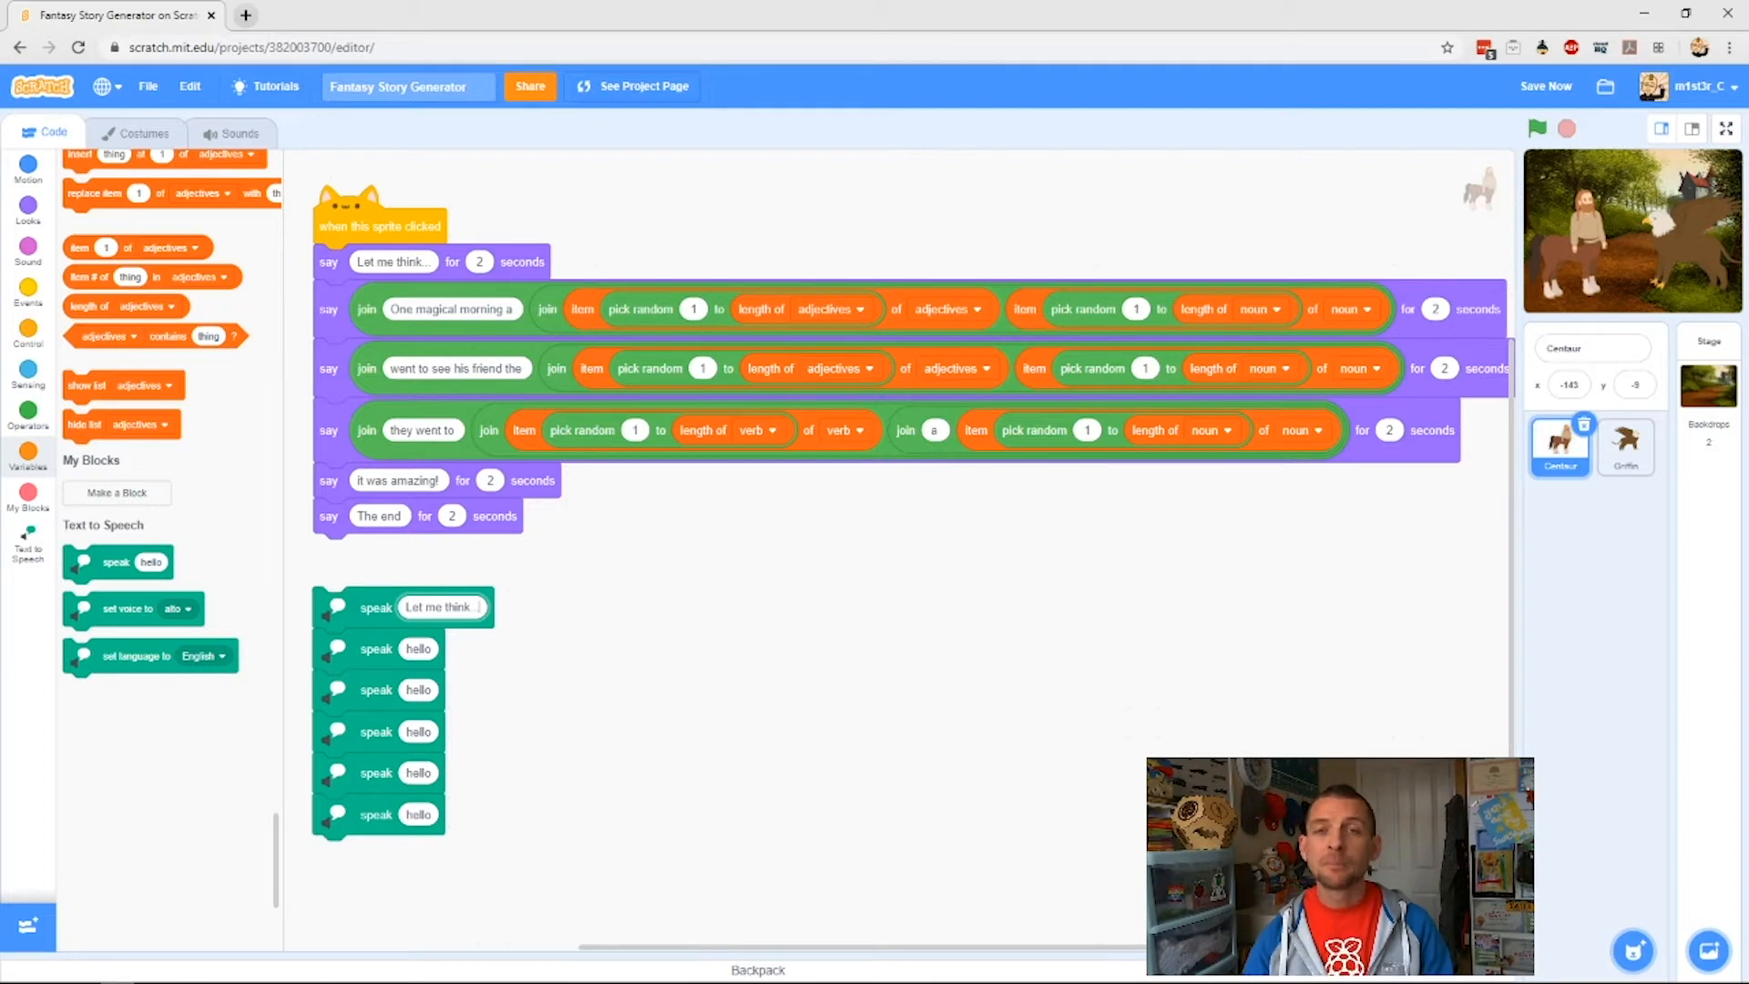
mouse_move(592, 583)
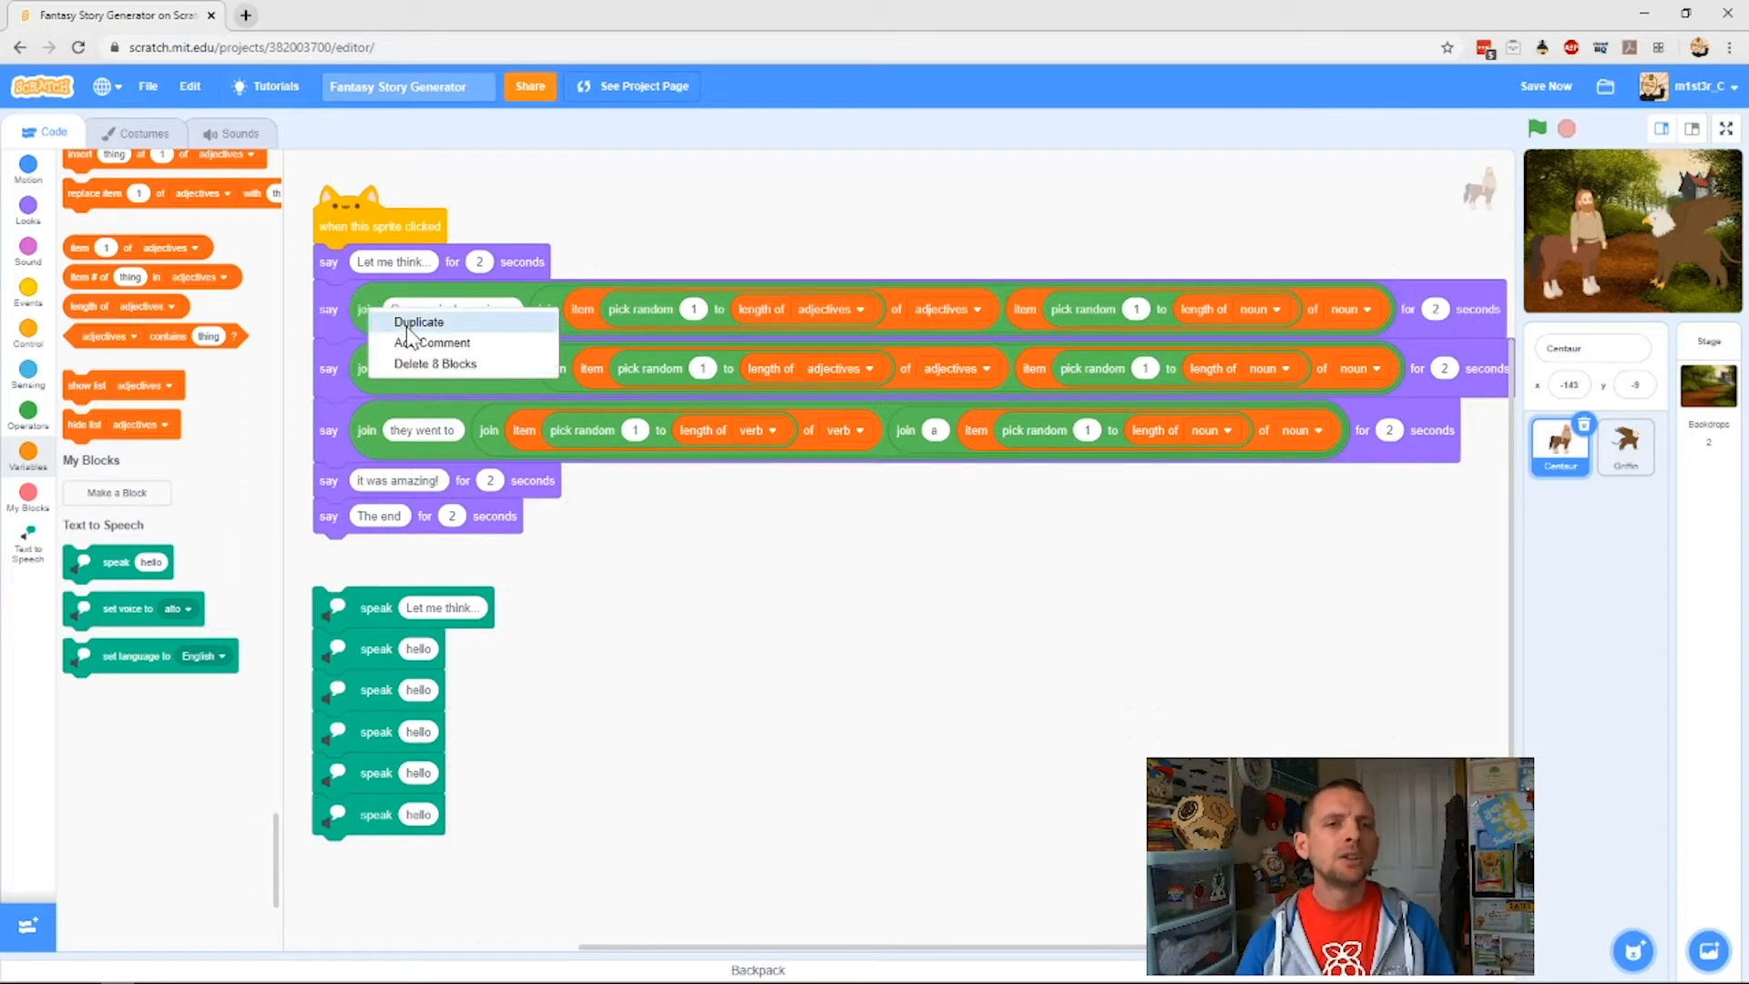
Step: Duplicate the 'One magical morning' and 'went to see his friend' join sentences for the speak blocks
click(419, 322)
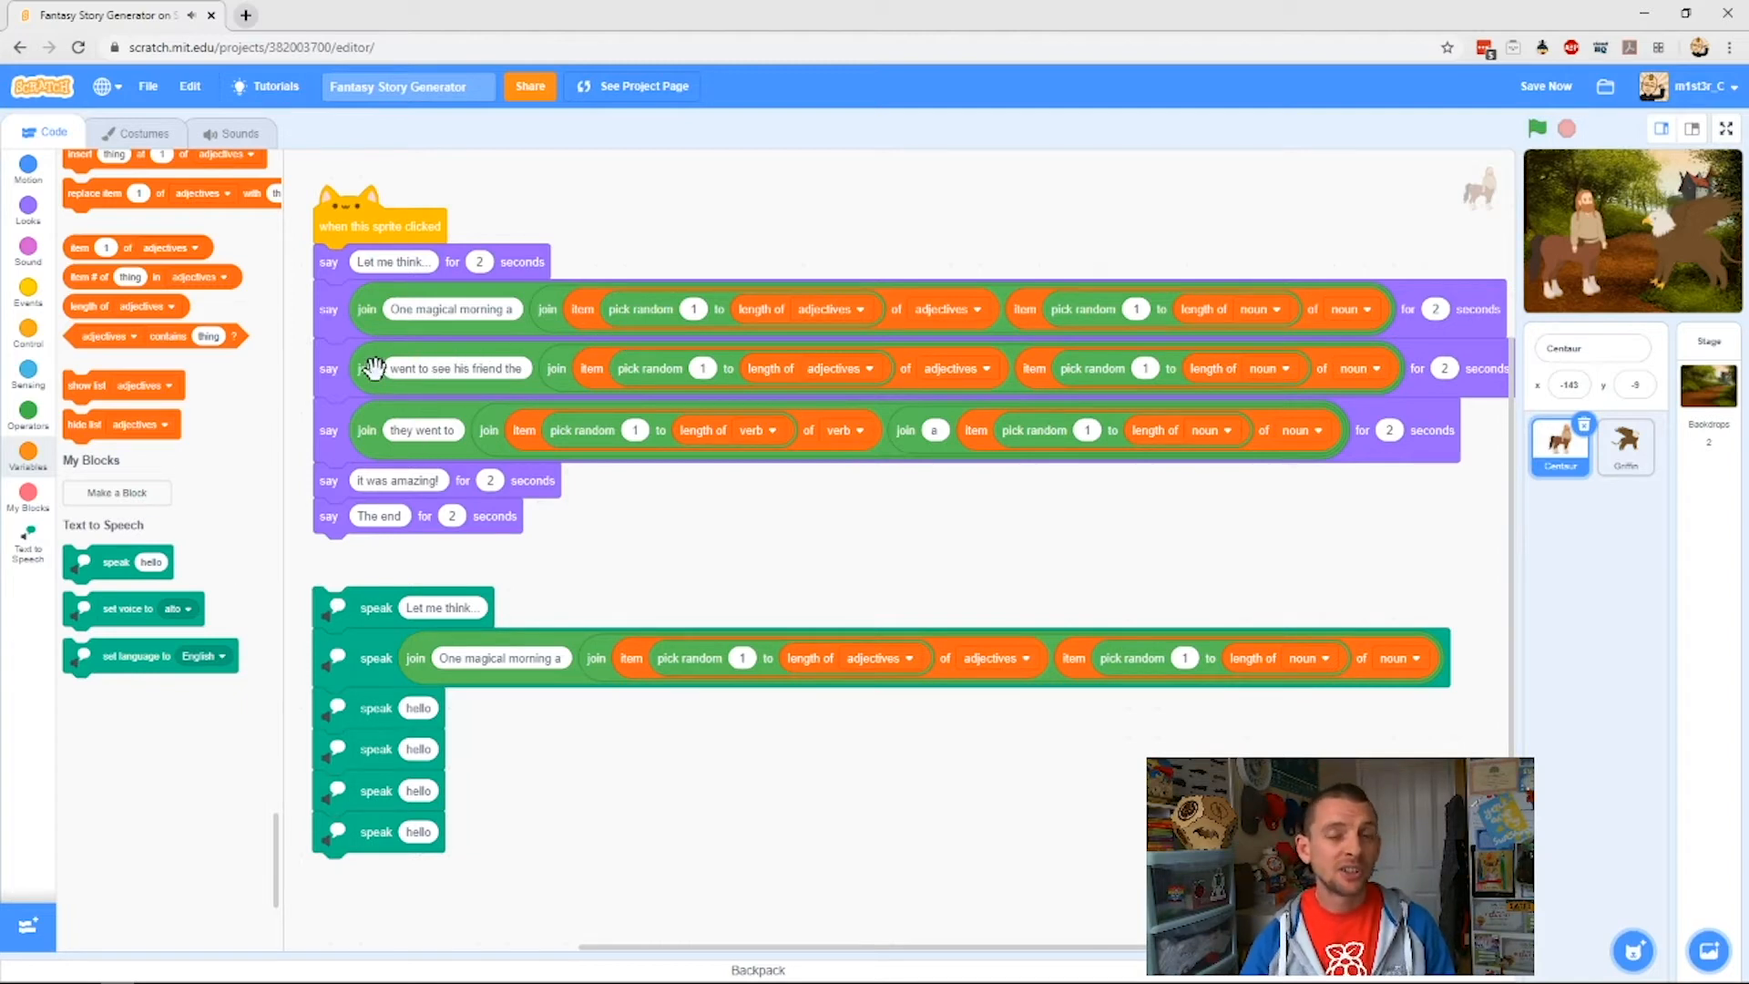
right_click(391, 368)
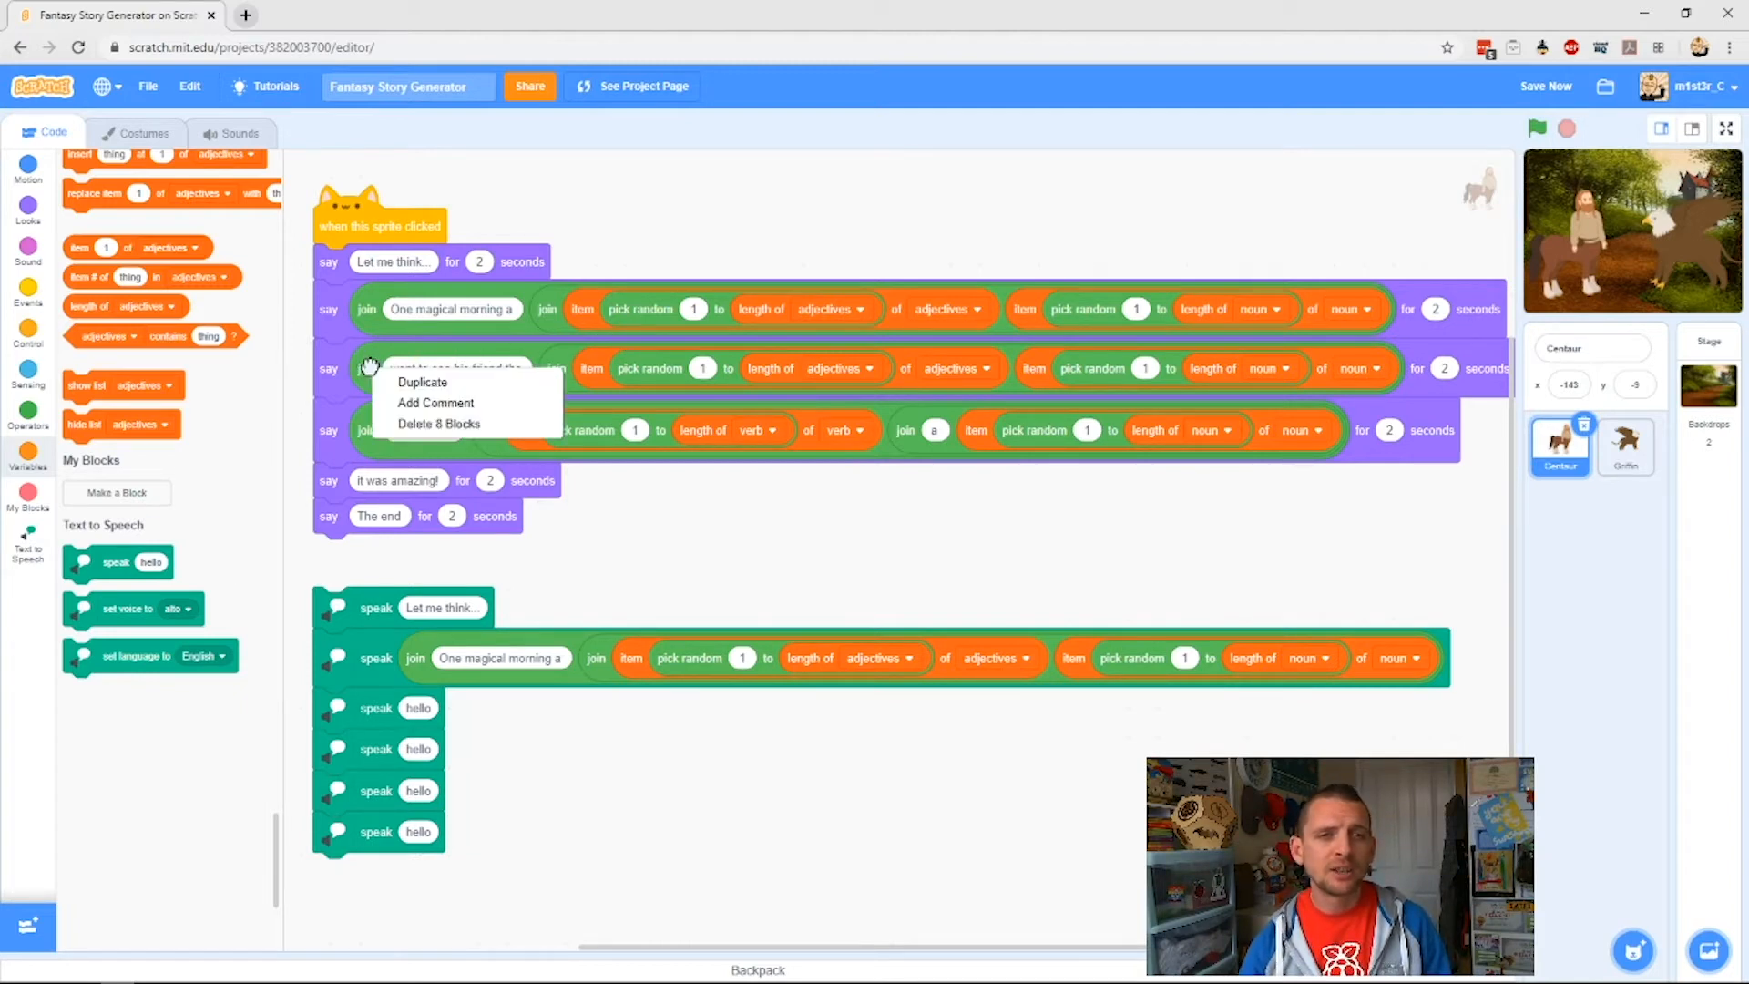
click(423, 381)
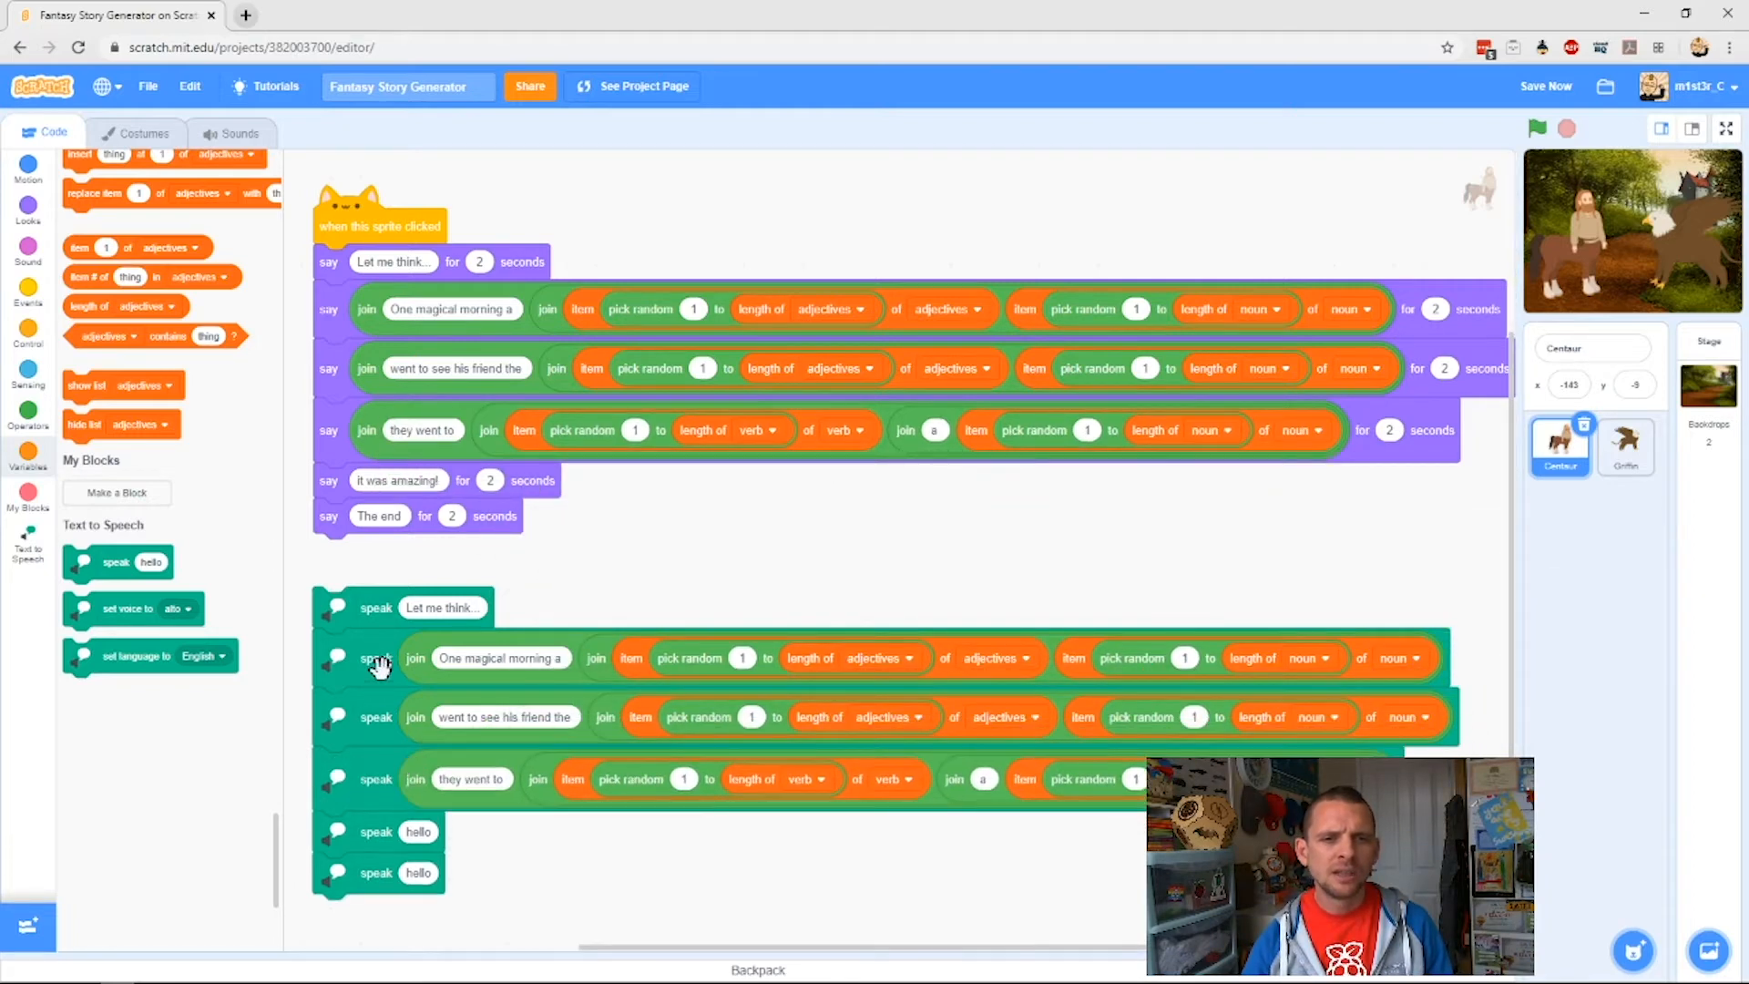
mouse_move(429, 835)
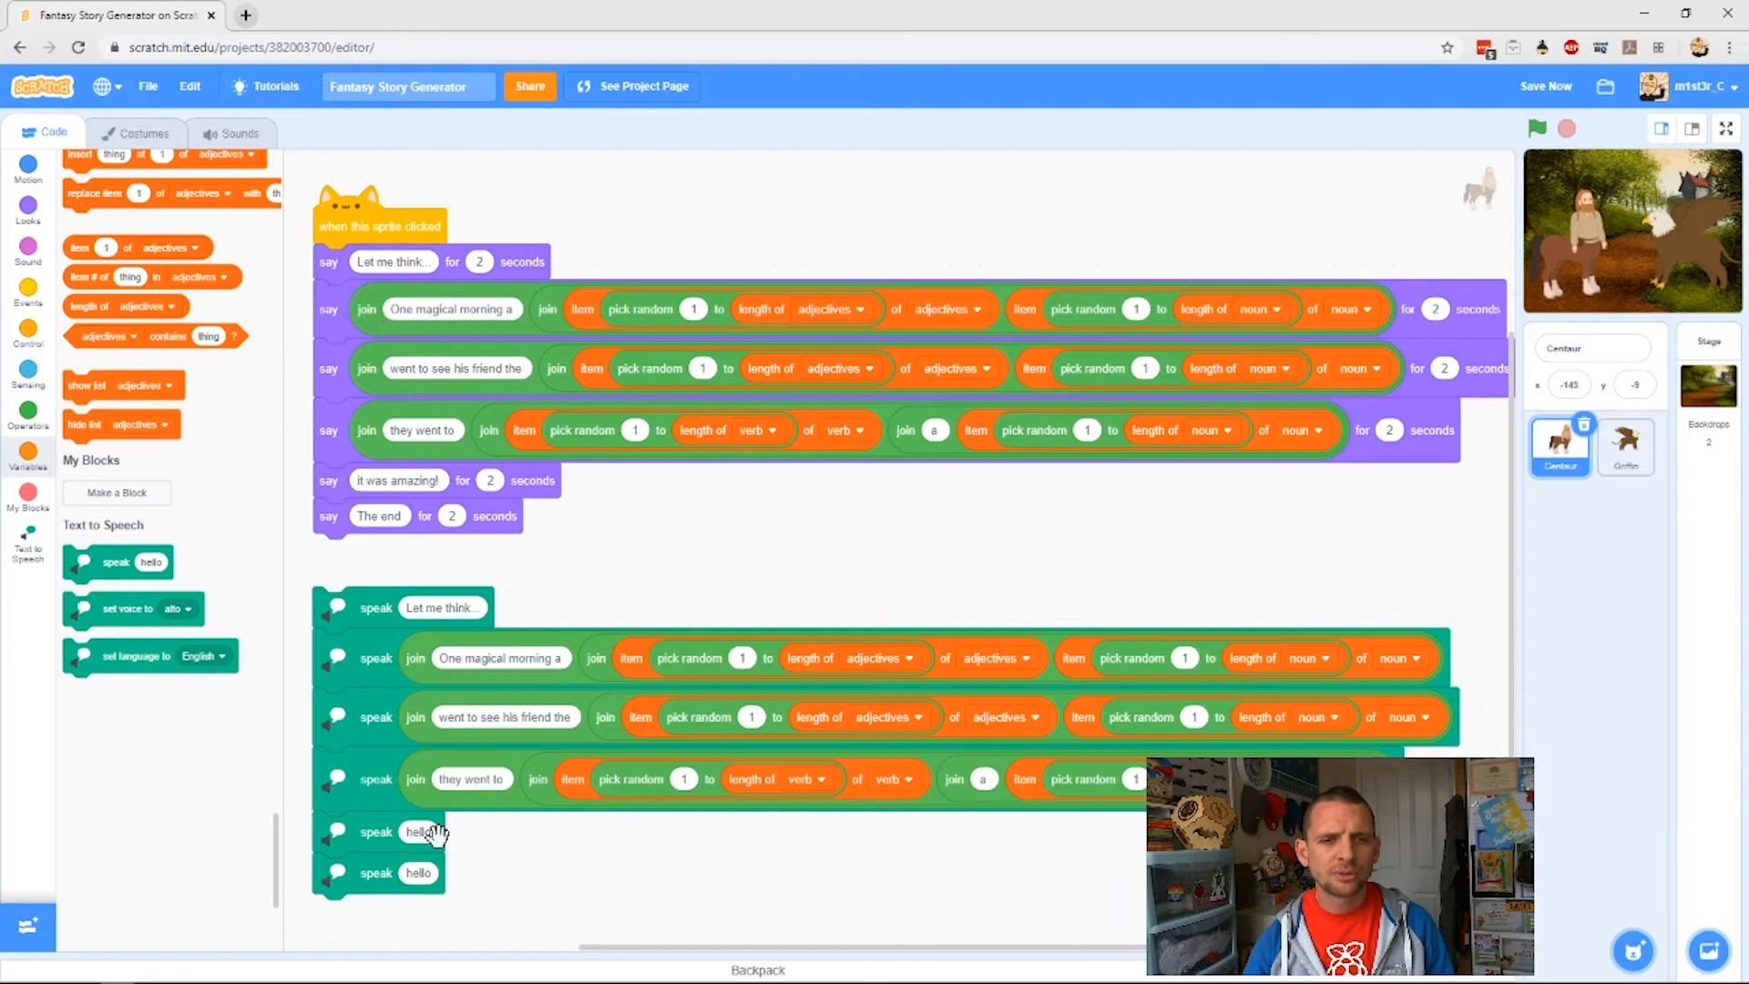
mouse_move(262, 742)
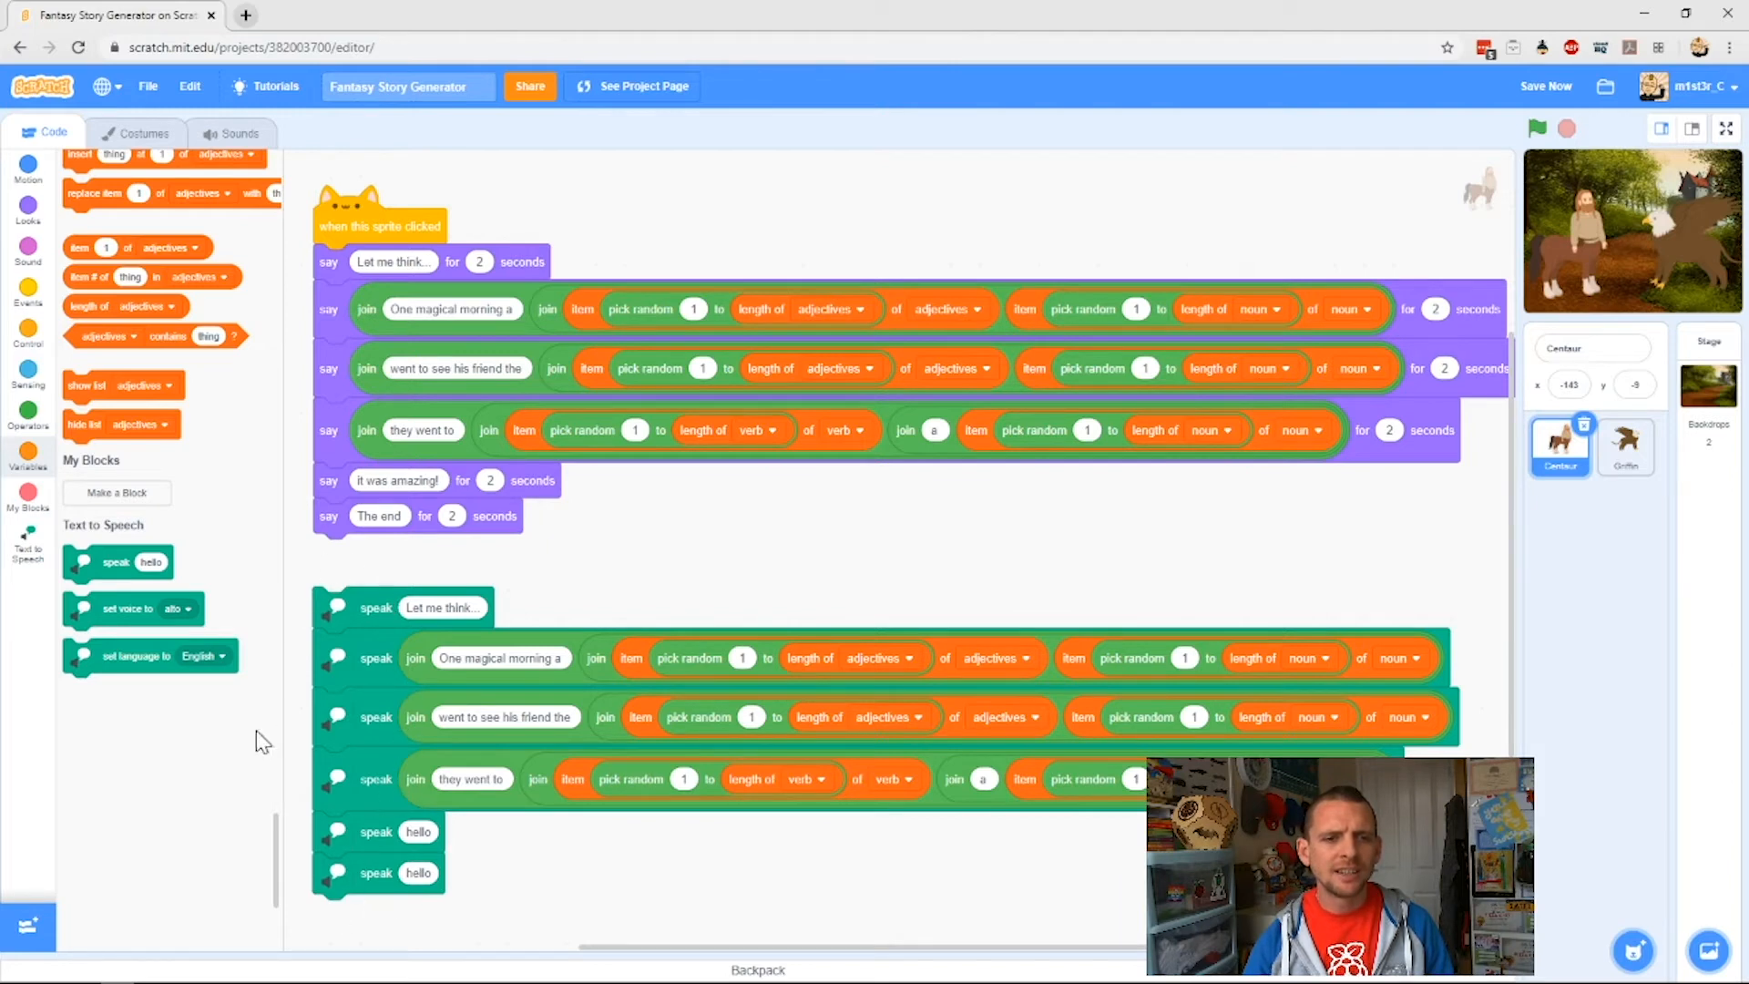
mouse_move(362, 427)
text(The end)
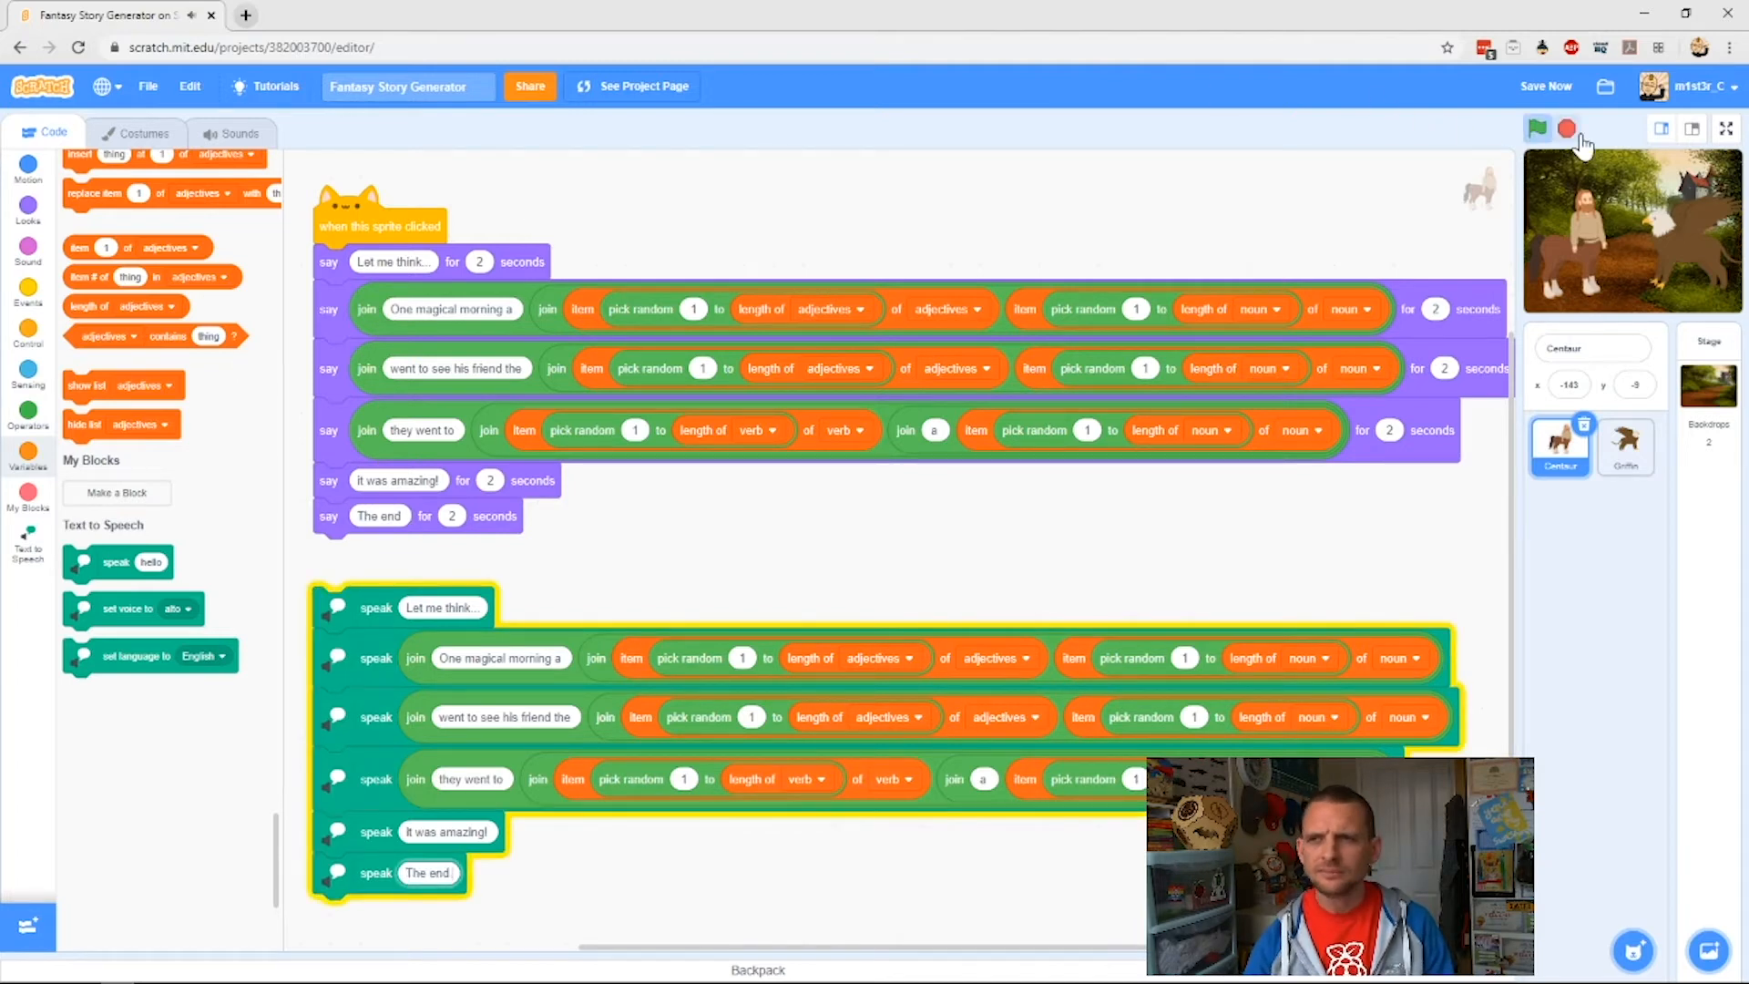
Step: Run the project full screen and click the centaur to hear the story spoken
click(1566, 129)
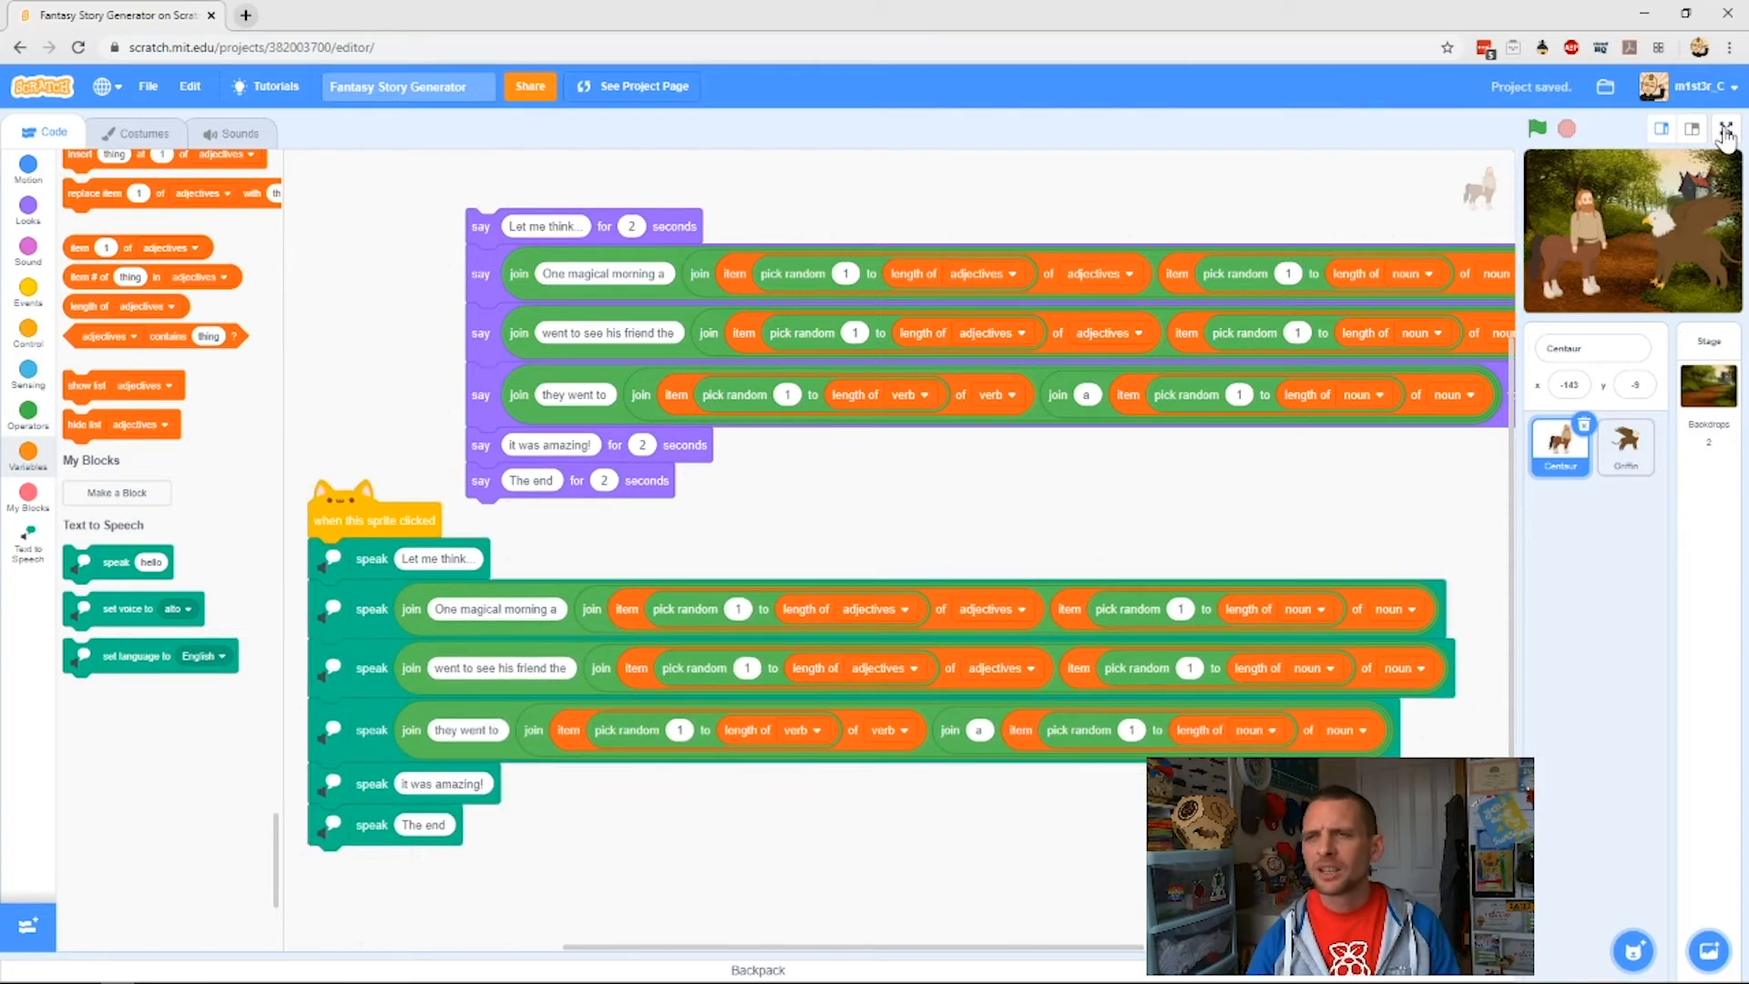
click(1723, 129)
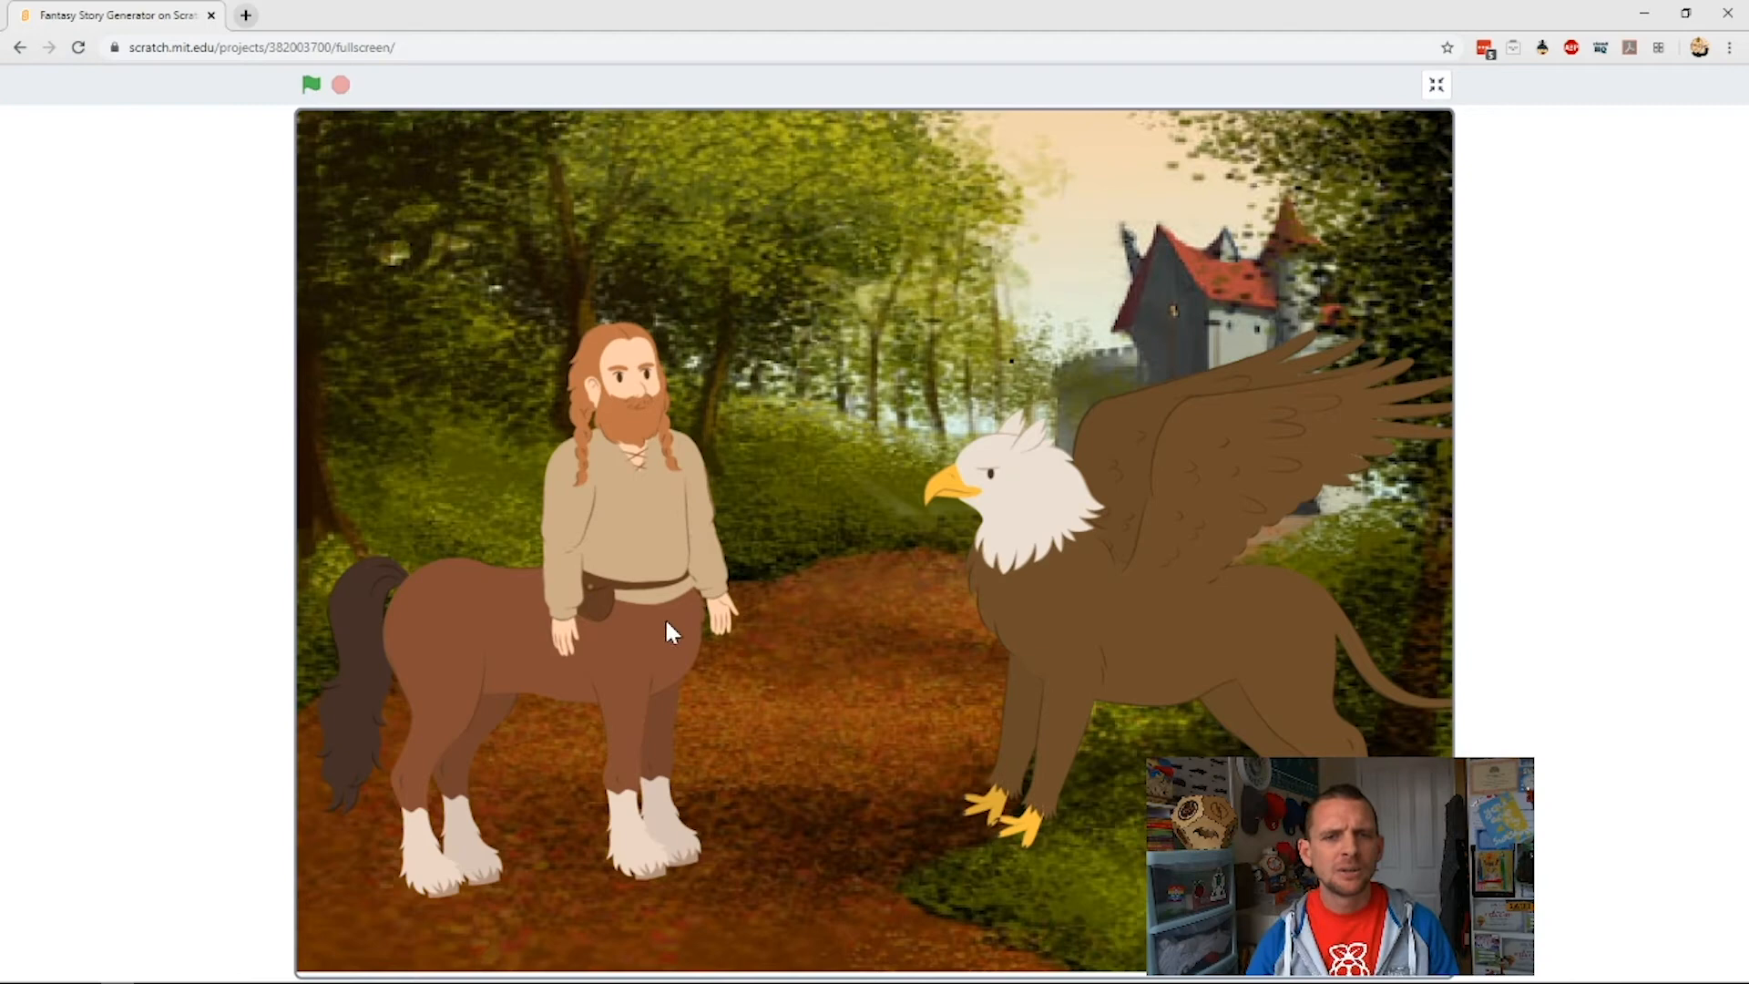
click(311, 85)
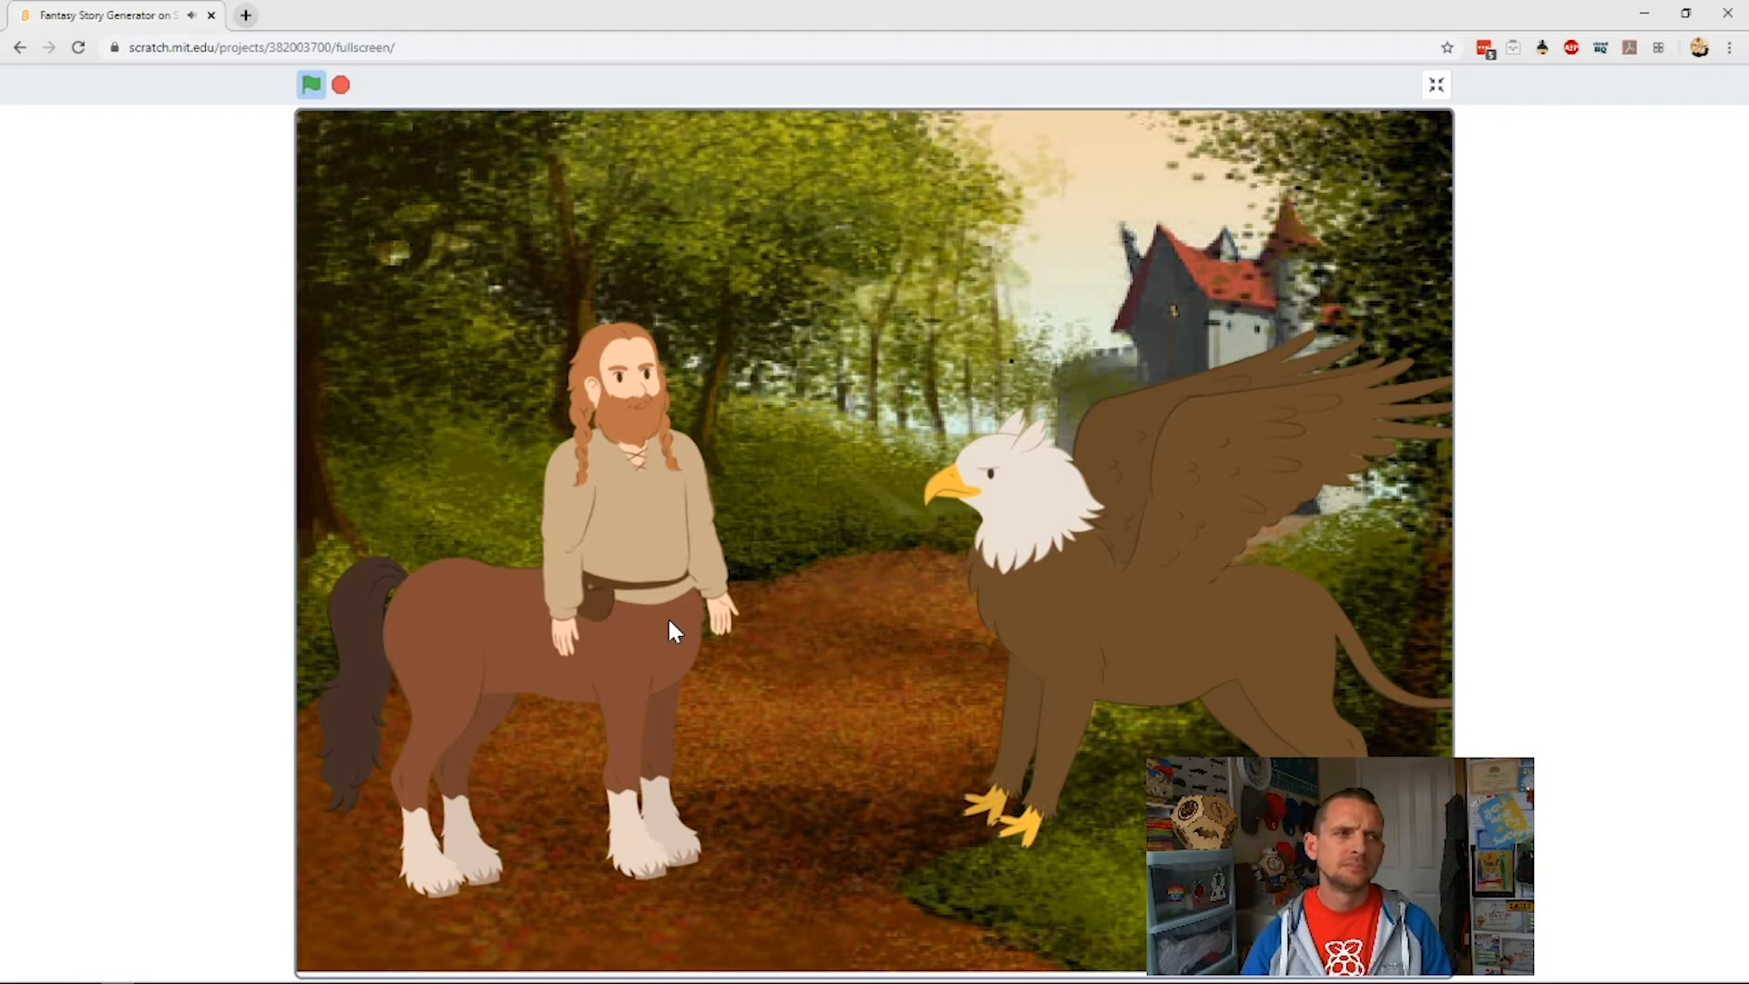
mouse_move(421, 210)
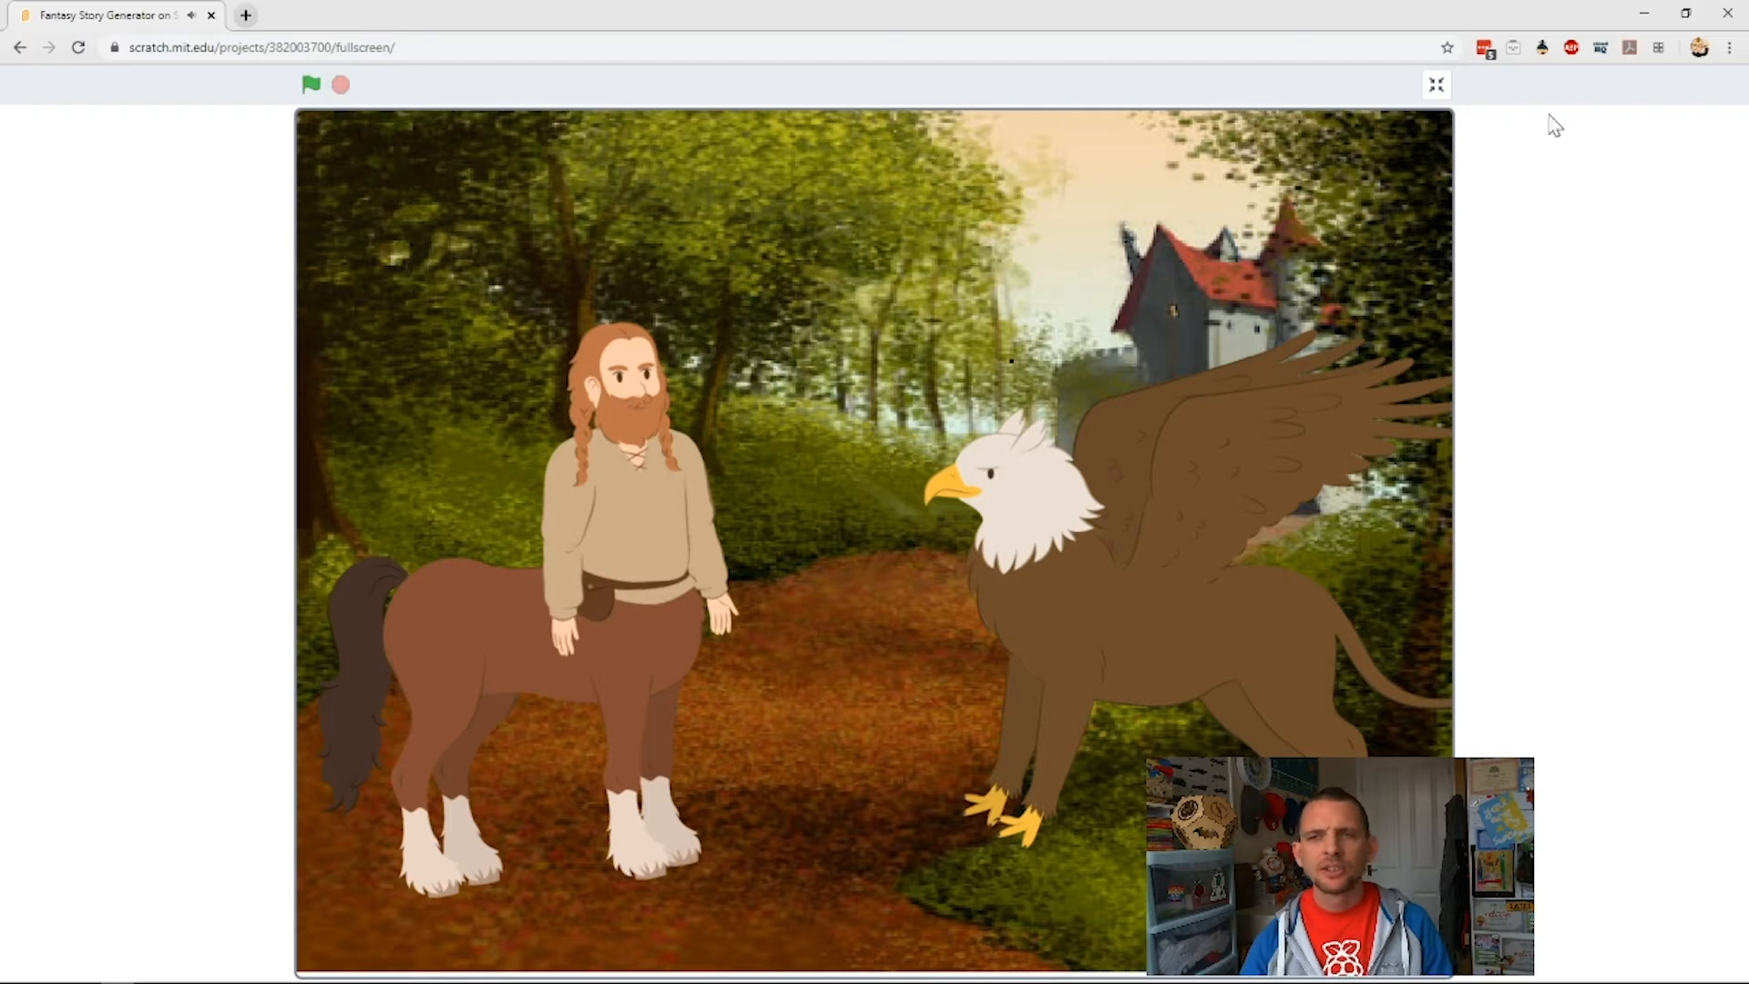
Step: Put a 'set voice to giant' block at the top of the centaur's click script
click(1436, 83)
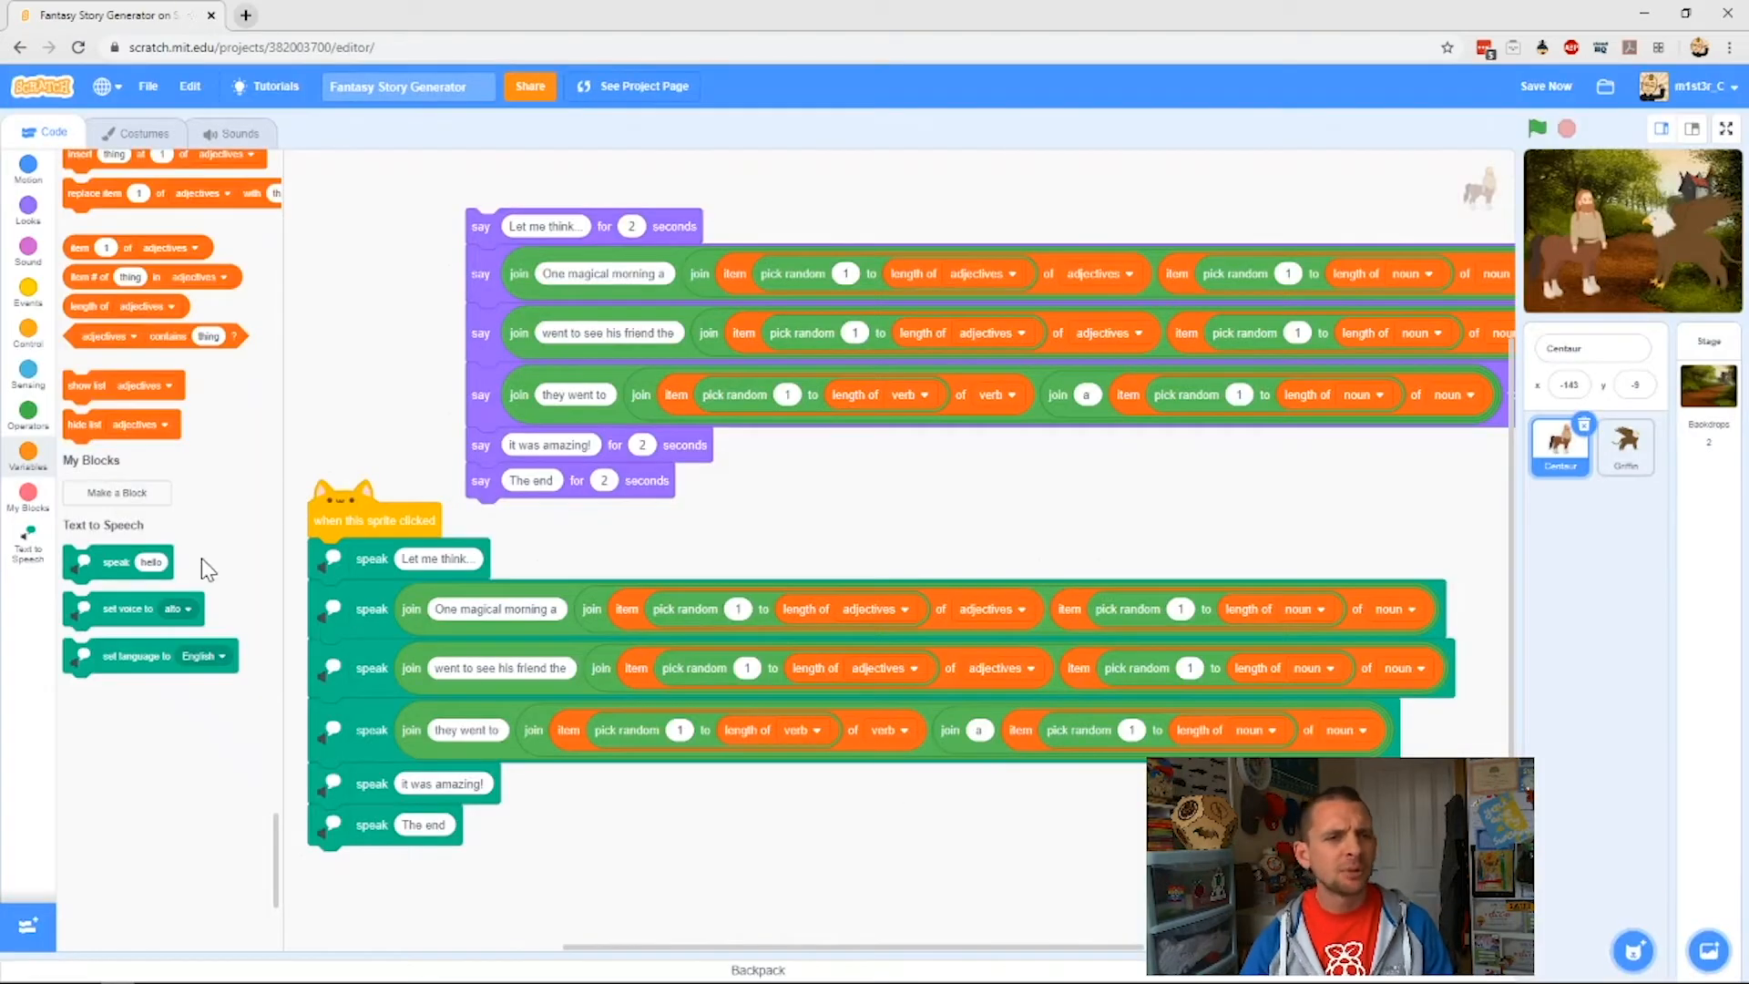
mouse_move(111, 610)
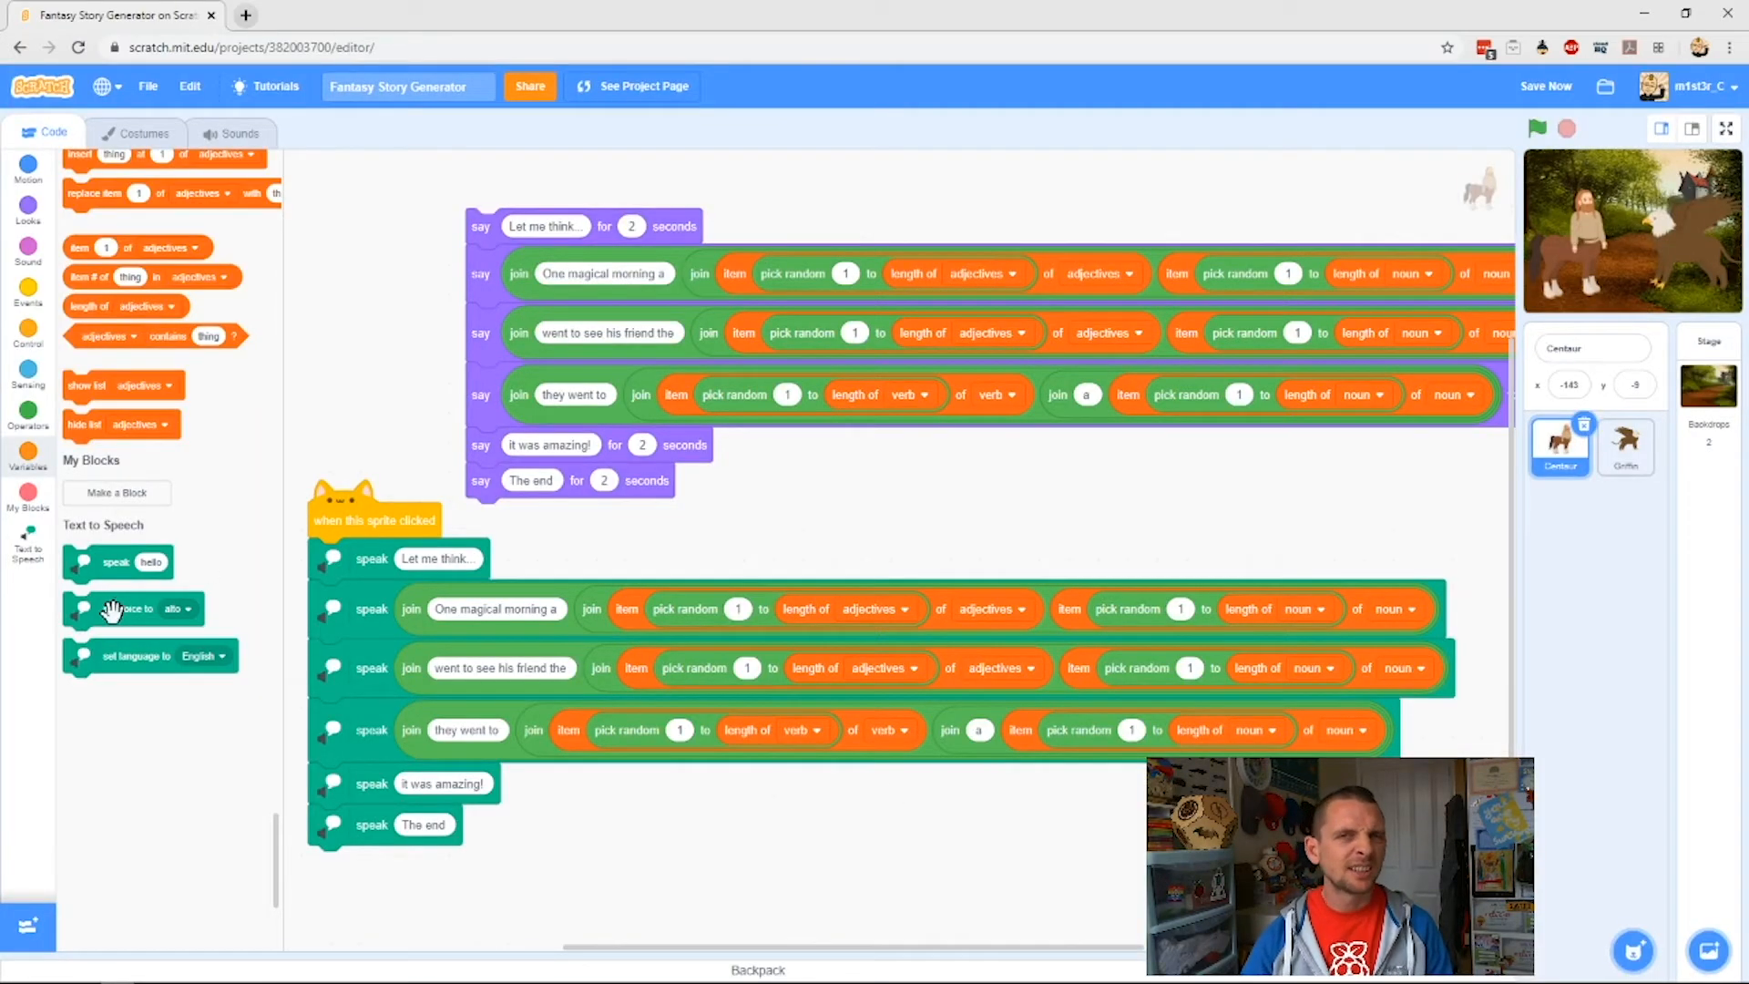
drag(134, 608, 412, 558)
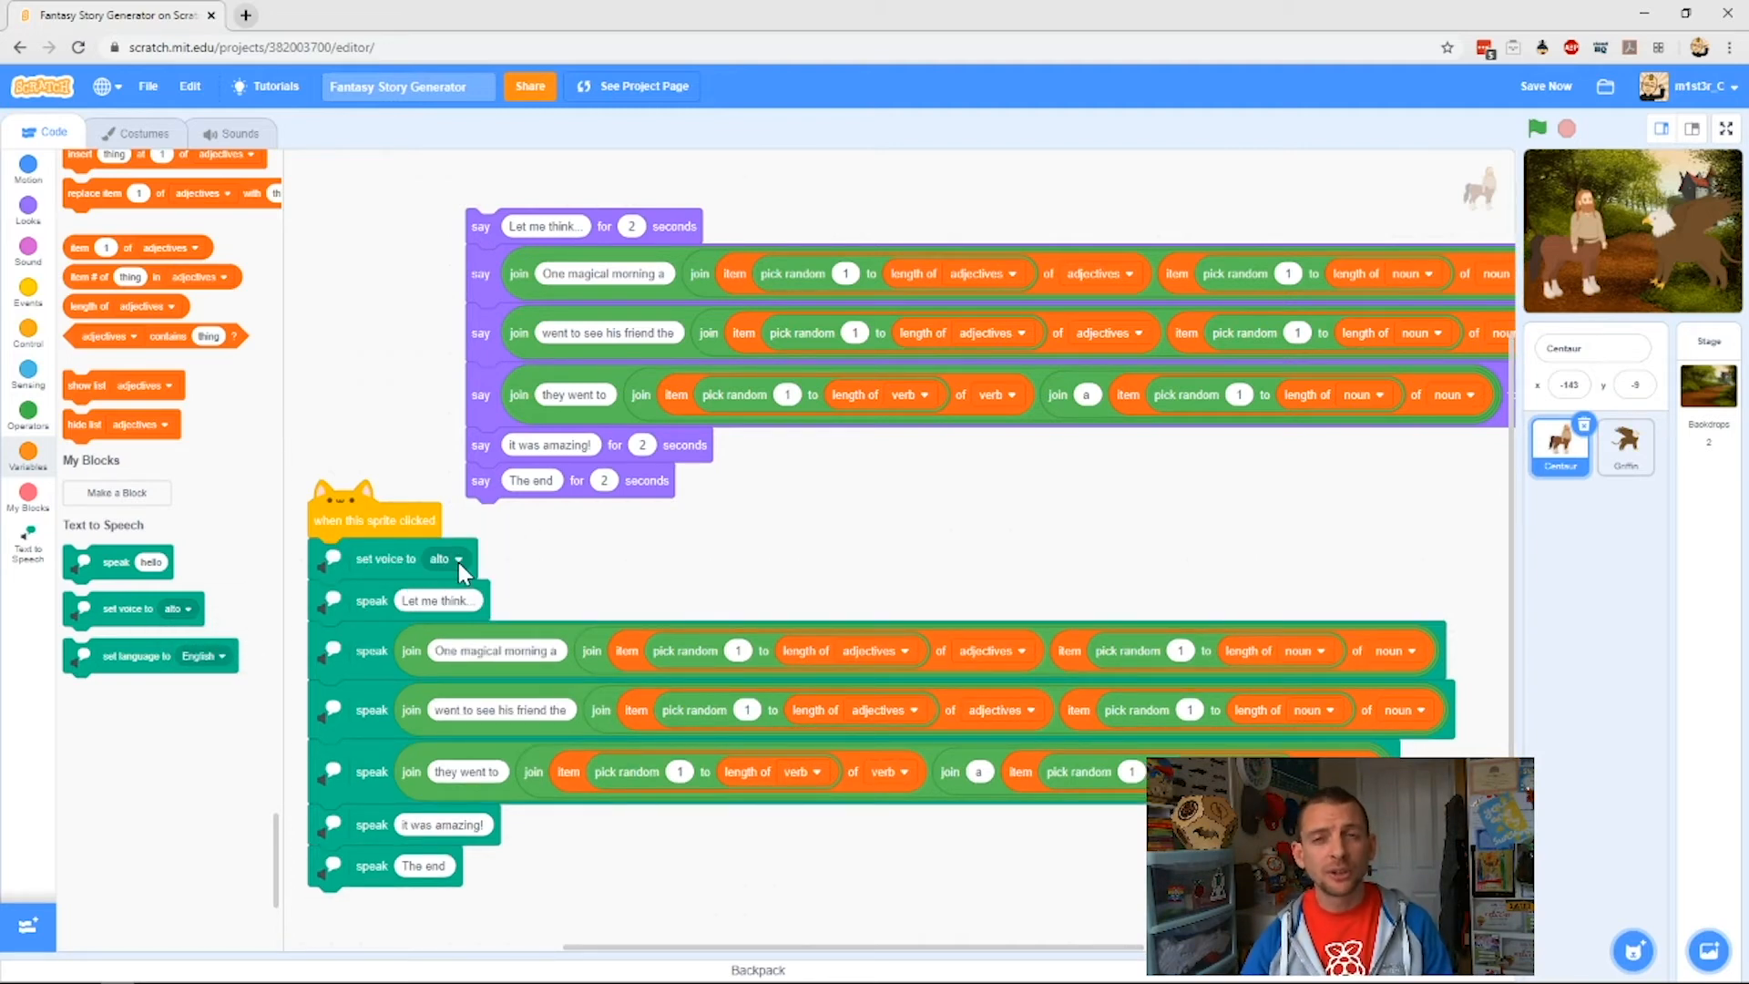
click(449, 558)
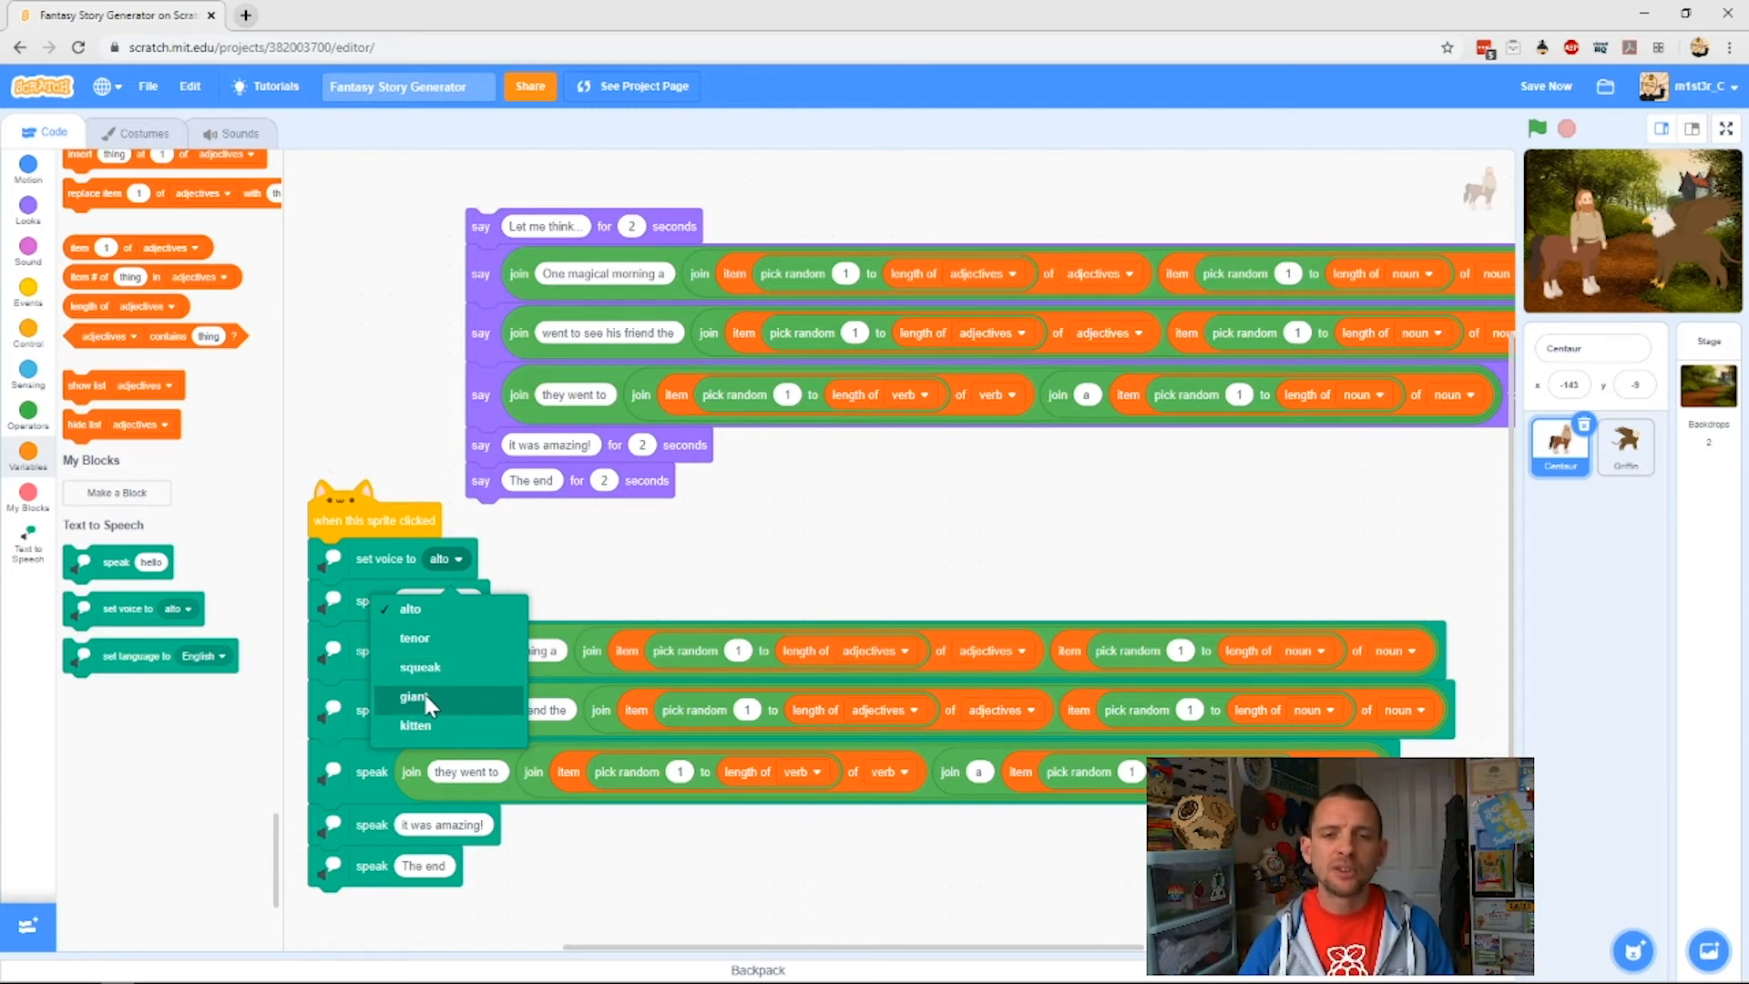
click(414, 696)
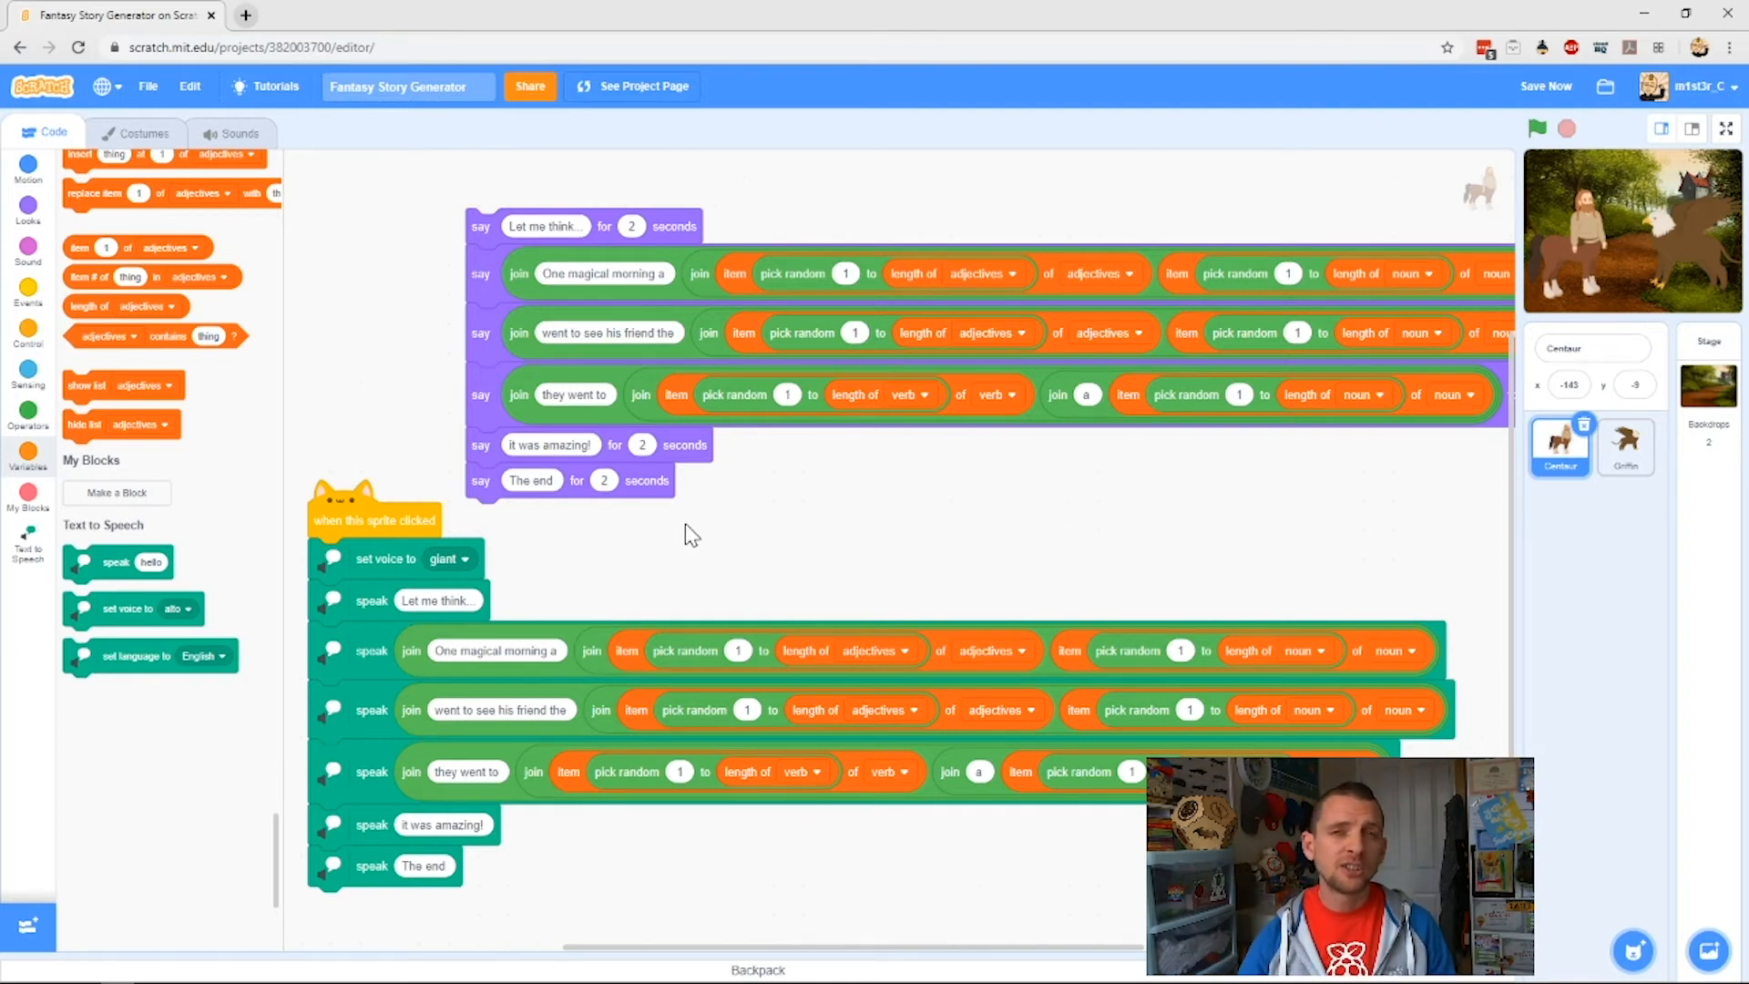
click(456, 559)
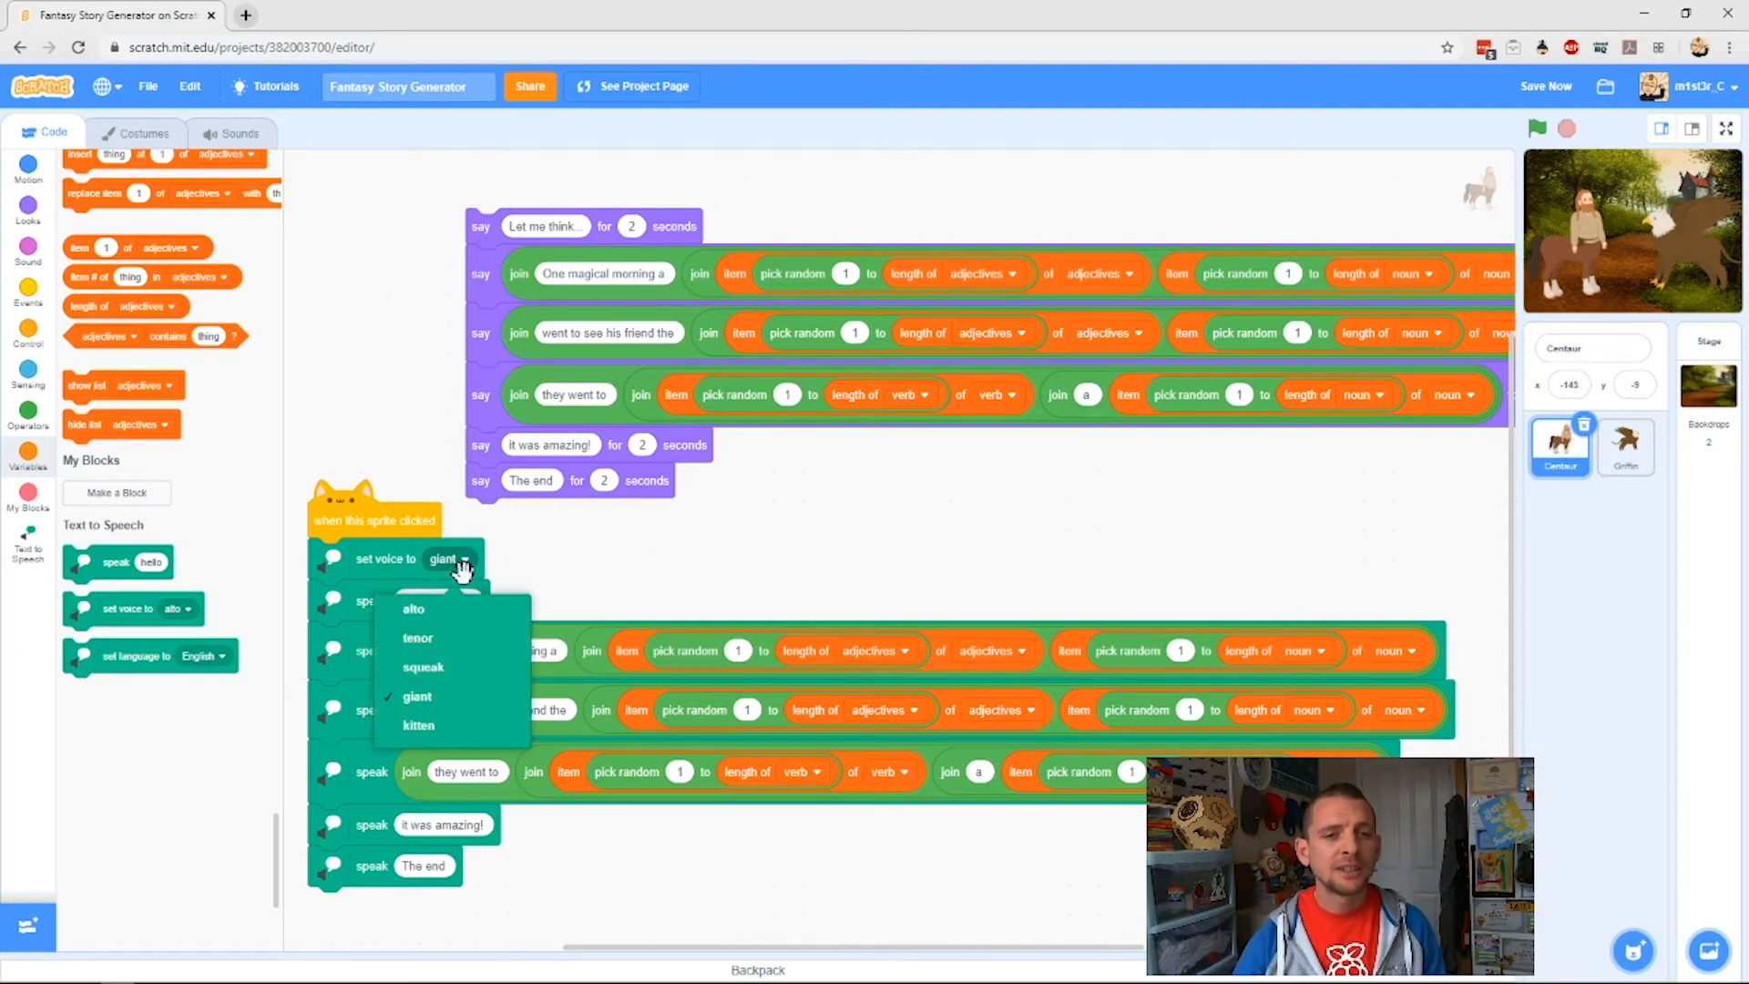
mouse_move(418, 726)
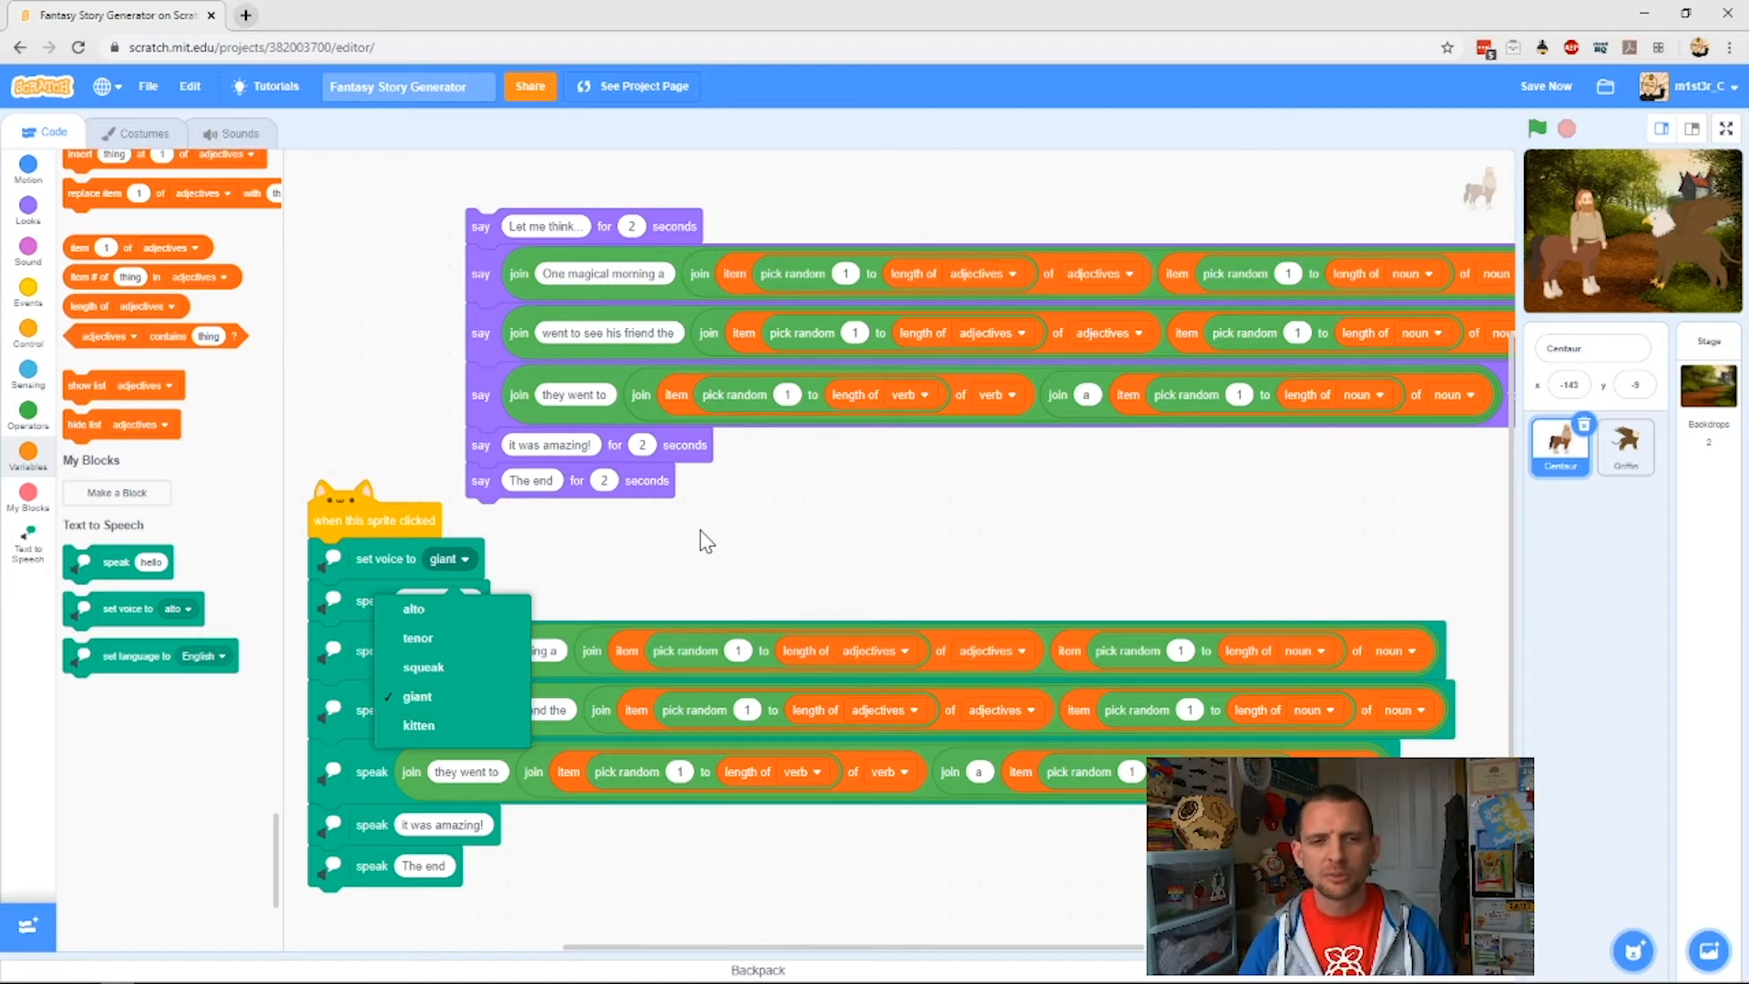
click(416, 696)
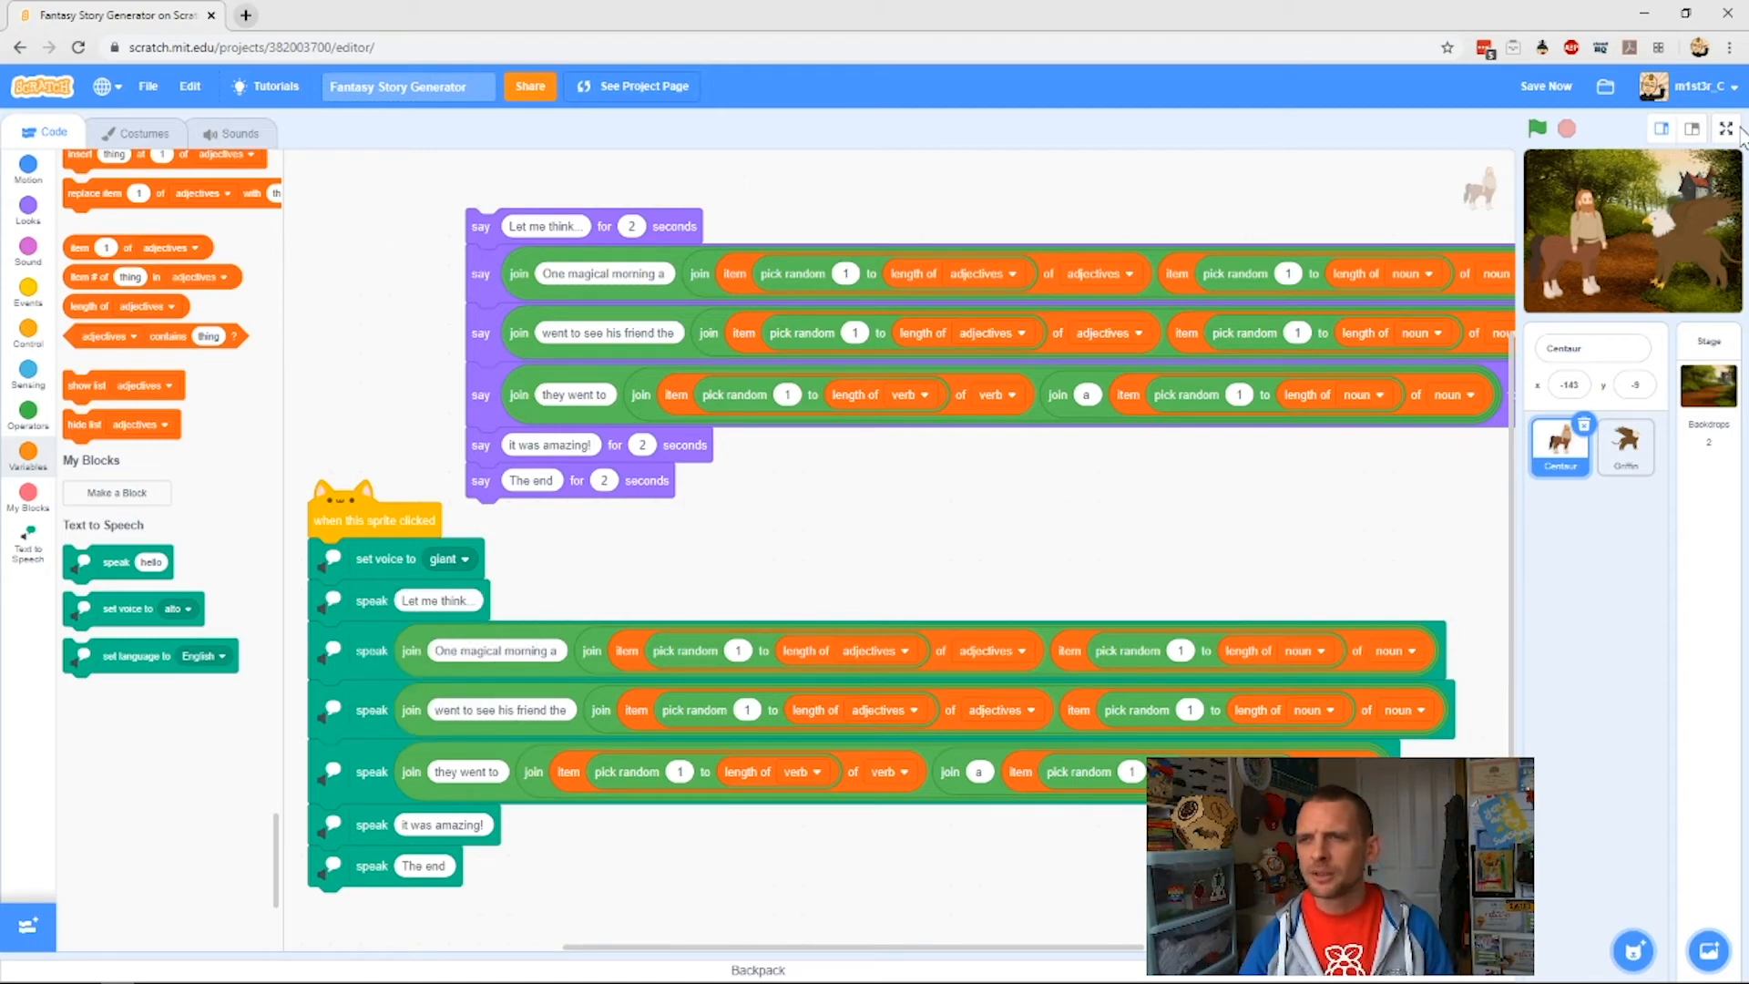
click(1725, 128)
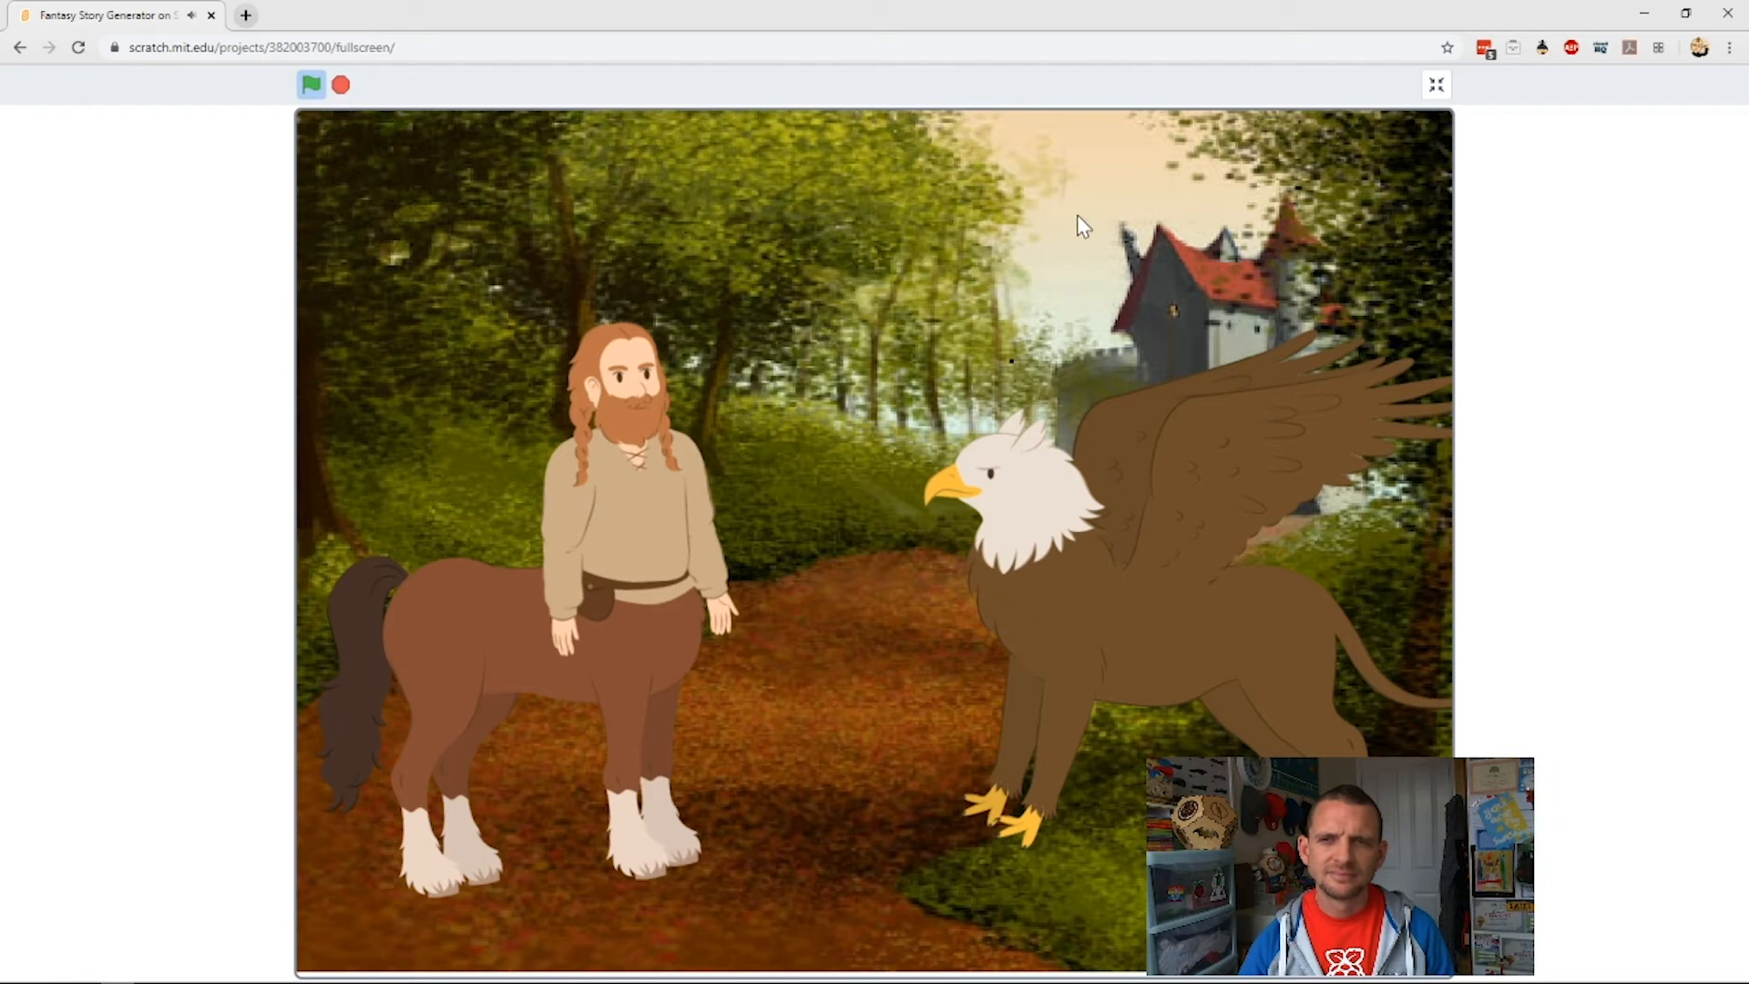
click(1435, 84)
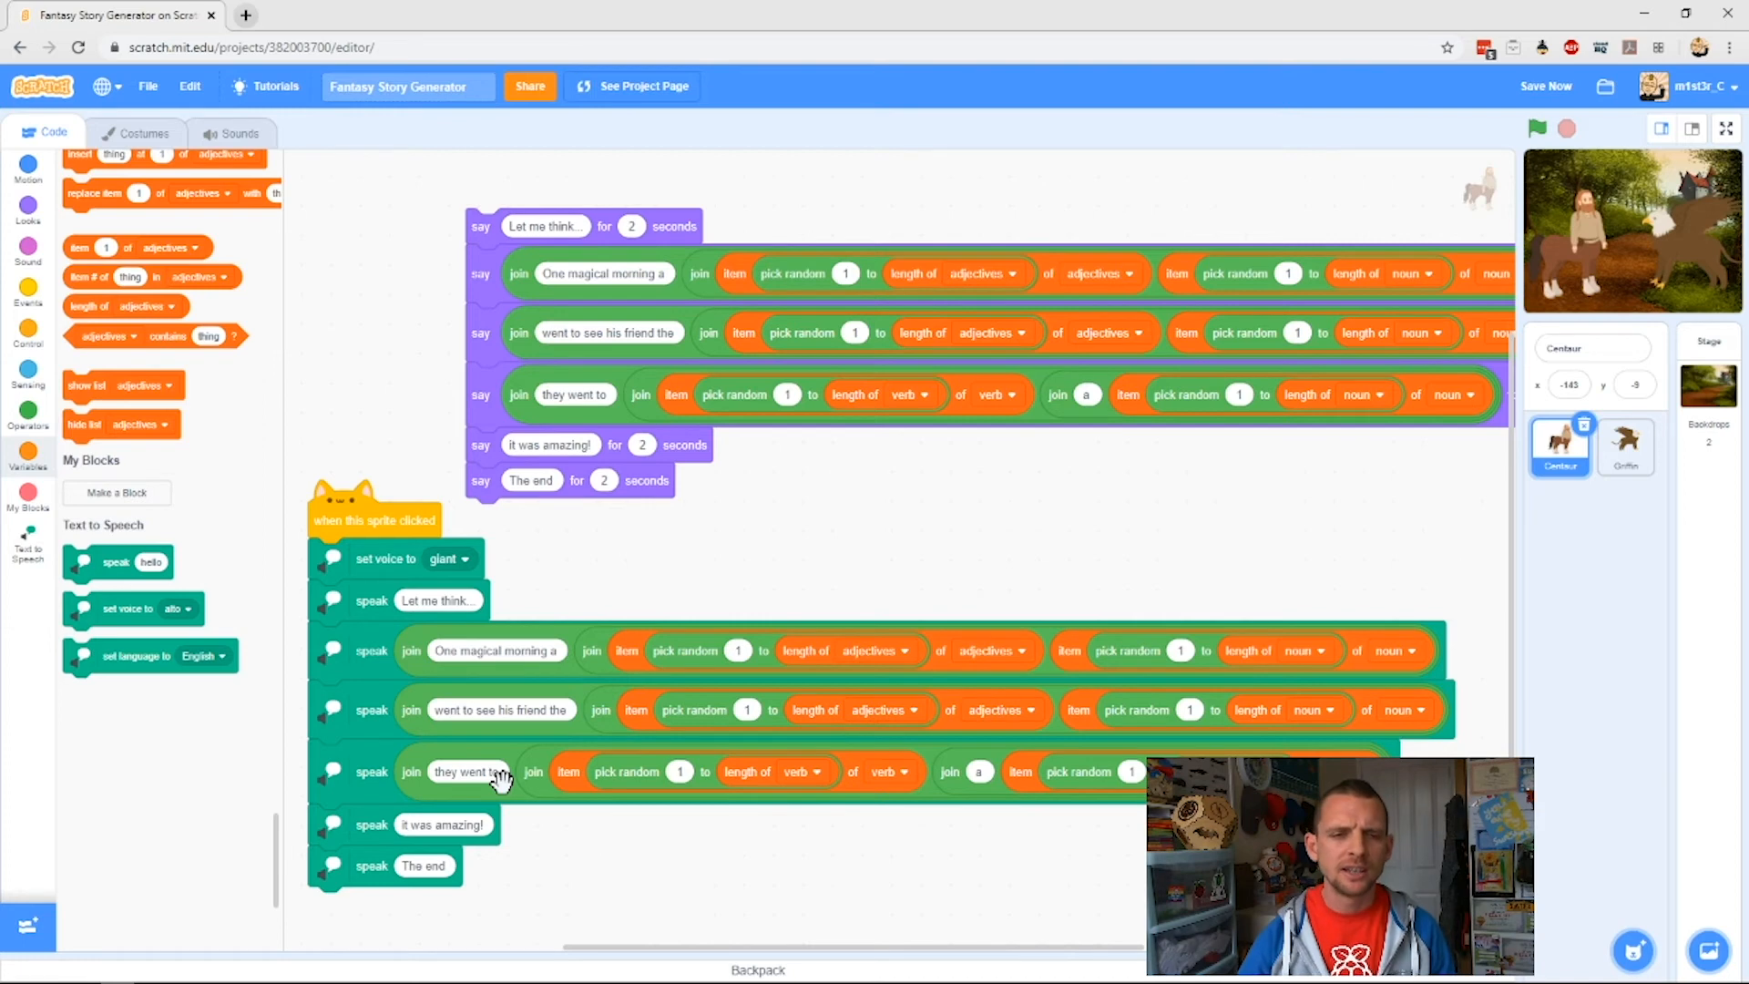
mouse_move(541, 791)
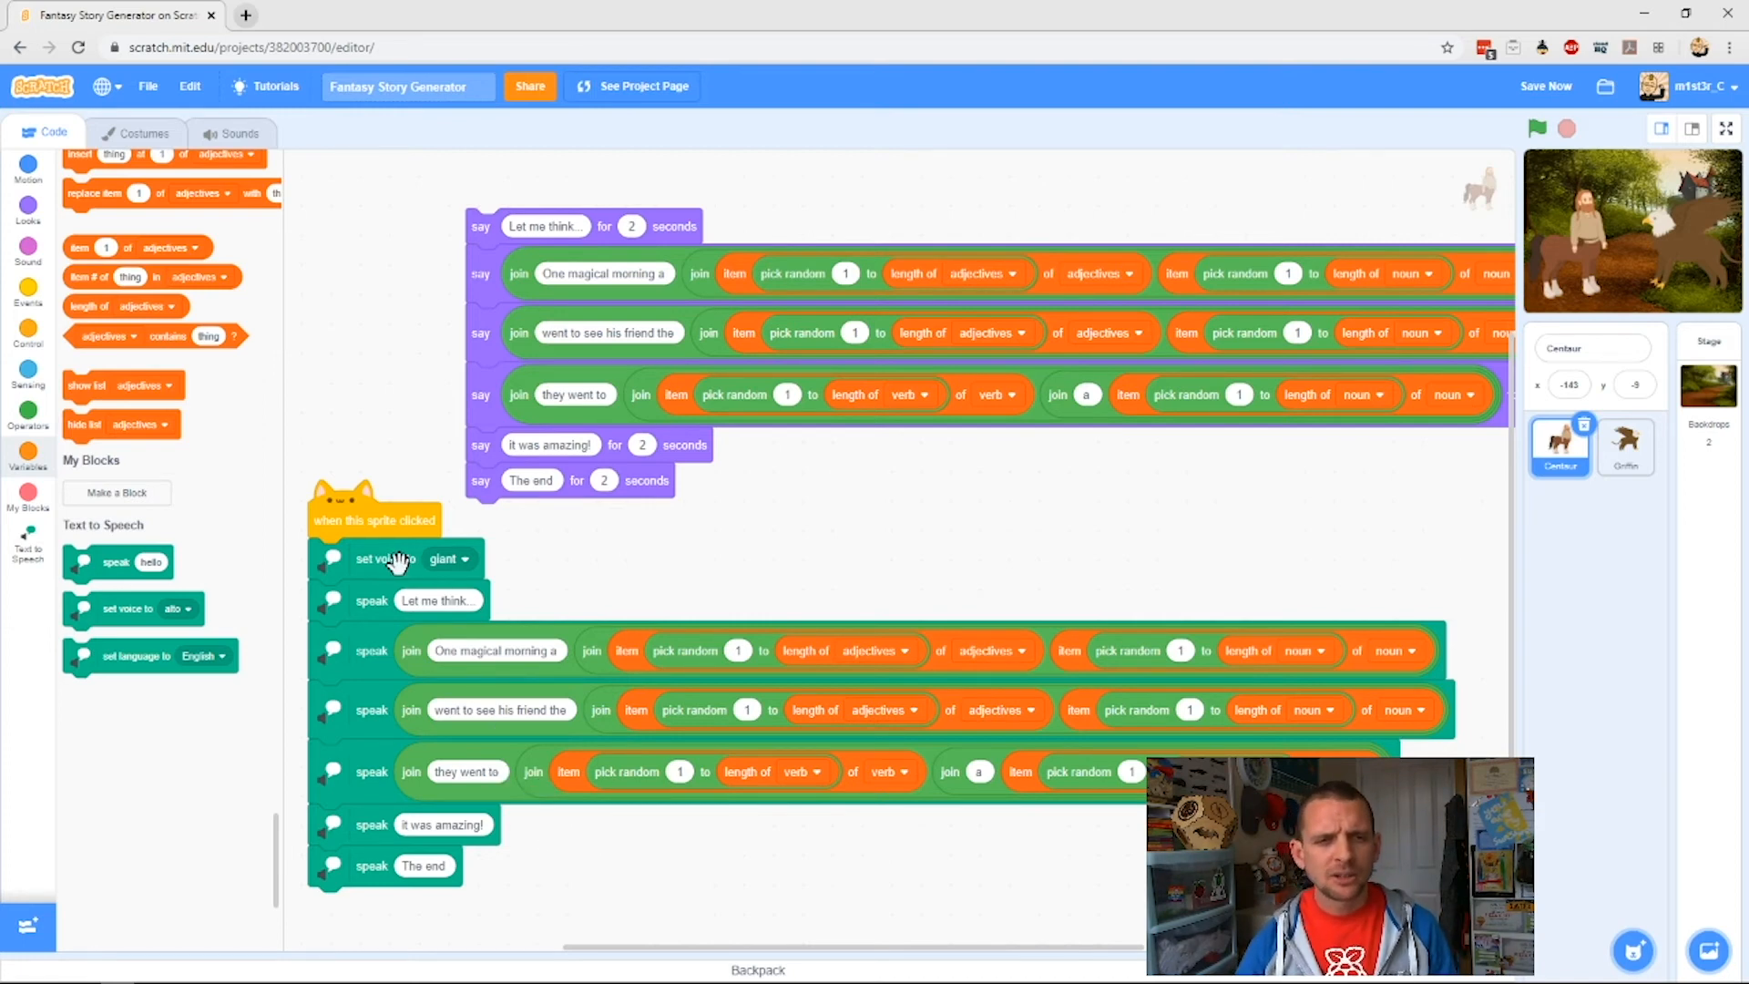
mouse_move(238, 573)
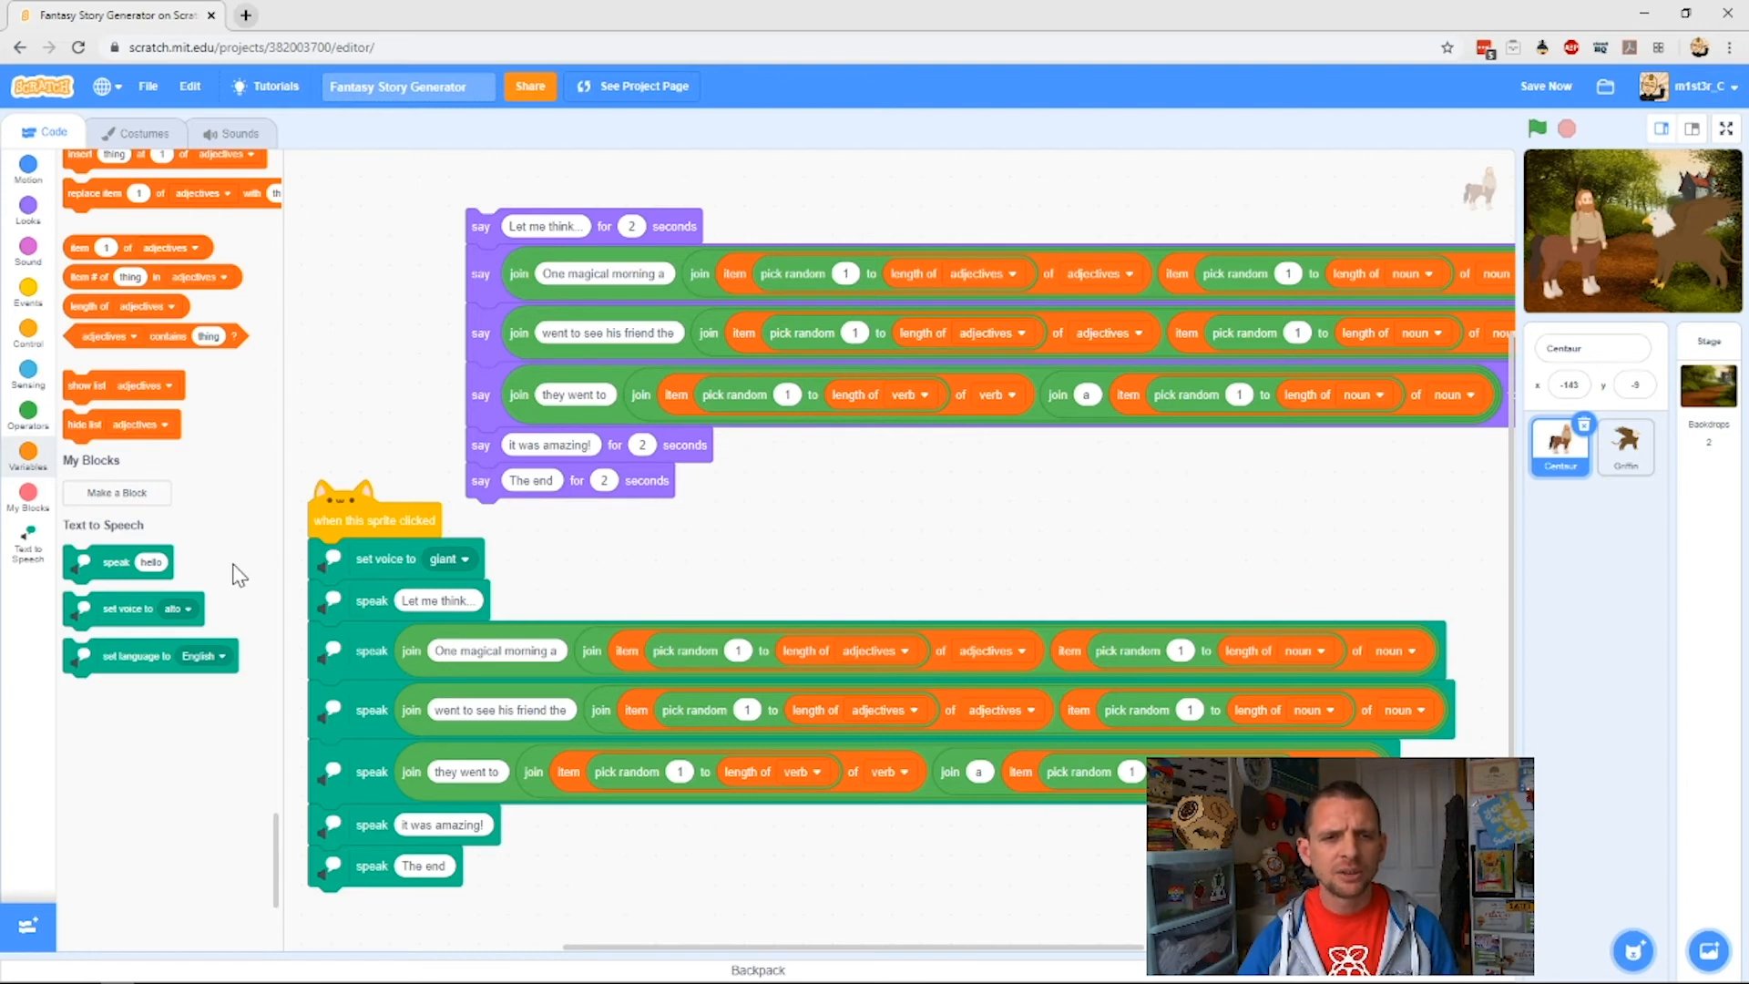
mouse_move(313, 500)
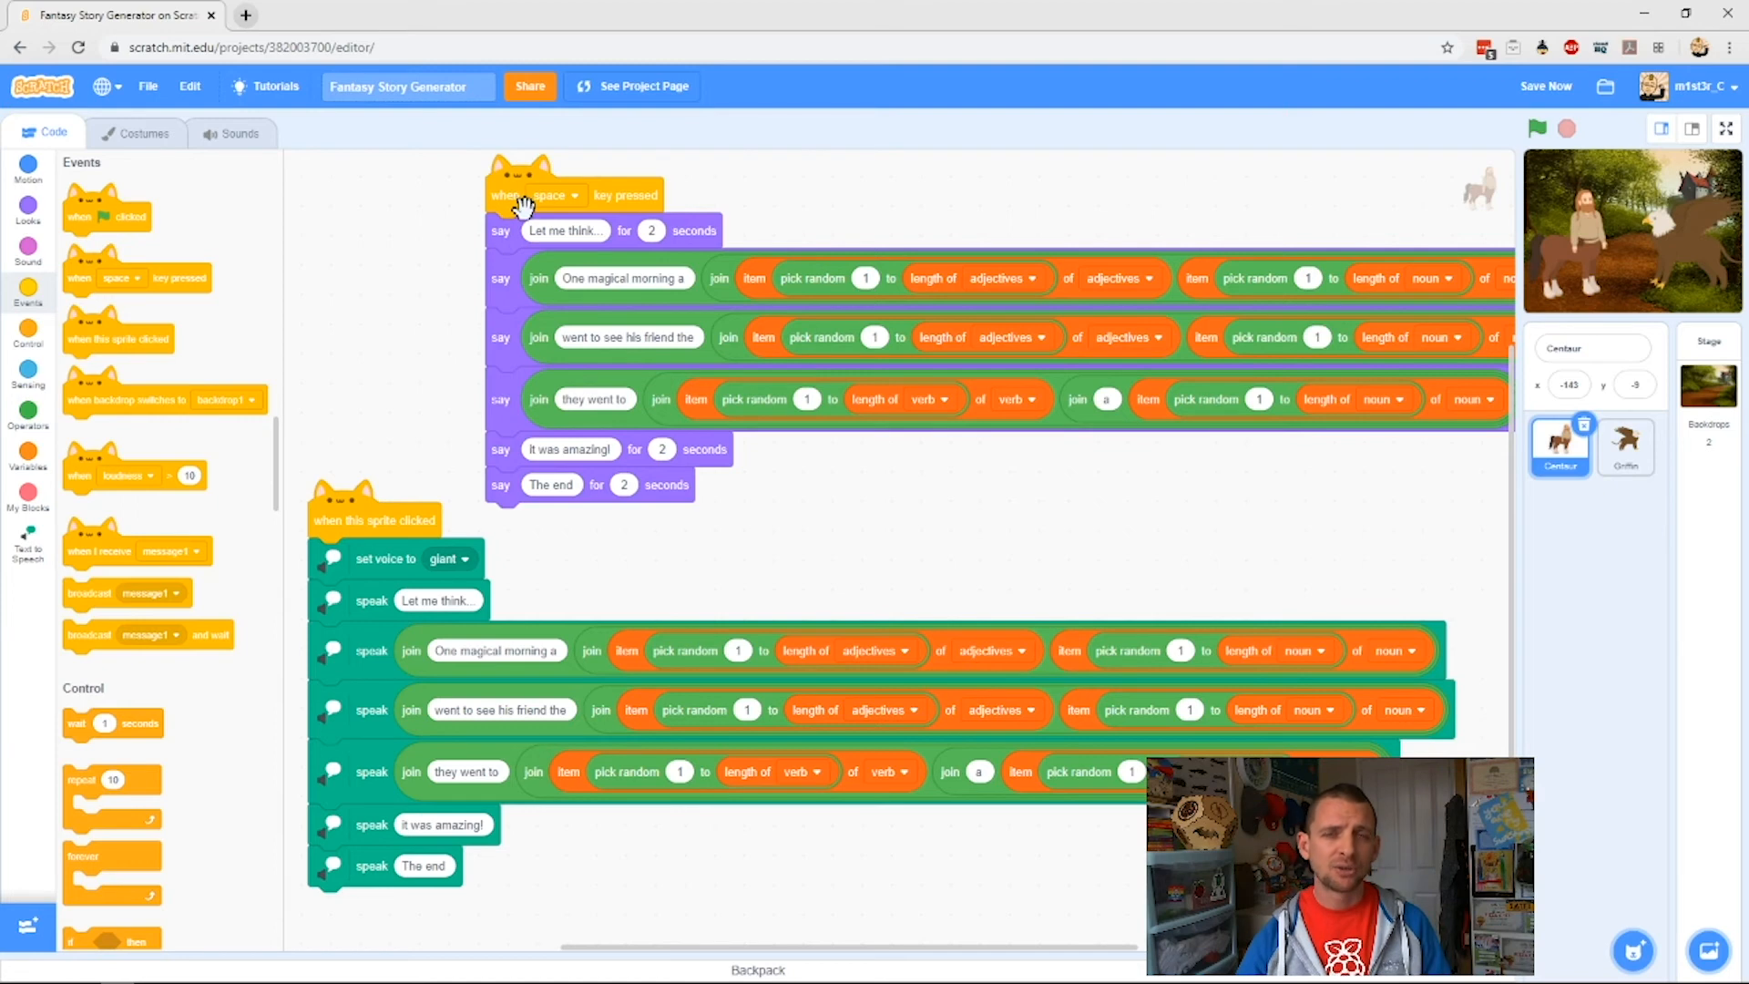
mouse_move(1521, 310)
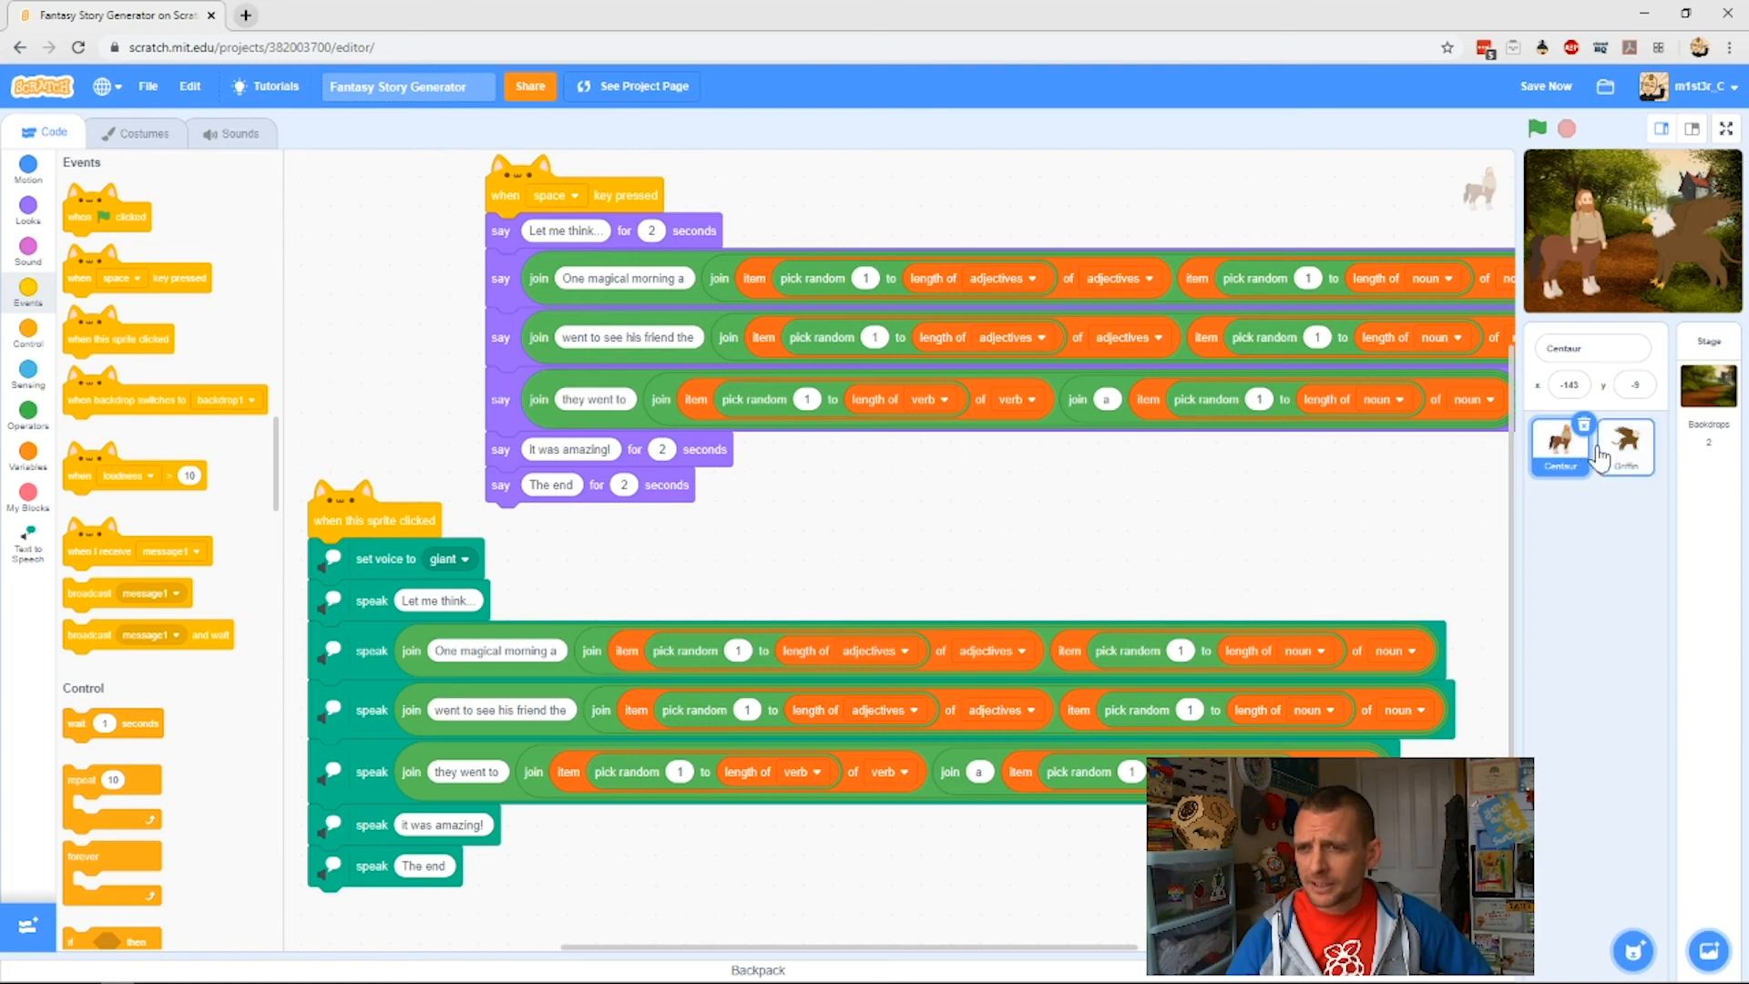
click(1724, 128)
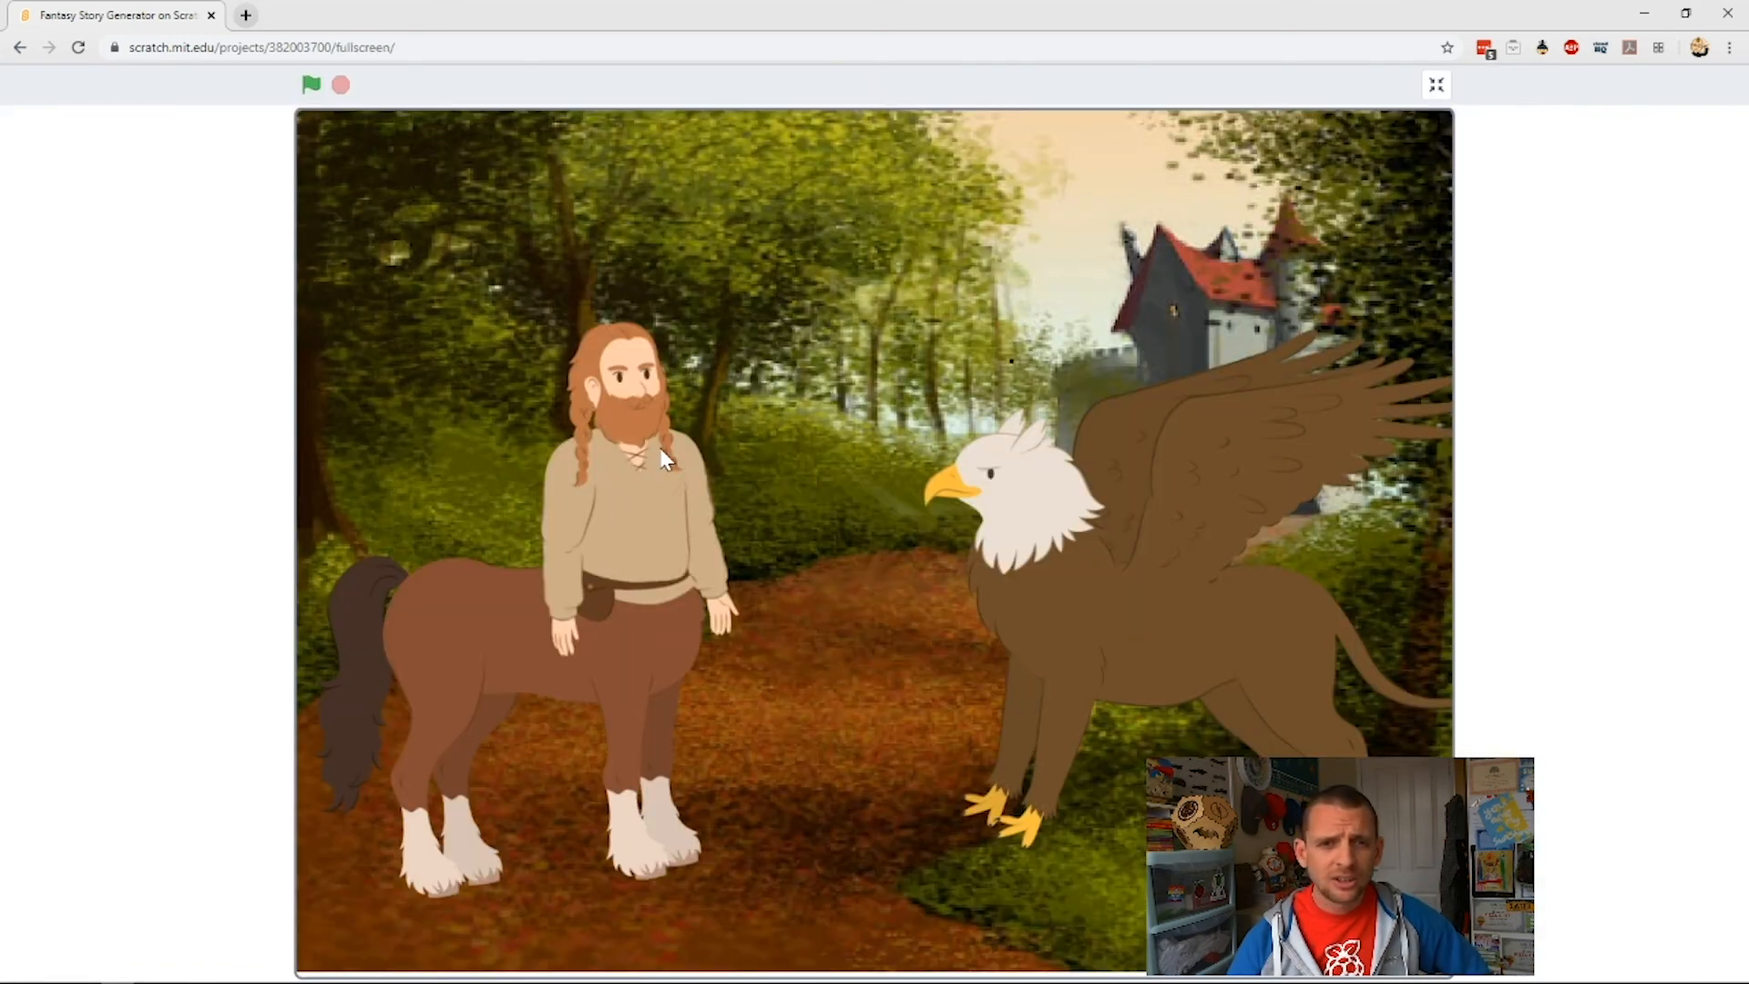
mouse_move(709, 423)
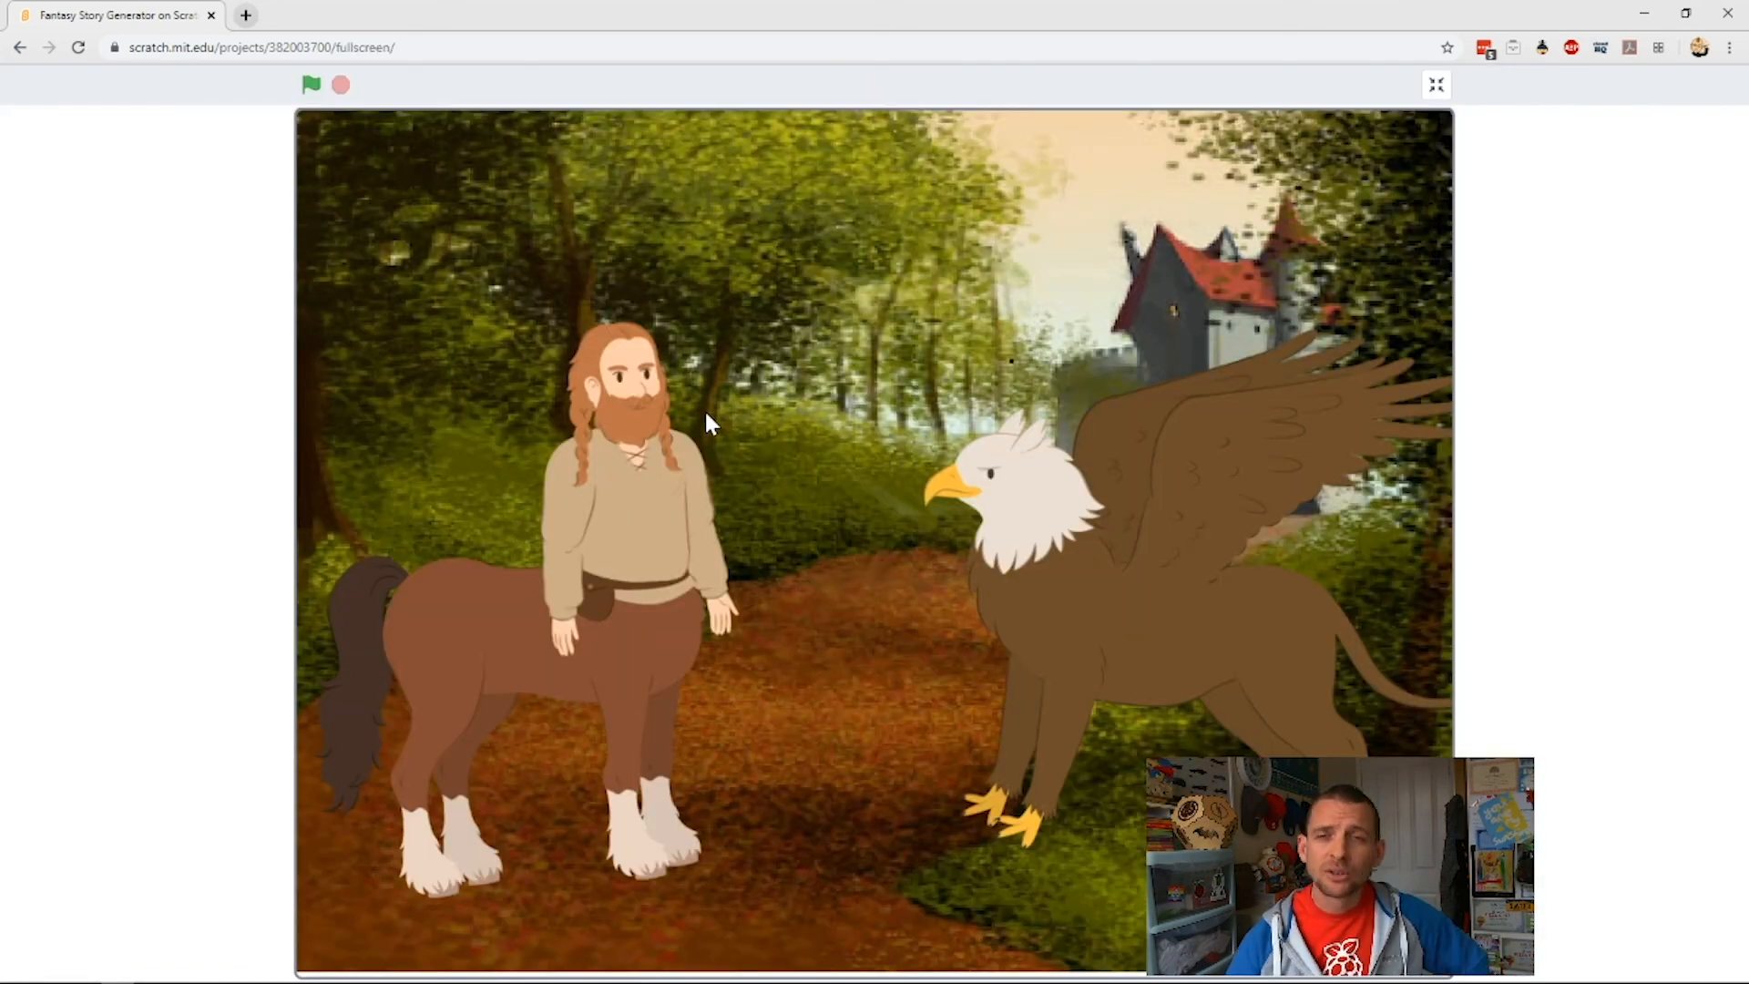
mouse_move(1437, 85)
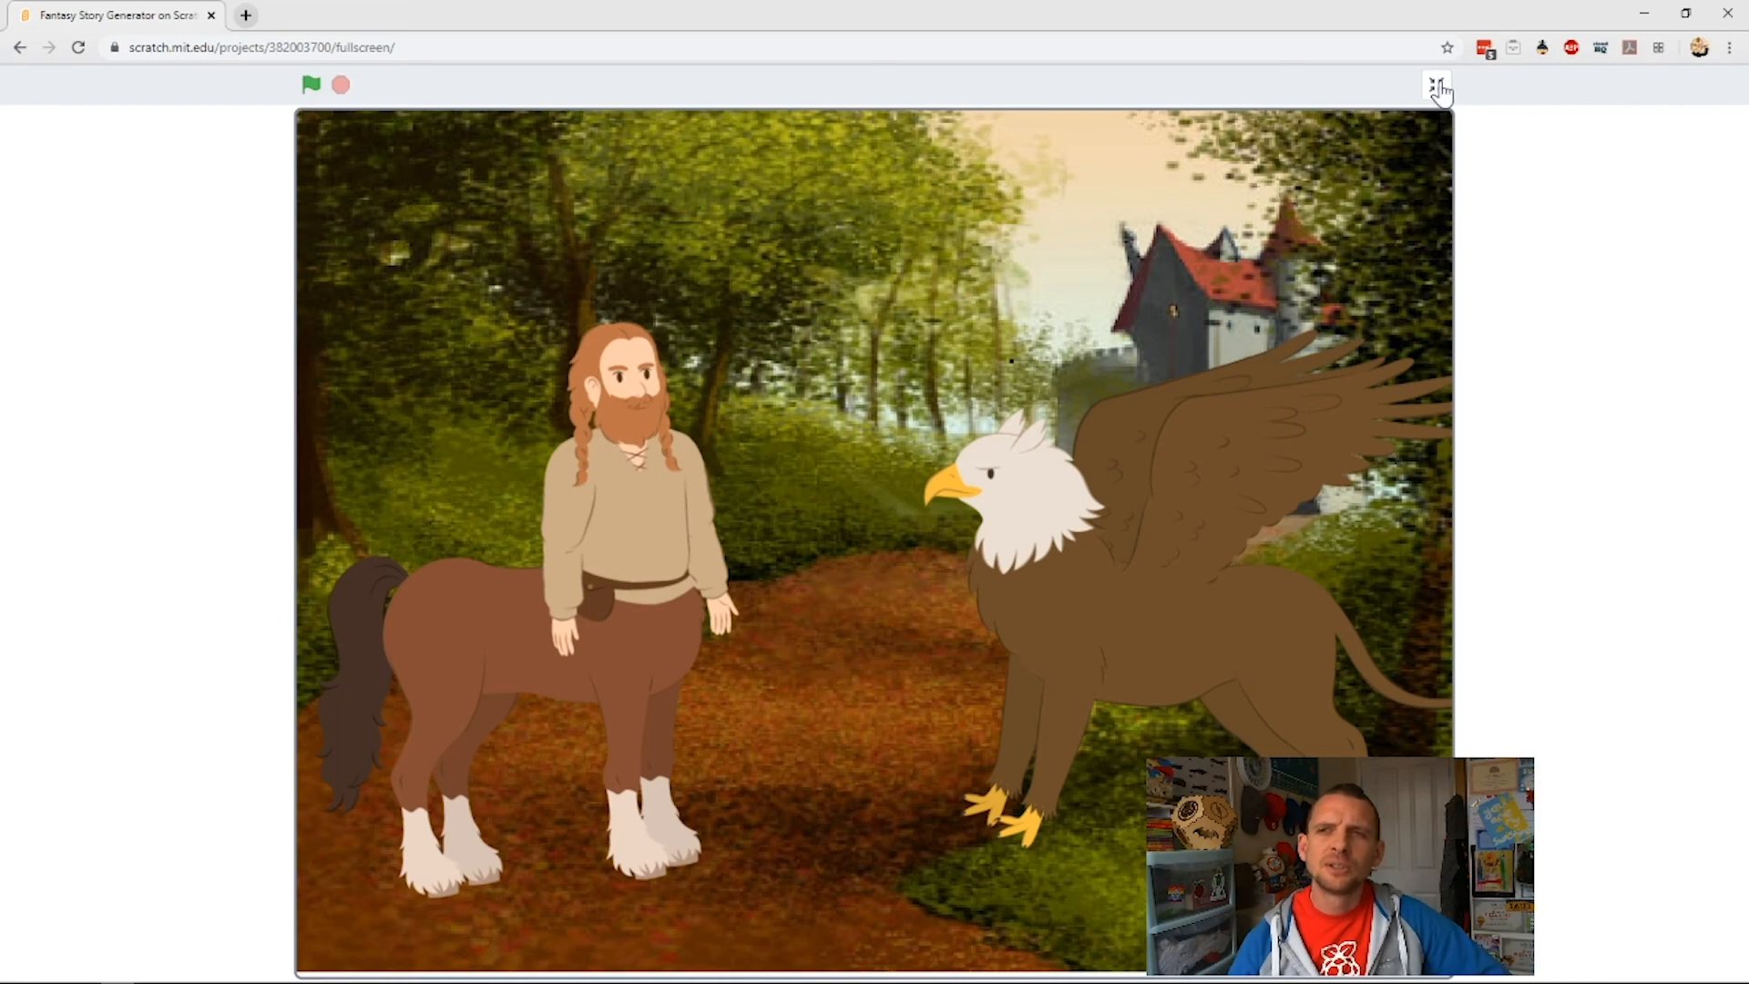
click(1439, 88)
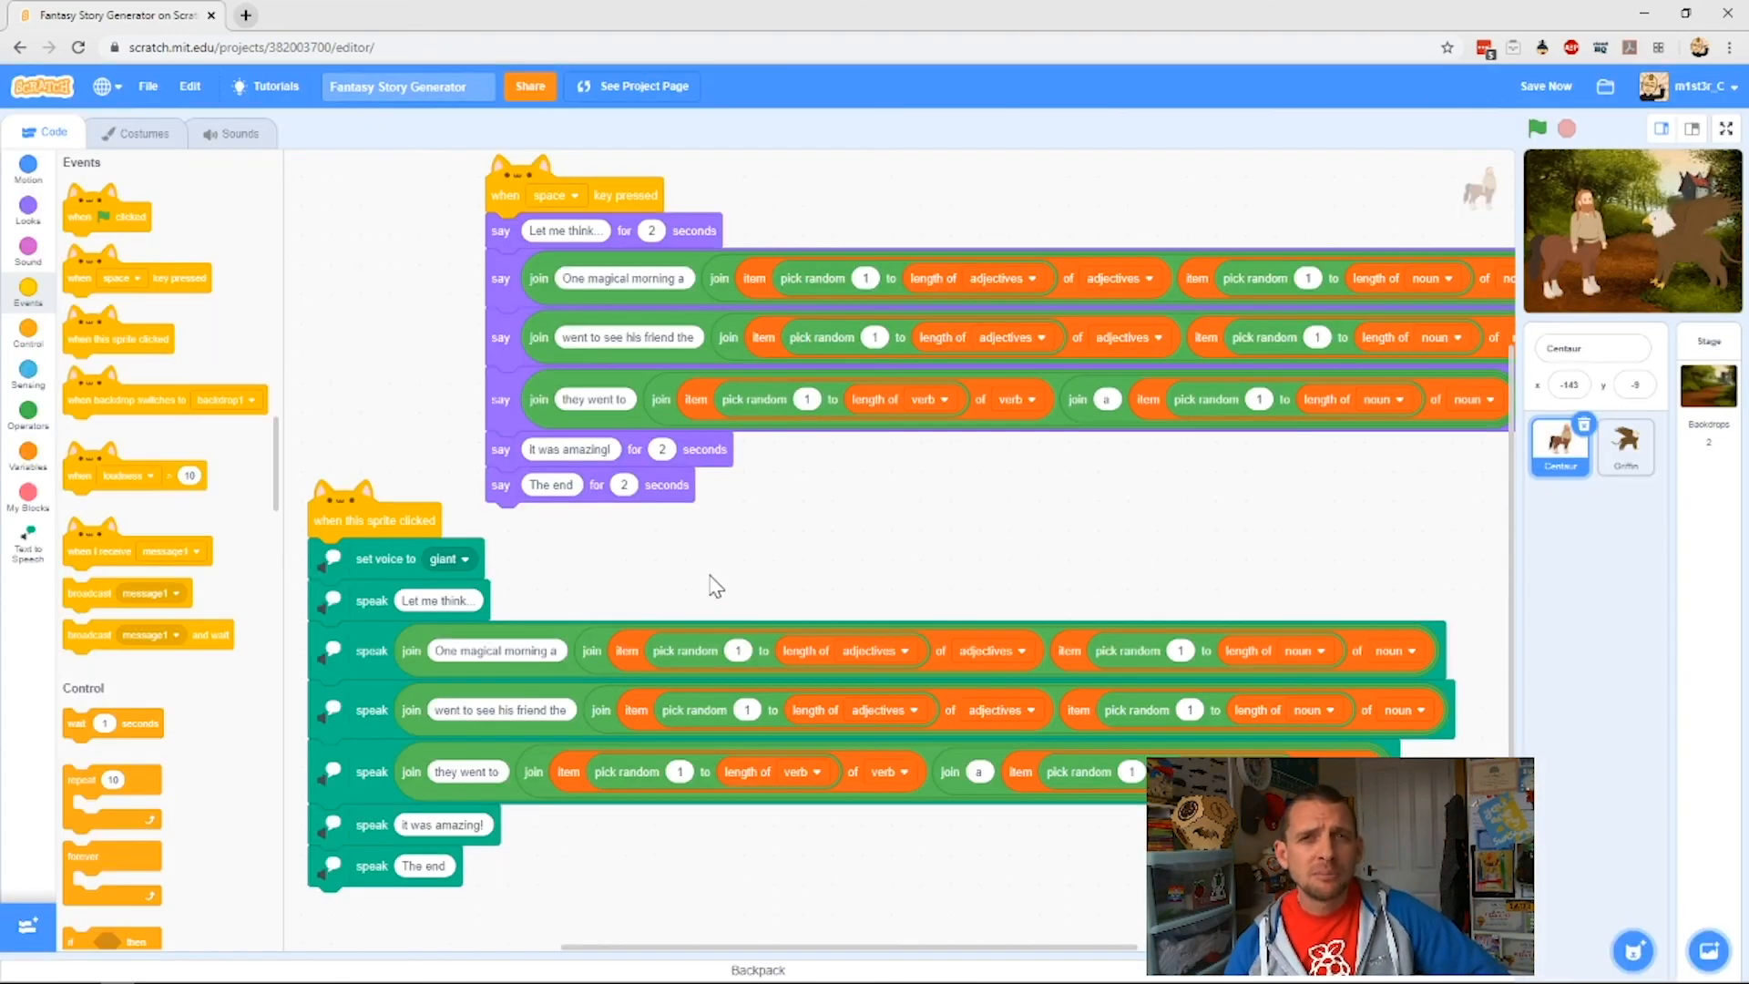